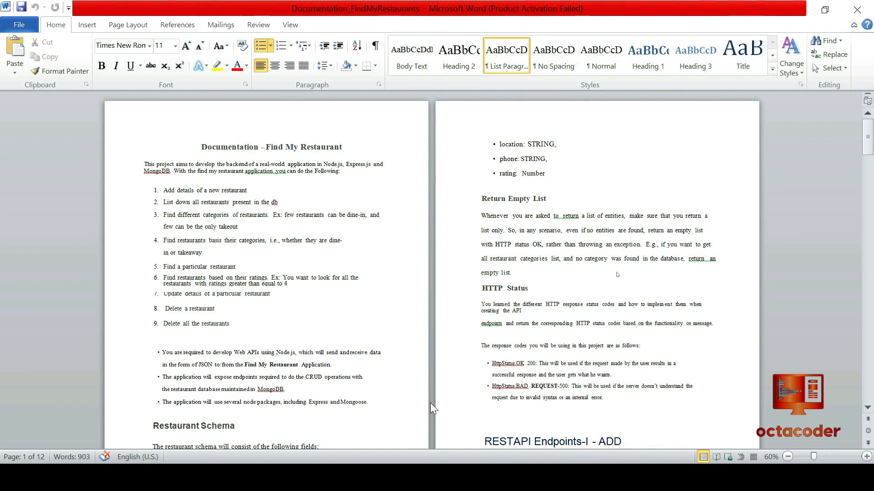
- Scroll through the project brief, highlighting phrases in items 4 and 6
scroll("down", 3)
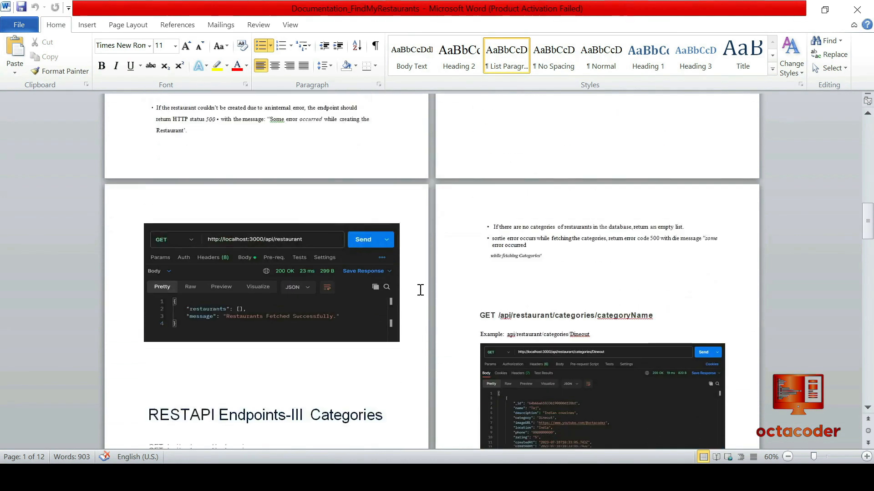
scroll("down", 3)
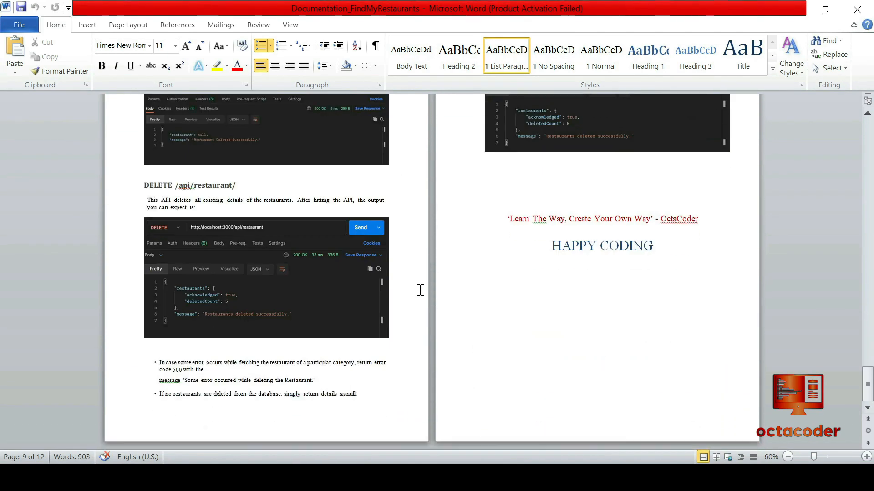
scroll("down", 3)
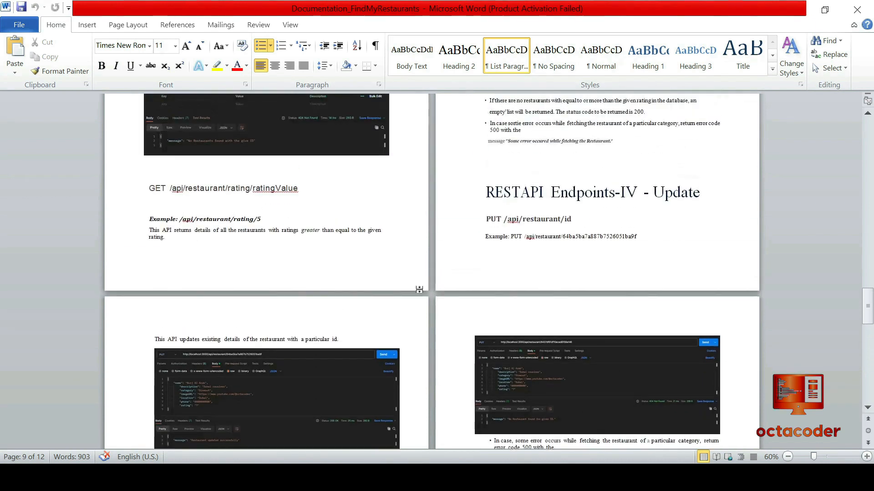
scroll("down", 3)
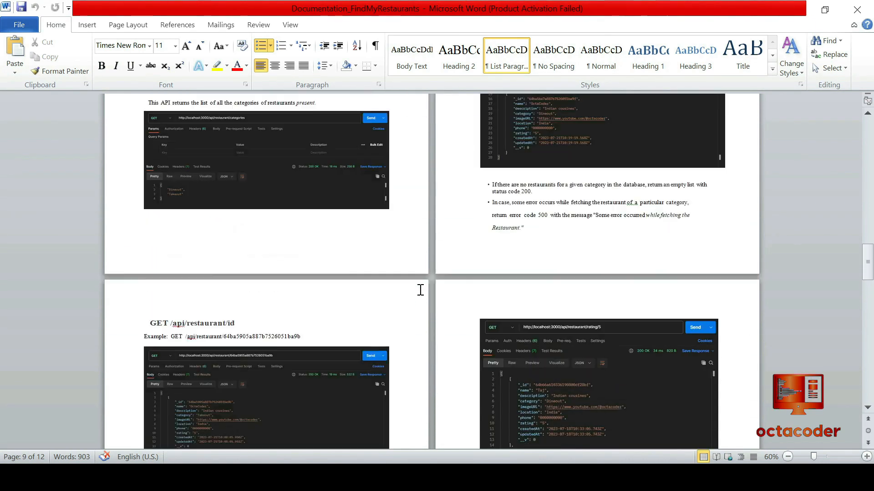
scroll("down", 3)
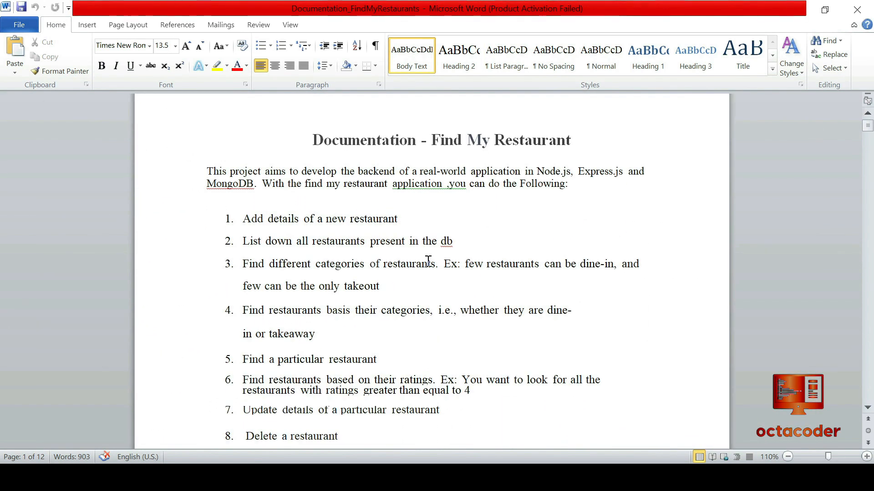
scroll("down", 3)
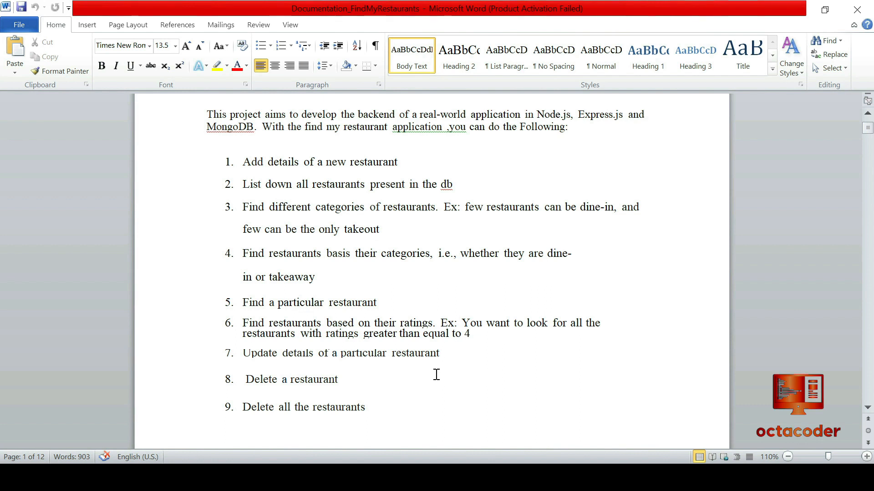
mouse_move(372, 213)
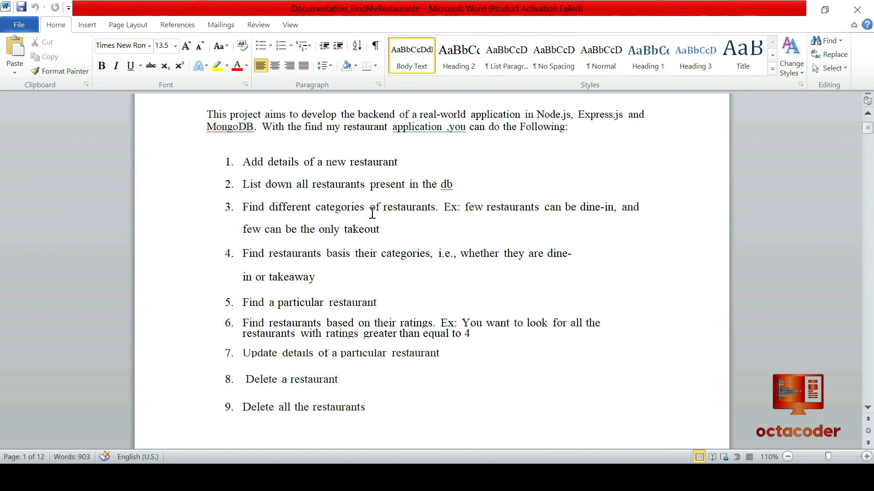
mouse_move(238, 165)
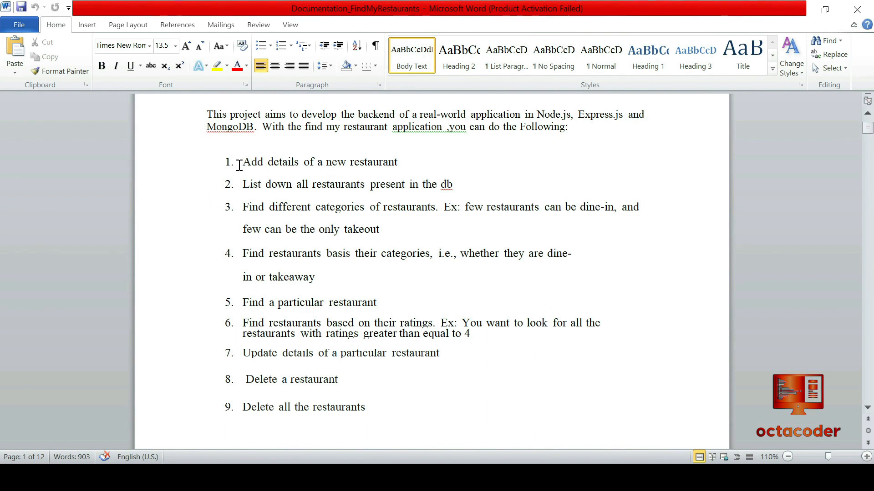
left_click_drag(242, 162, 398, 162)
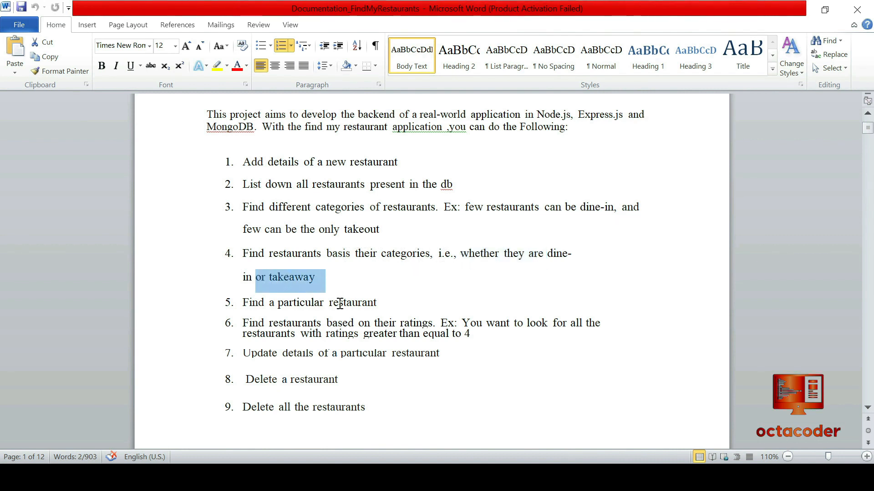
left_click_drag(357, 322, 394, 322)
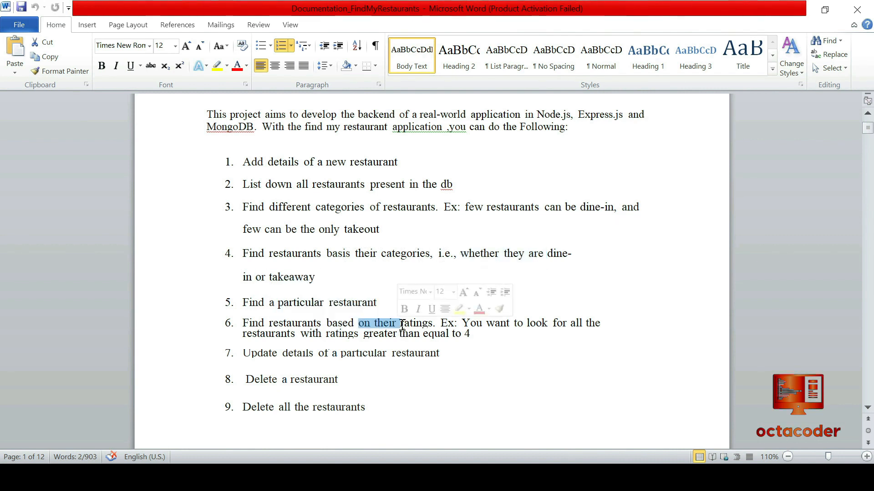
left_click_drag(360, 323, 433, 324)
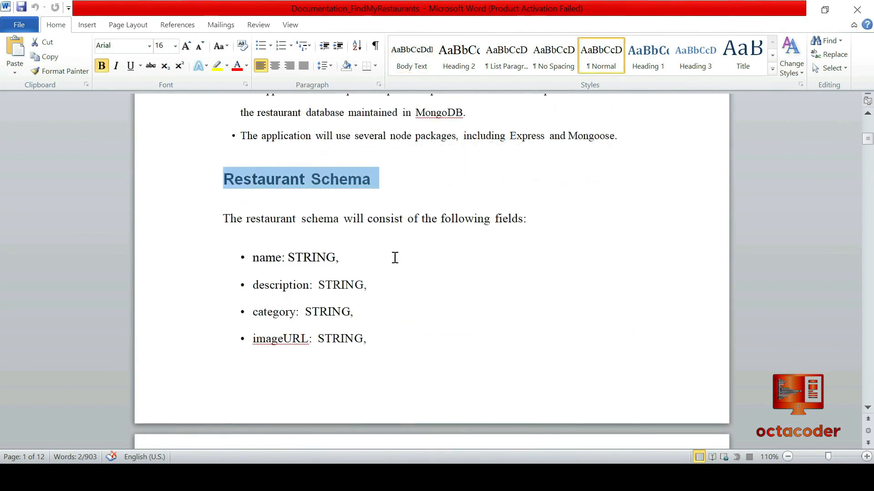
- Review the API spec, highlighting the HTTP Status and POST /api/restaurant/add headings
scroll("down", 3)
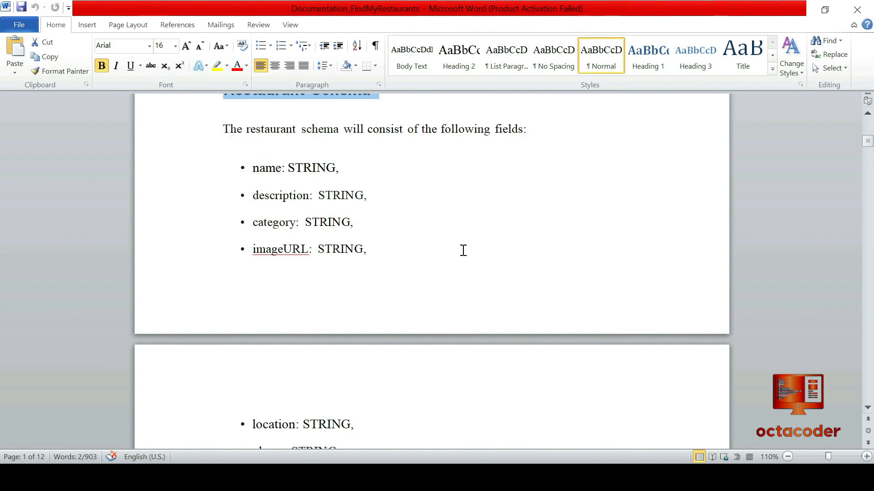
mouse_move(301, 238)
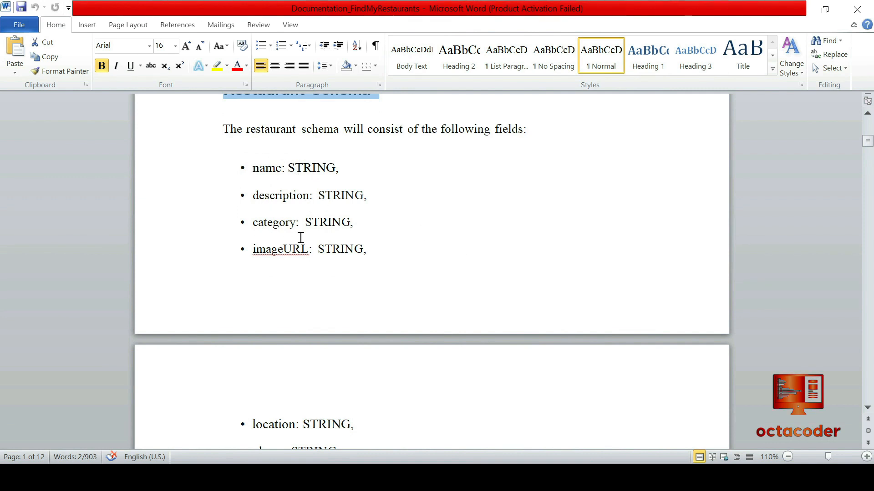
scroll("down", 3)
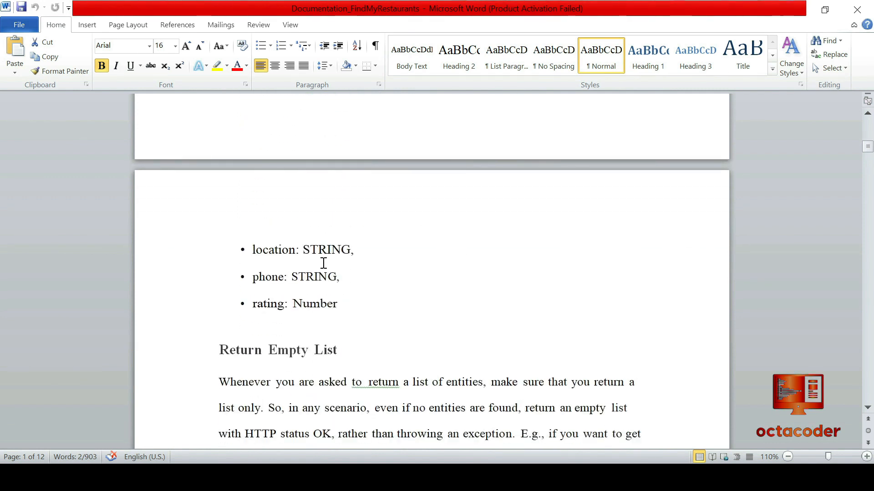
triple_click(297, 304)
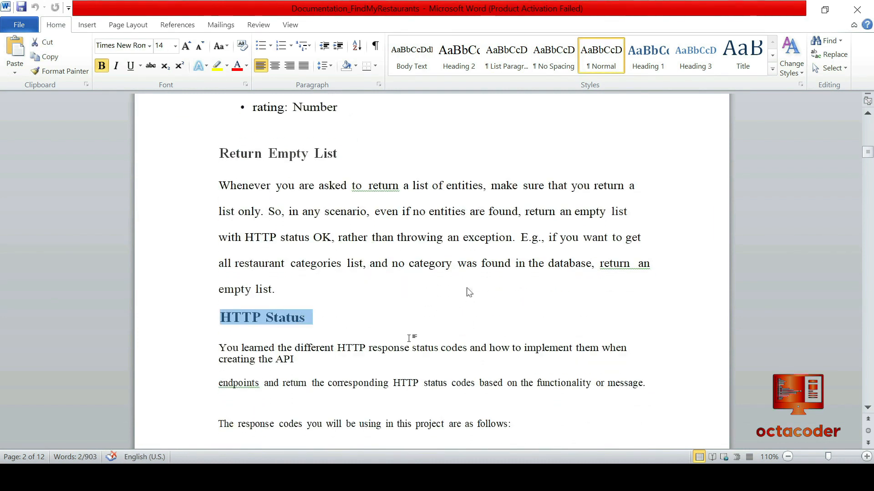
scroll("down", 3)
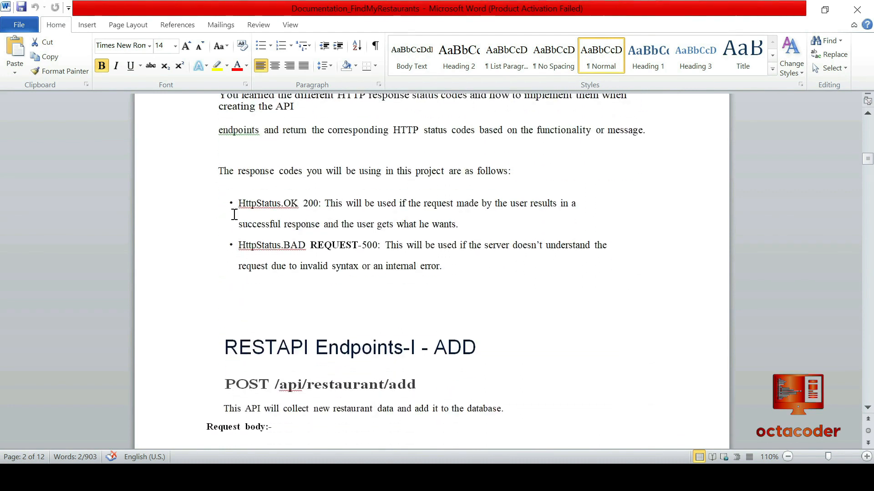
left_click_drag(239, 203, 318, 203)
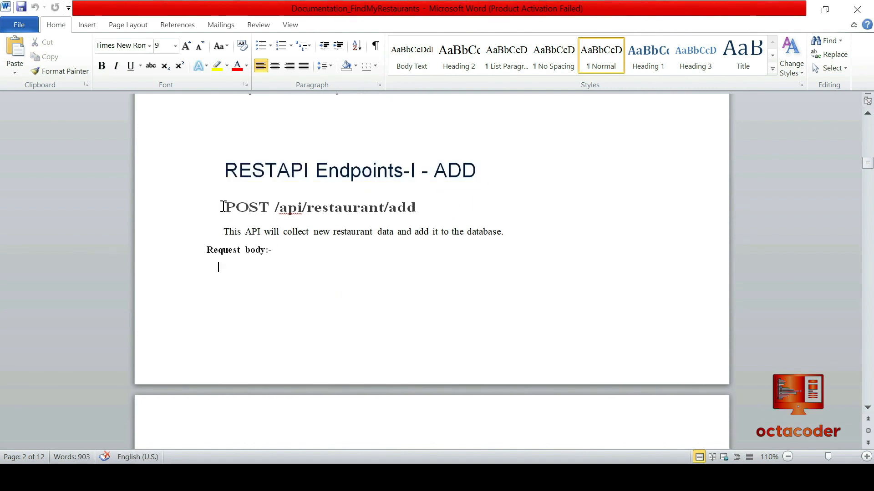
triple_click(320, 207)
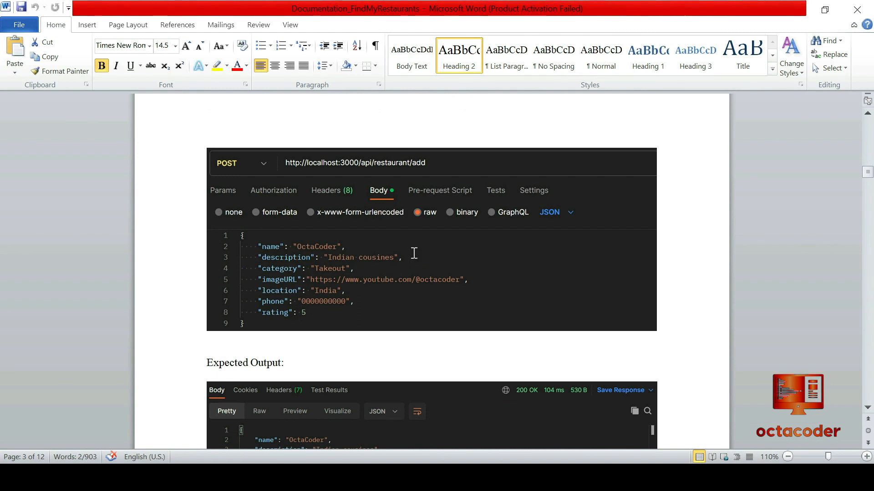
- Scroll down through the remainder of the brief to the end
scroll("down", 3)
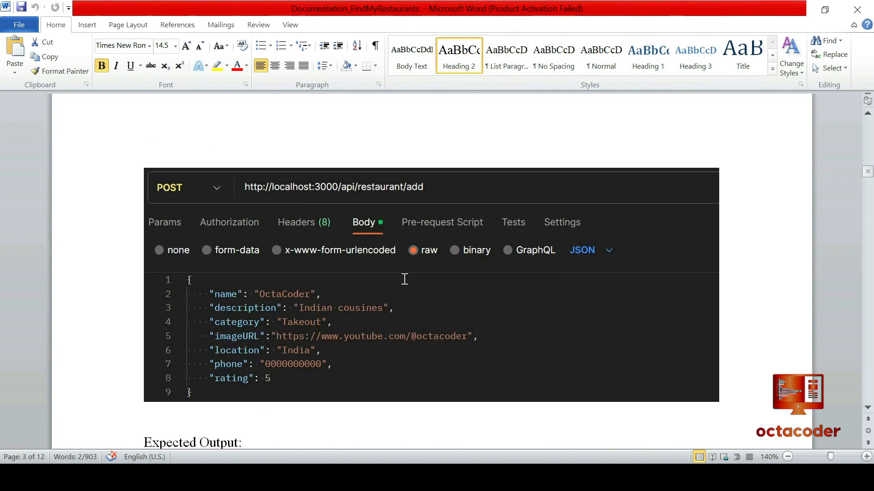
scroll("down", 3)
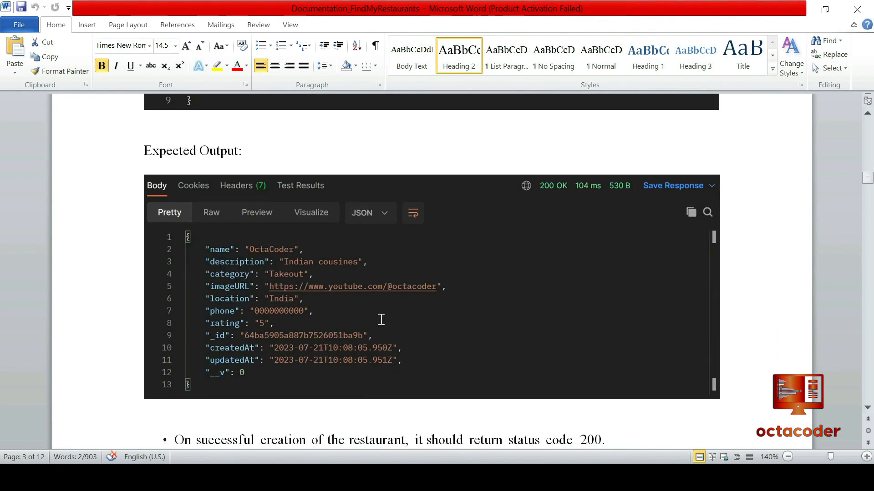
scroll("down", 3)
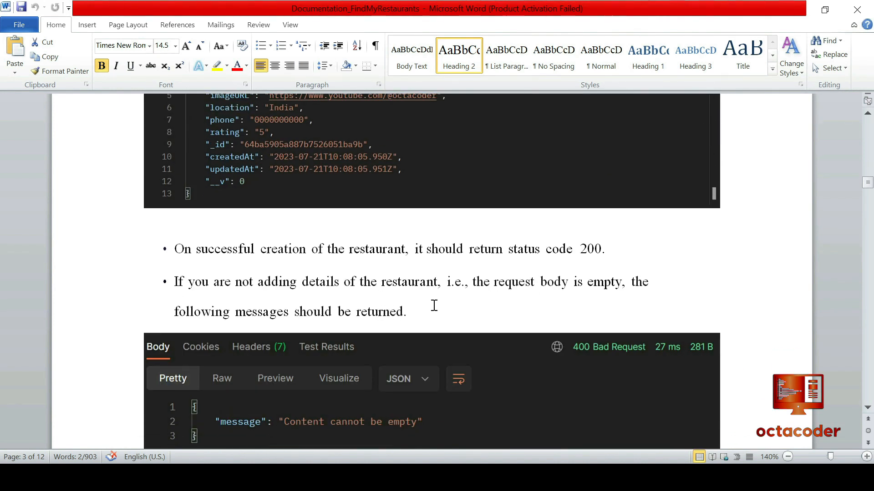
scroll("down", 3)
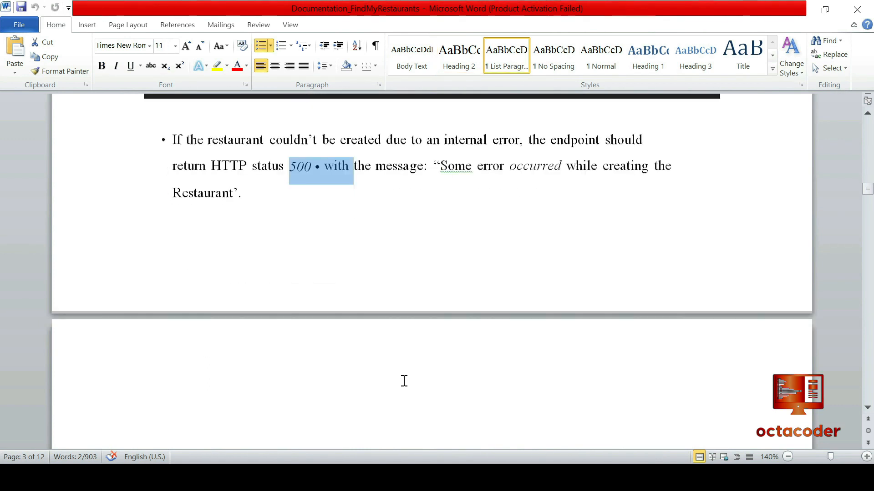
scroll("down", 3)
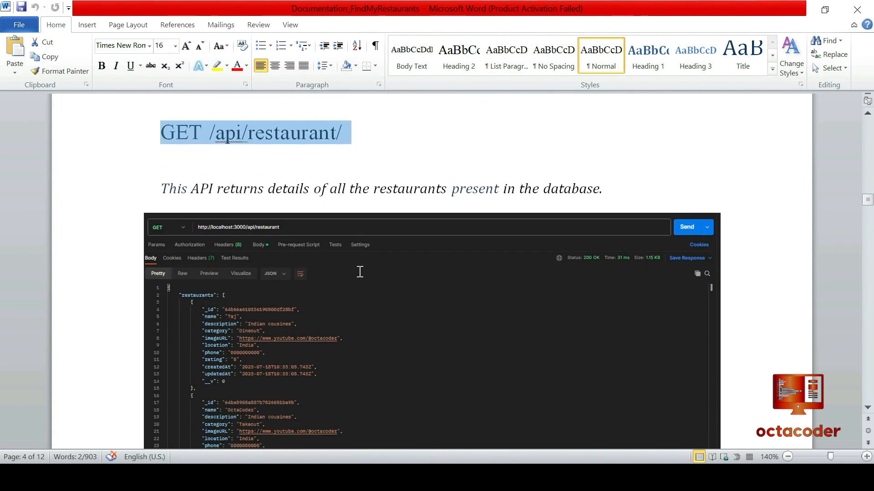
scroll("down", 3)
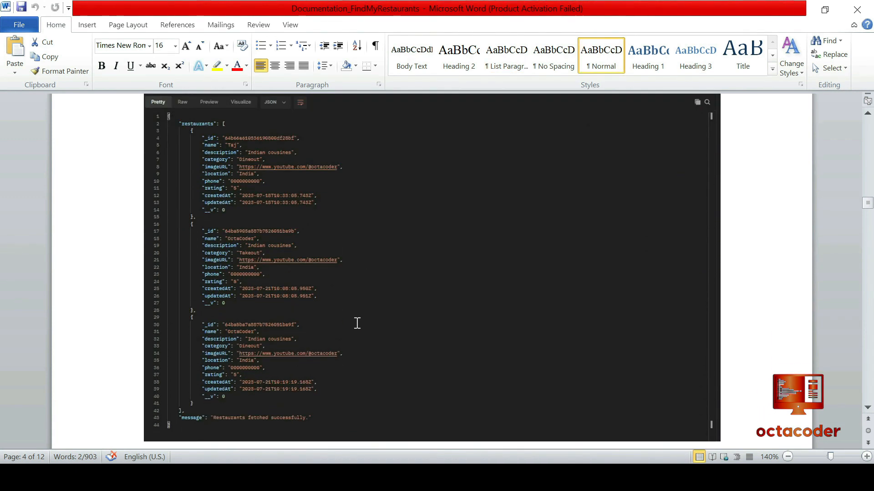
scroll("down", 3)
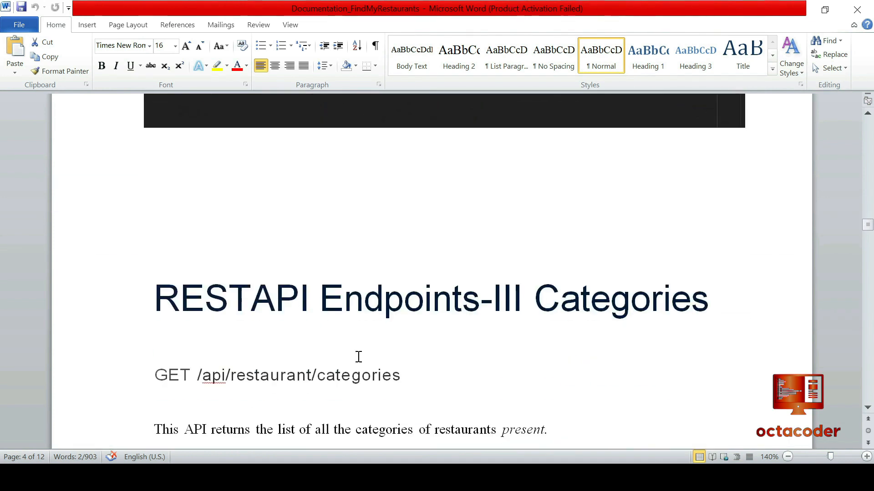
scroll("down", 3)
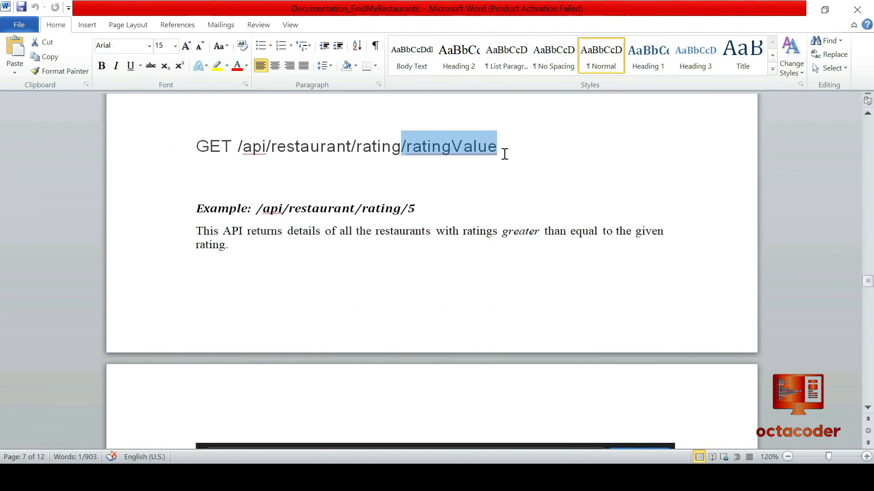
scroll("down", 3)
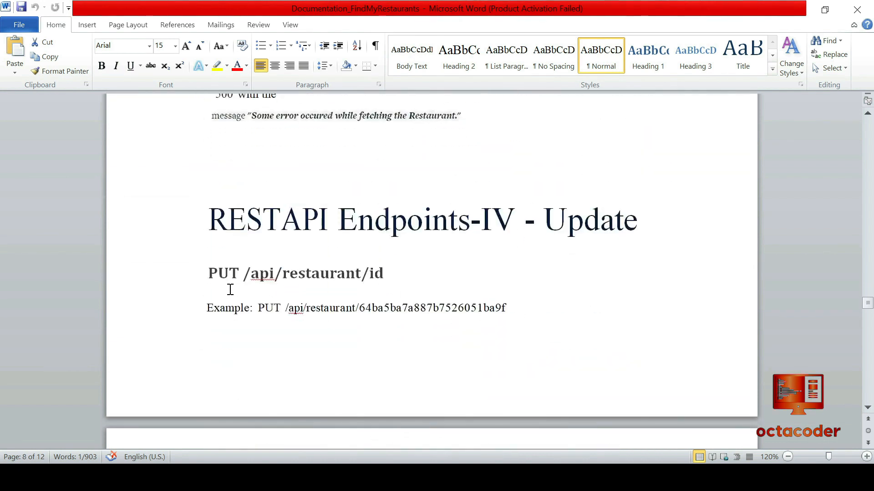
scroll("down", 3)
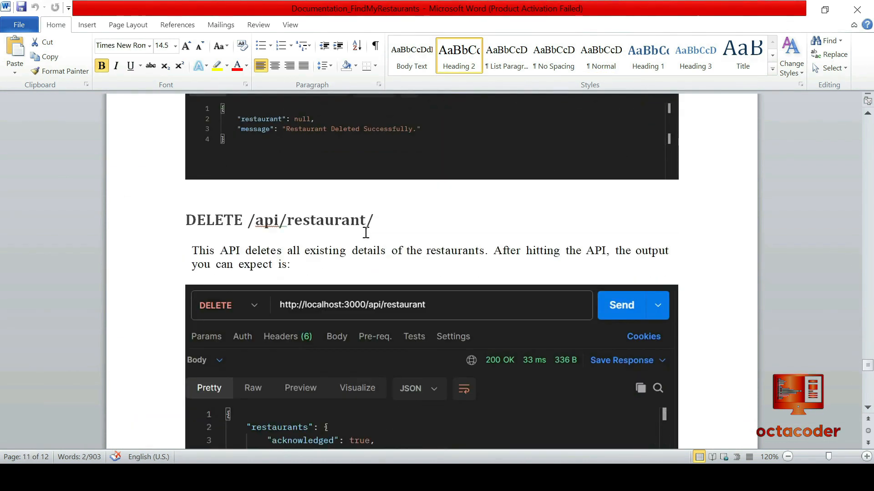
scroll("down", 3)
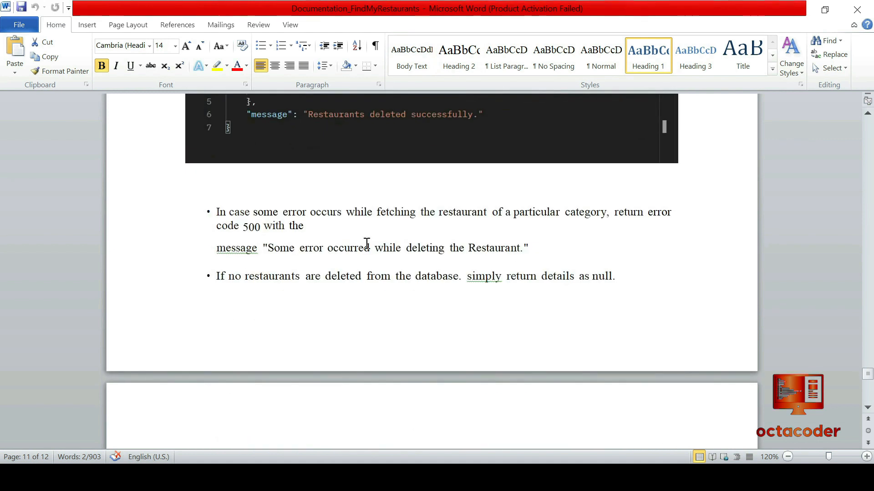
scroll("down", 3)
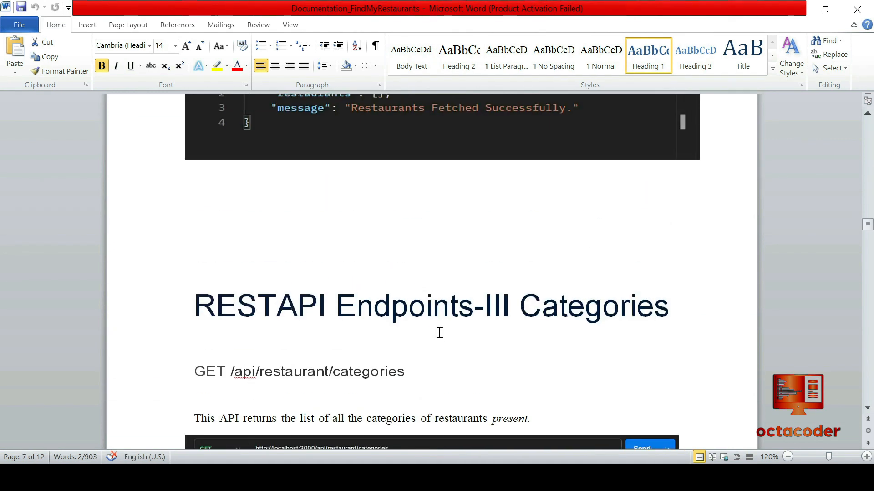
scroll("down", 3)
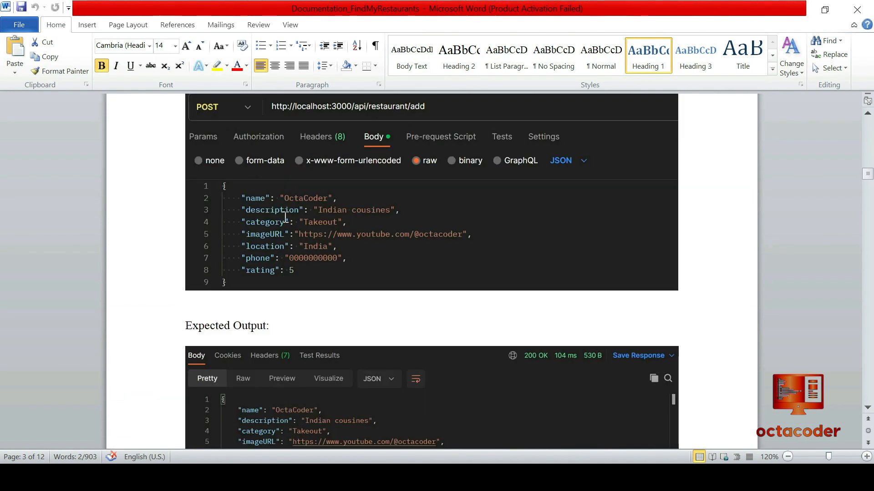
scroll("down", 3)
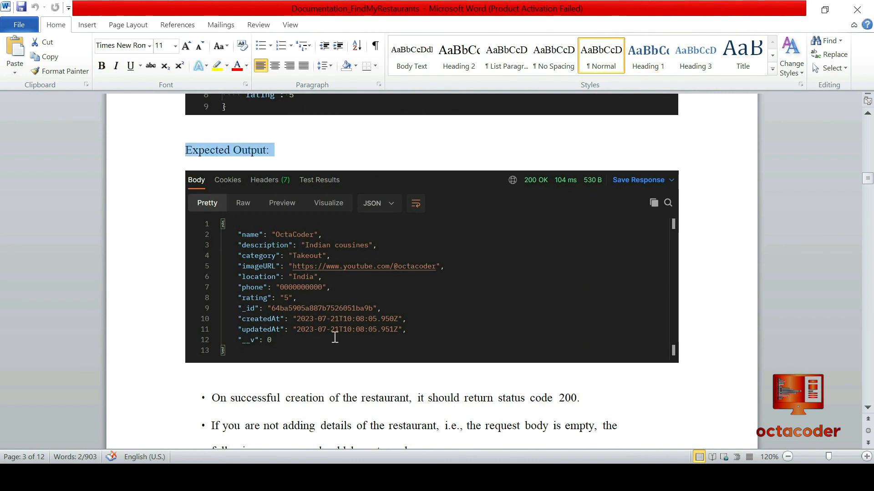
scroll("down", 3)
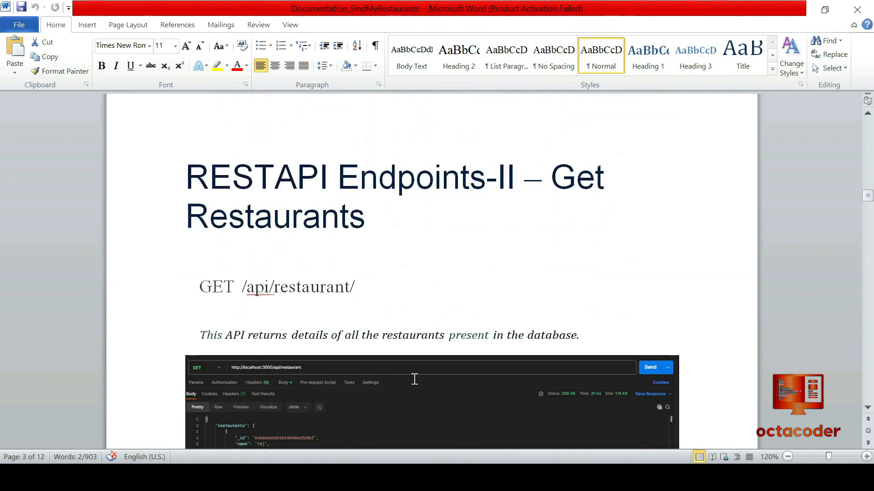
scroll("down", 3)
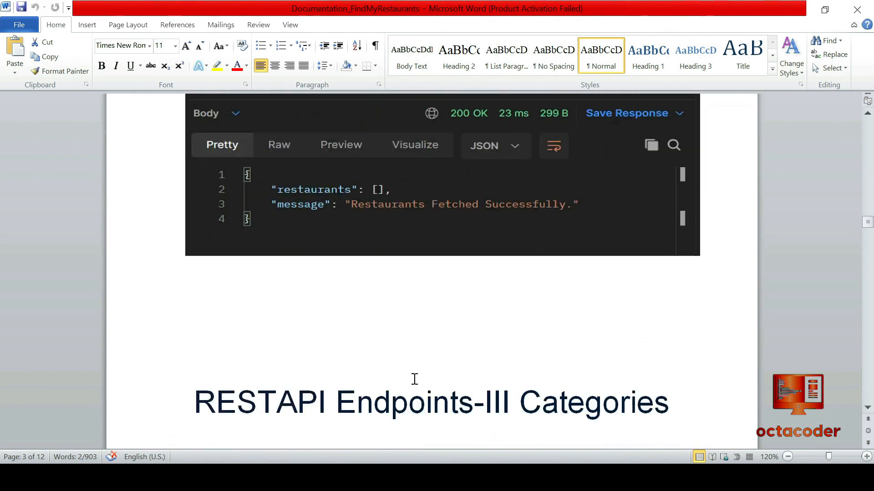
left_click(787, 456)
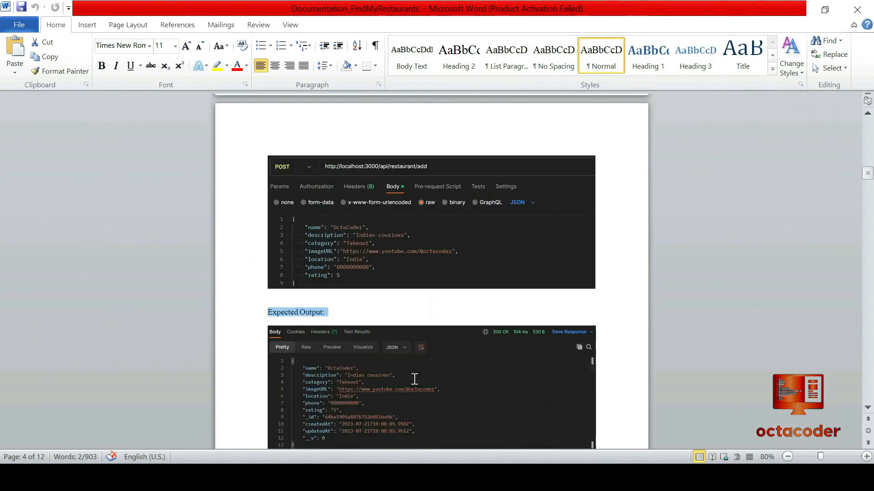
scroll("up", 3)
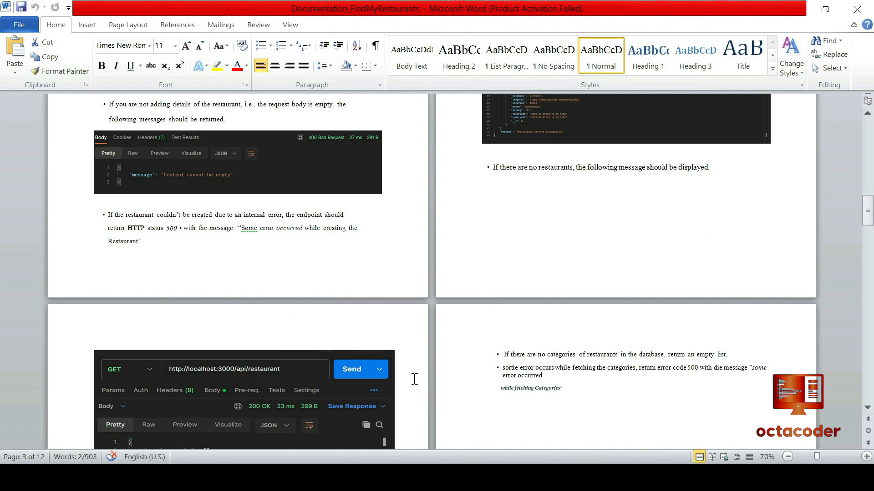
scroll("down", 3)
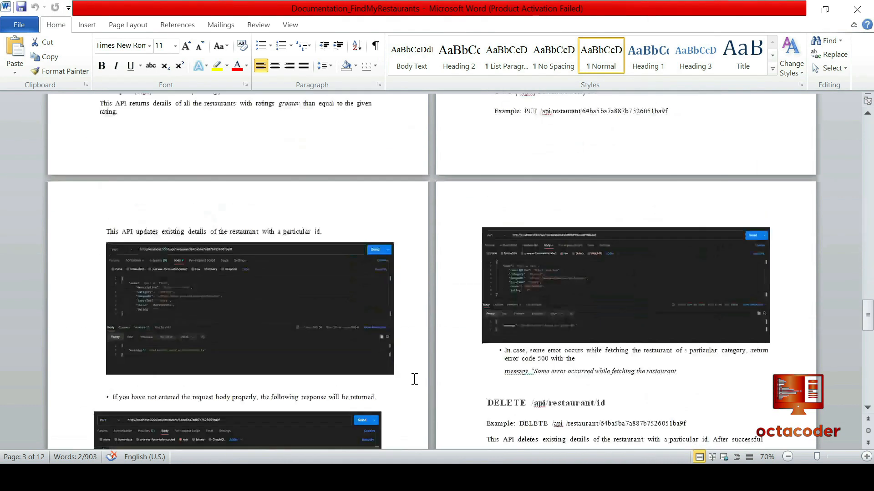
scroll("down", 3)
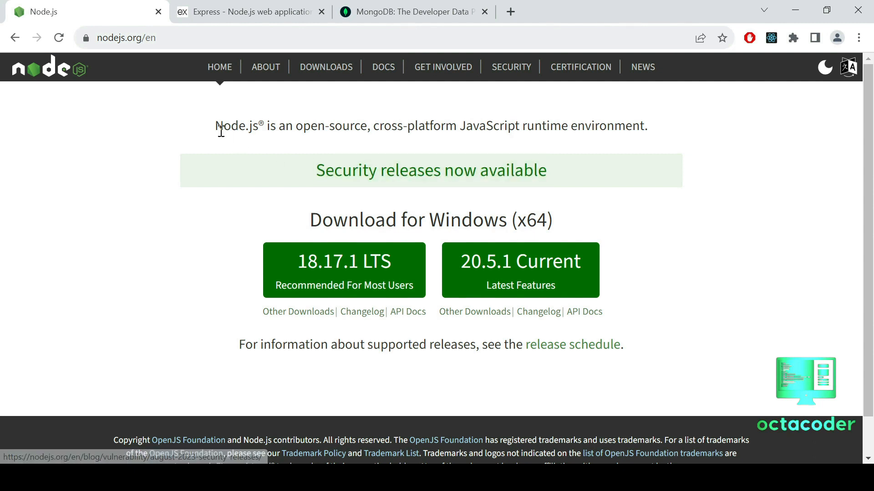
- Highlight the full Node.js tagline, then bring the Express website tab forward
left_click_drag(215, 125, 380, 126)
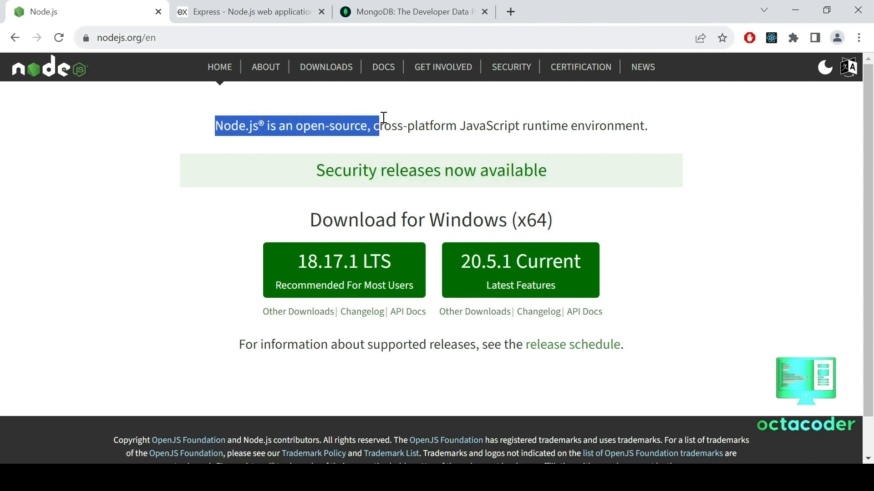
left_click_drag(381, 124, 593, 125)
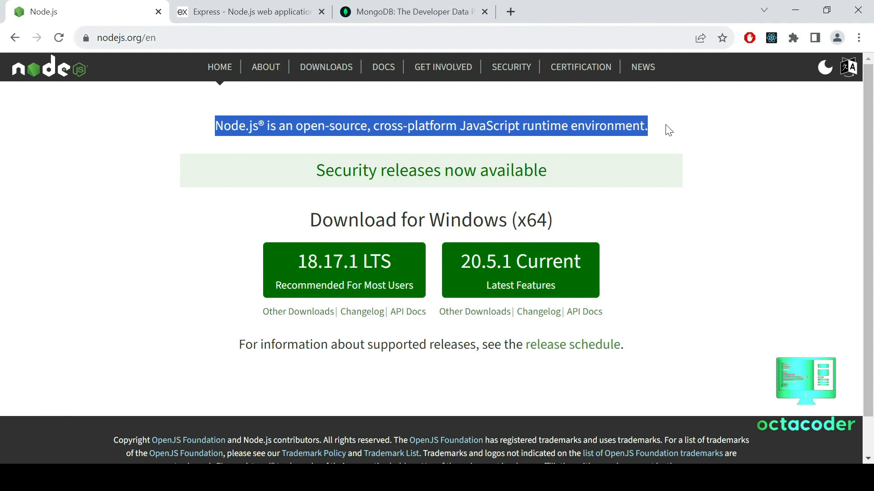
mouse_move(410, 270)
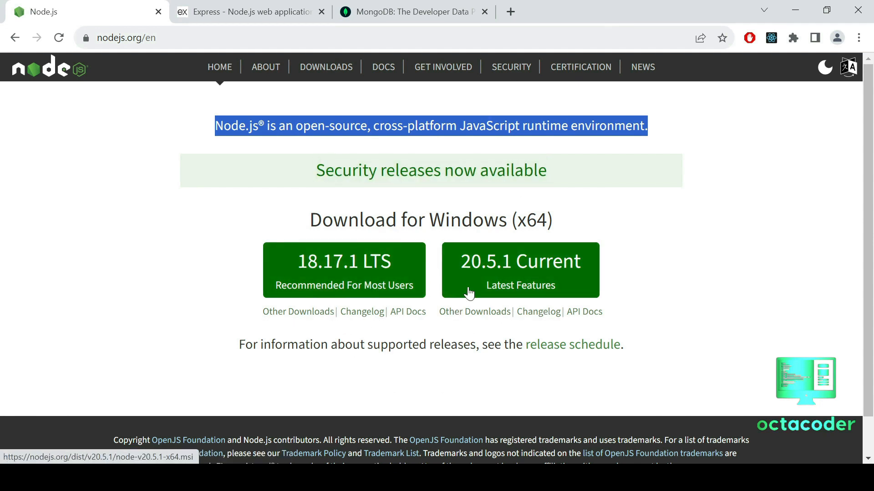
mouse_move(538, 294)
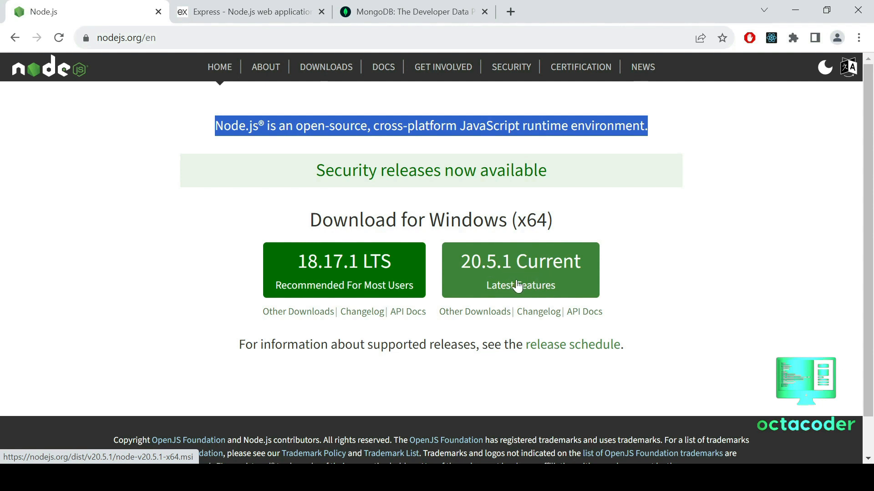
mouse_move(357, 304)
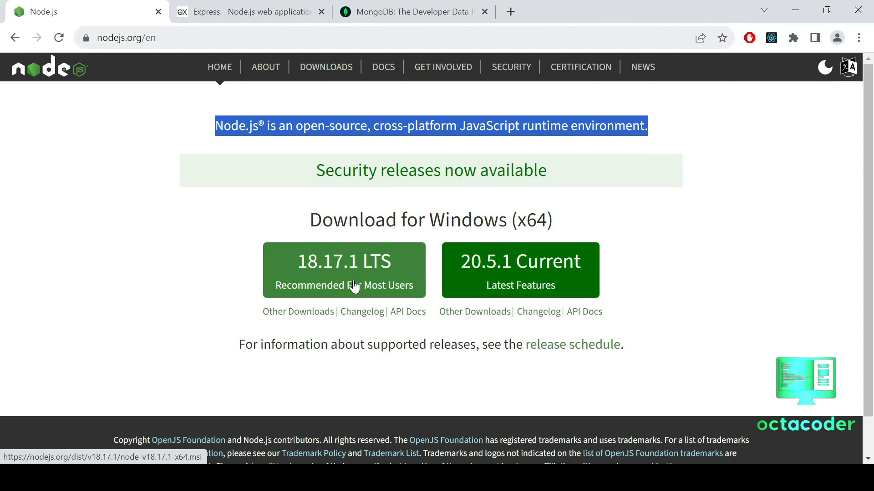
mouse_move(344, 285)
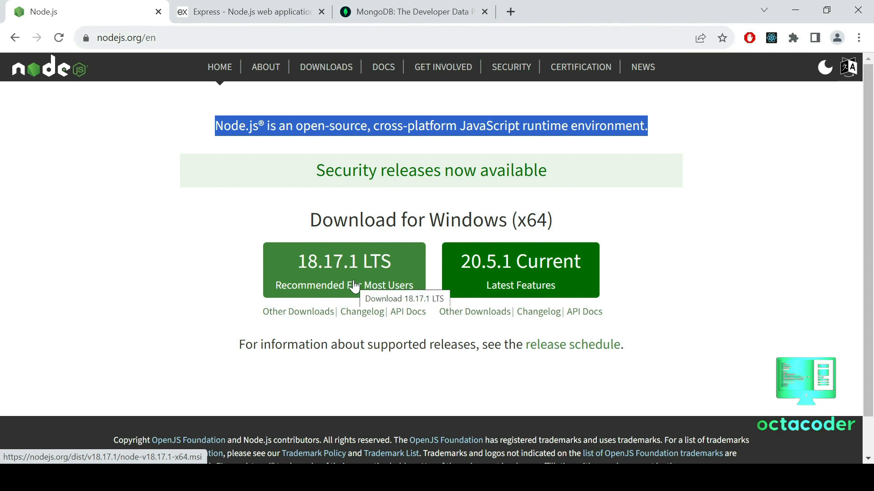
left_click(248, 11)
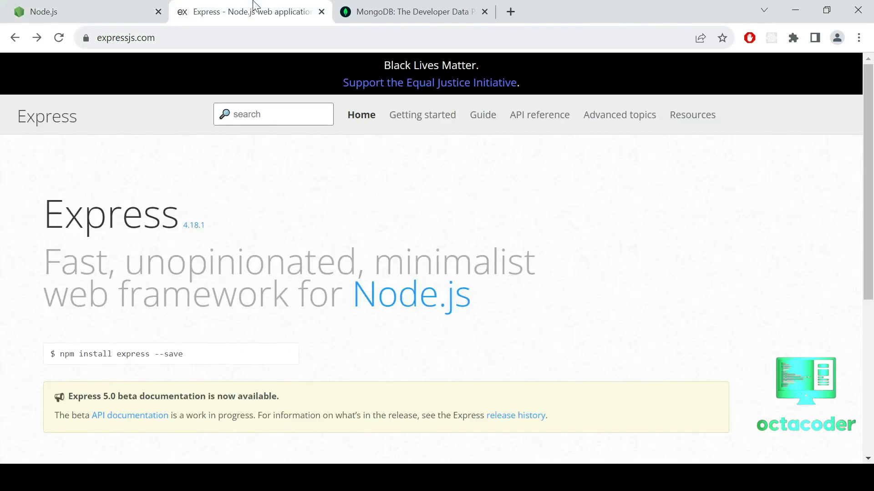
mouse_move(143, 240)
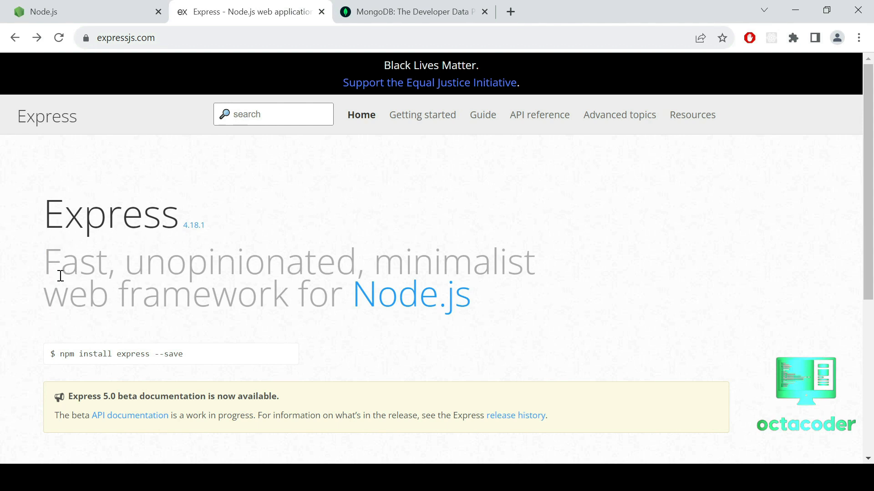
- Highlight the Express 'web framework' tagline, clear it, and bring the MongoDB tab forward
left_click_drag(43, 261, 372, 262)
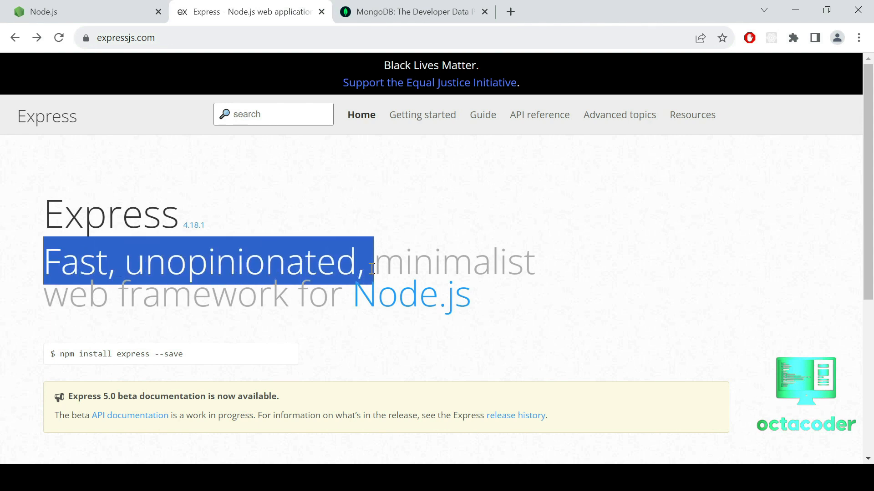
left_click_drag(370, 262, 251, 292)
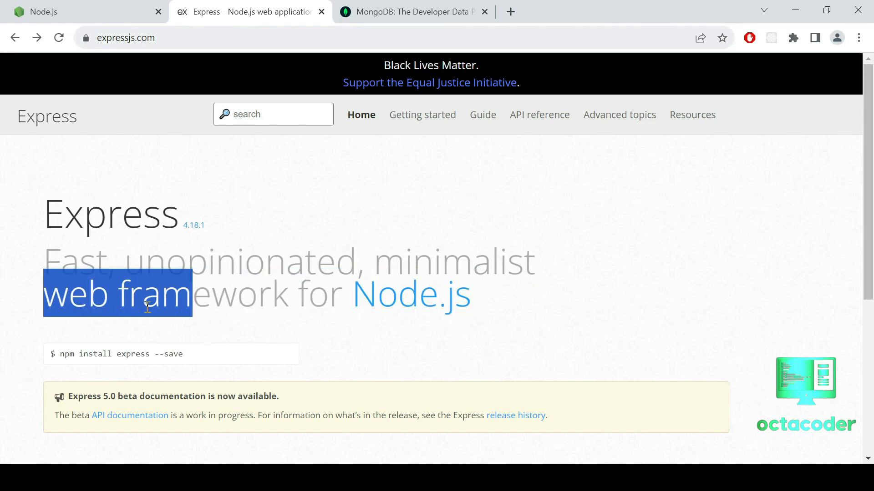
left_click(45, 306)
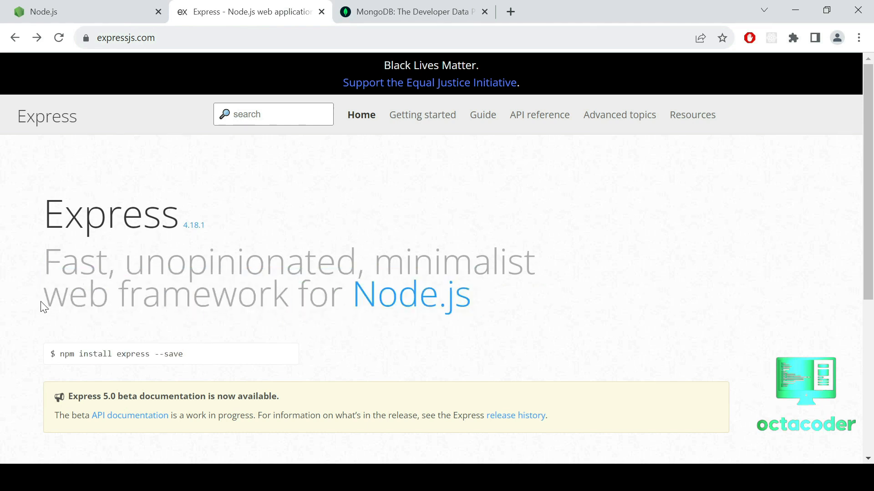
left_click(414, 11)
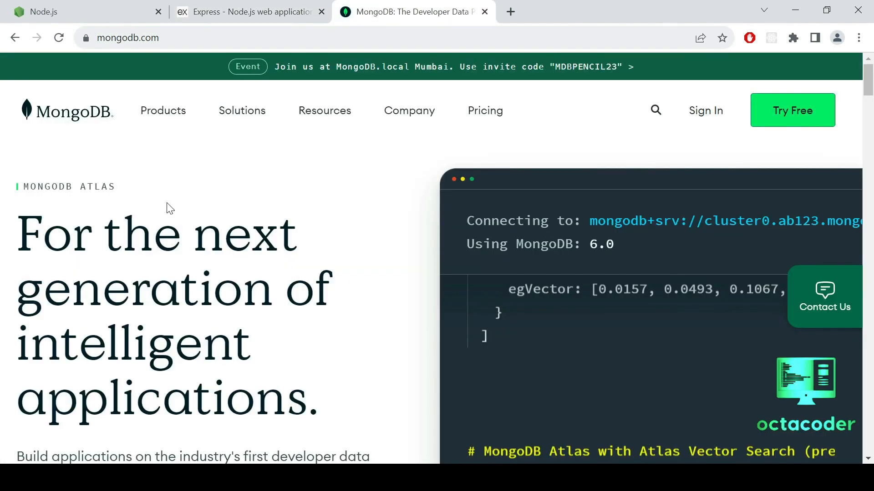
mouse_move(310, 246)
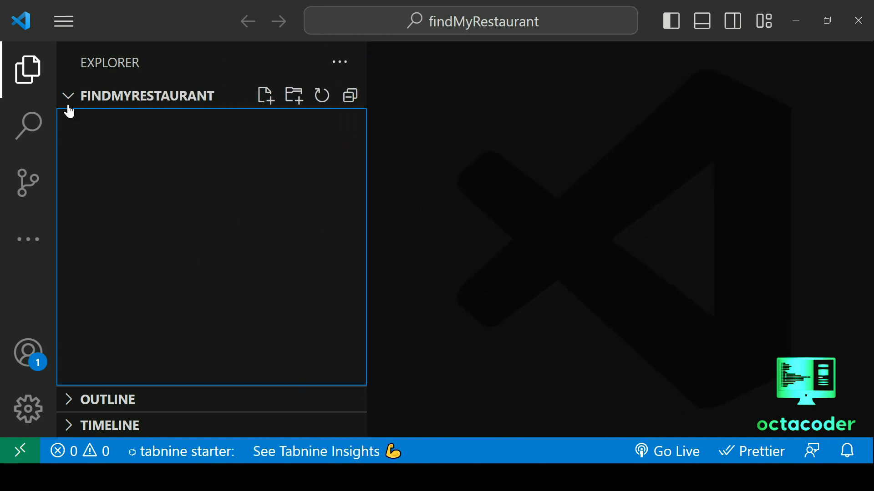
mouse_move(142, 100)
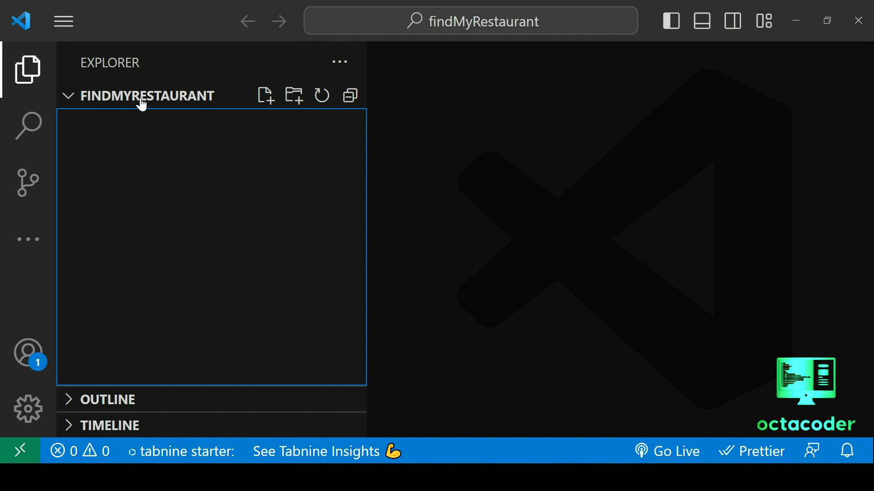
mouse_move(160, 102)
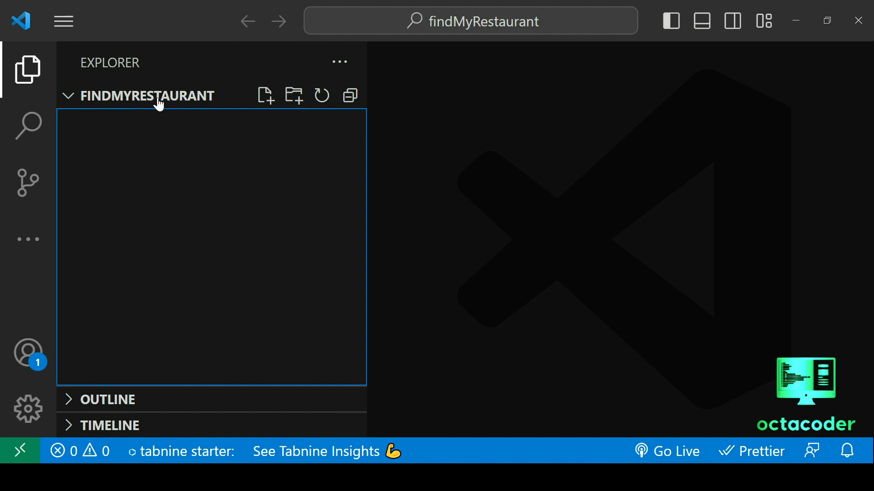
mouse_move(289, 217)
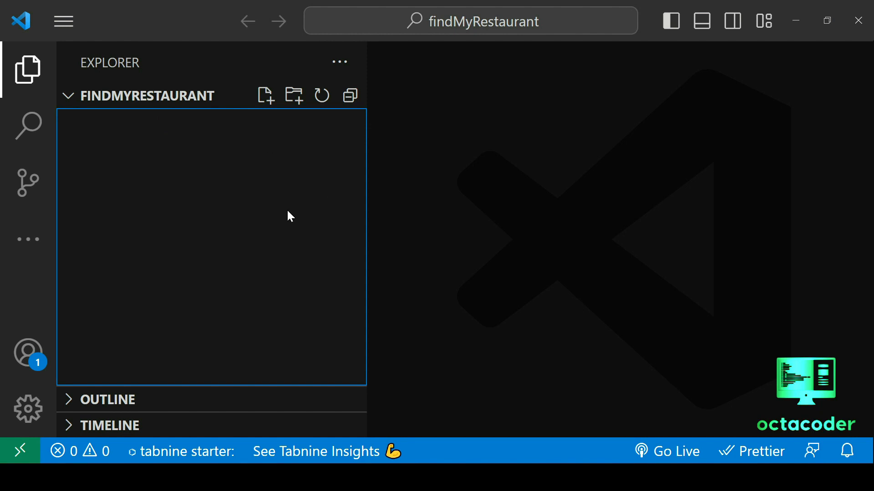
mouse_move(346, 213)
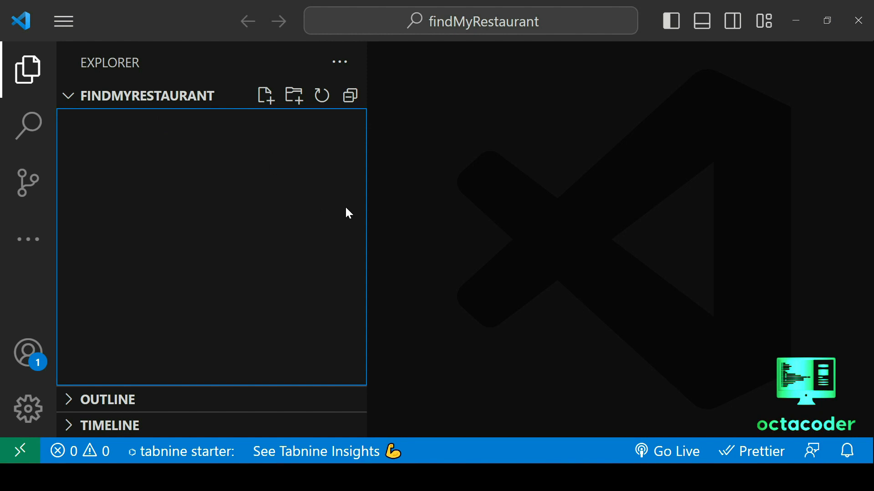
- Run npm init naming the package findmyrestaurant and accepting the default version
left_click_drag(367, 170, 257, 170)
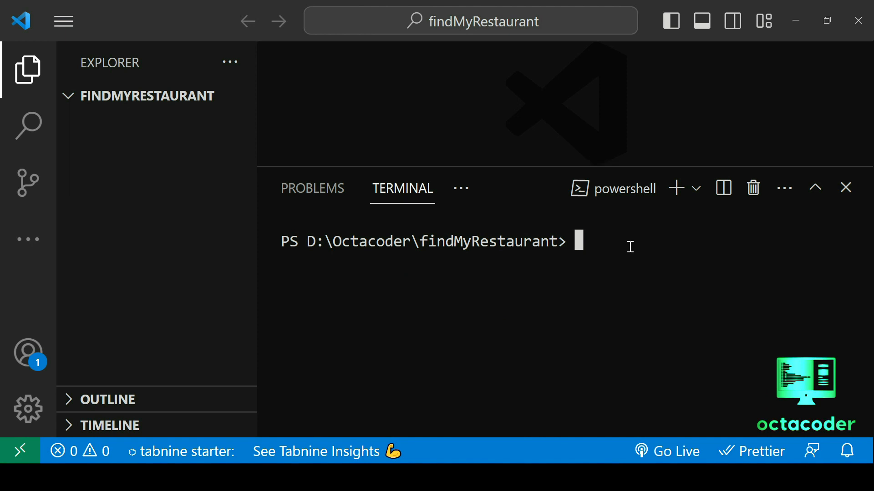
type("npm")
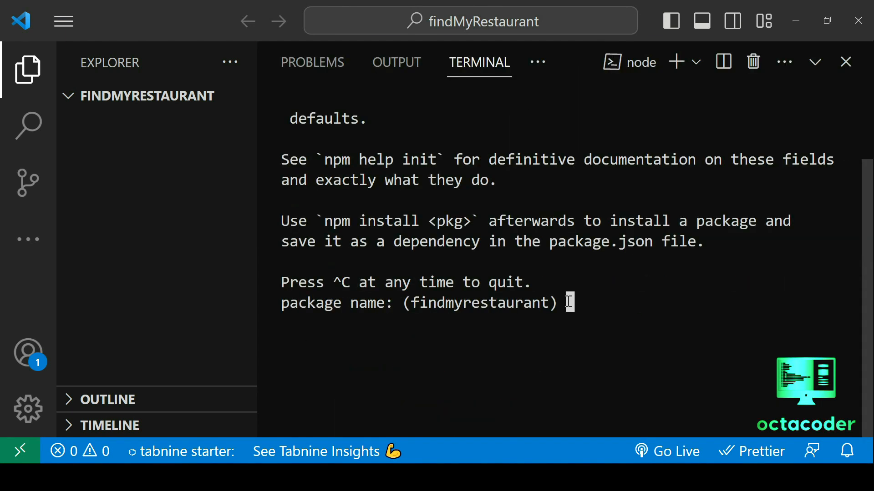
type("findm")
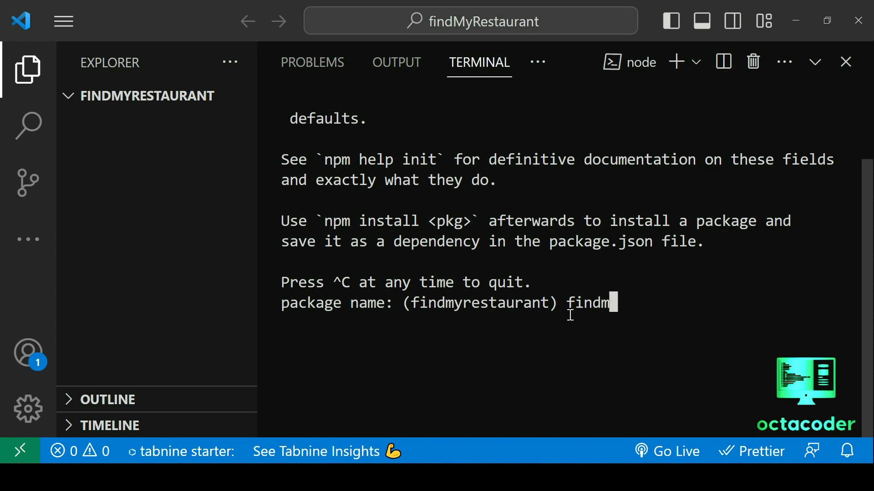
type("yrestaurant")
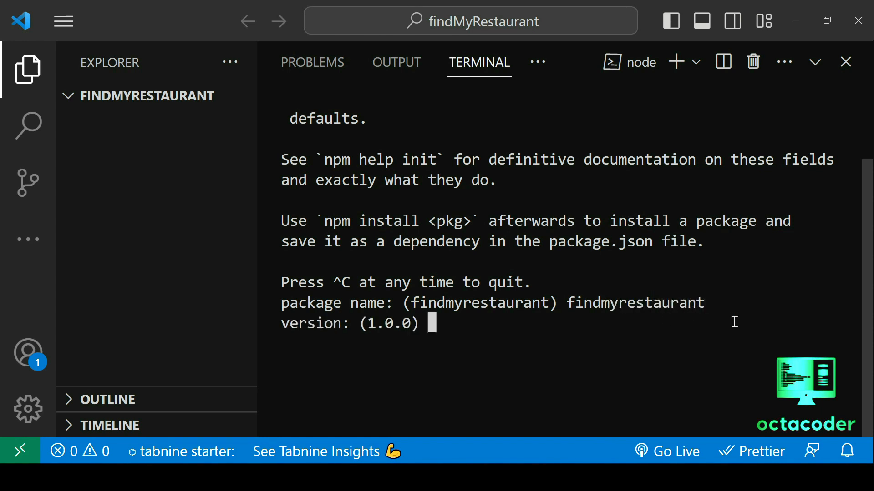
key("Enter")
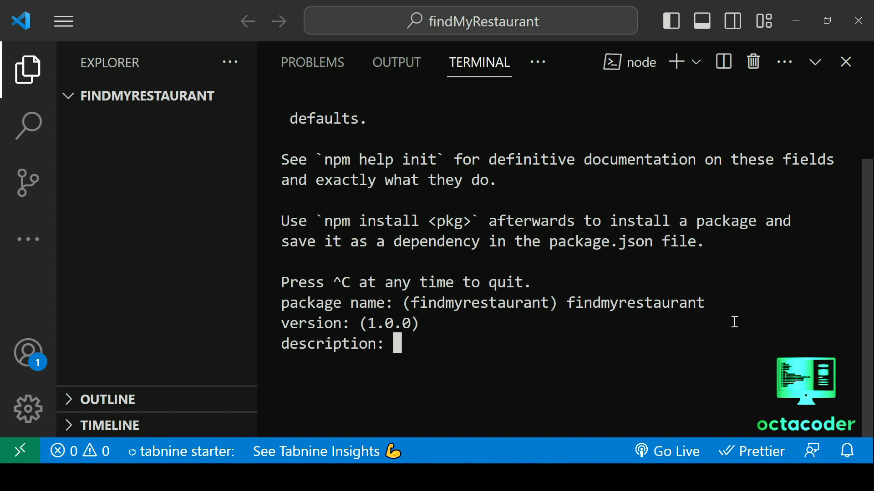
- Describe it as an API for find my restaurant with author OctaCoder
type("build restful")
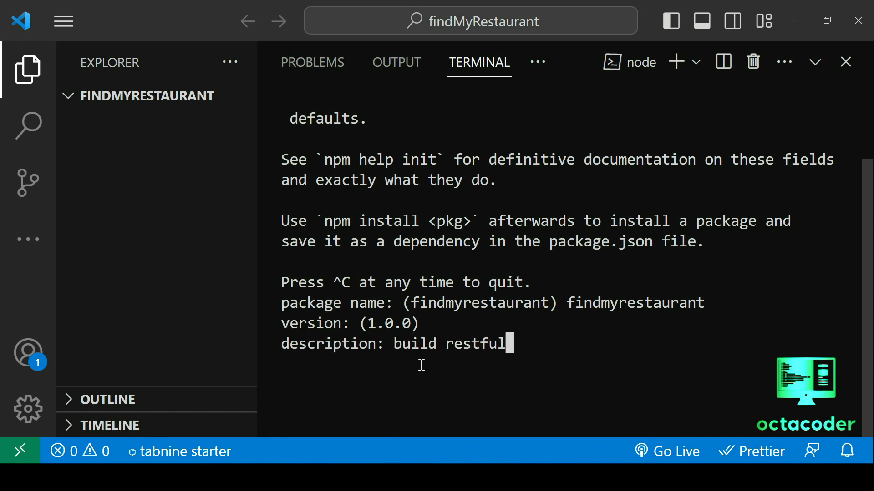
type("api for")
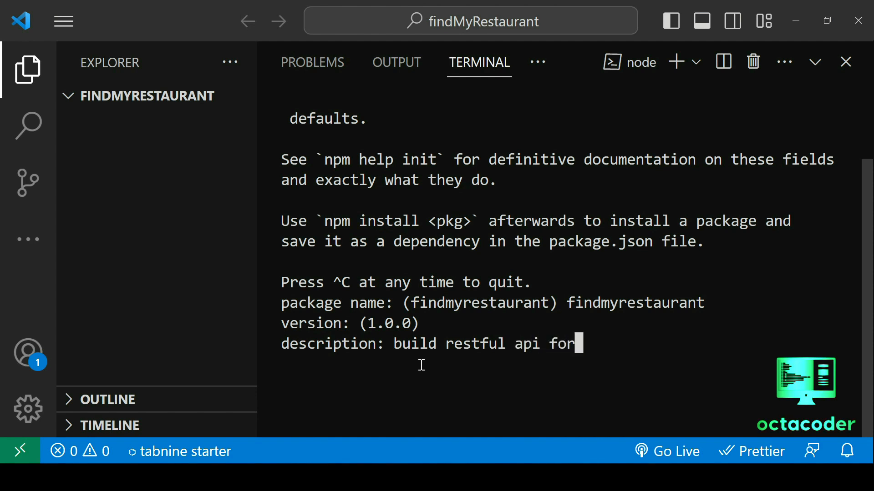
type("find my restaua")
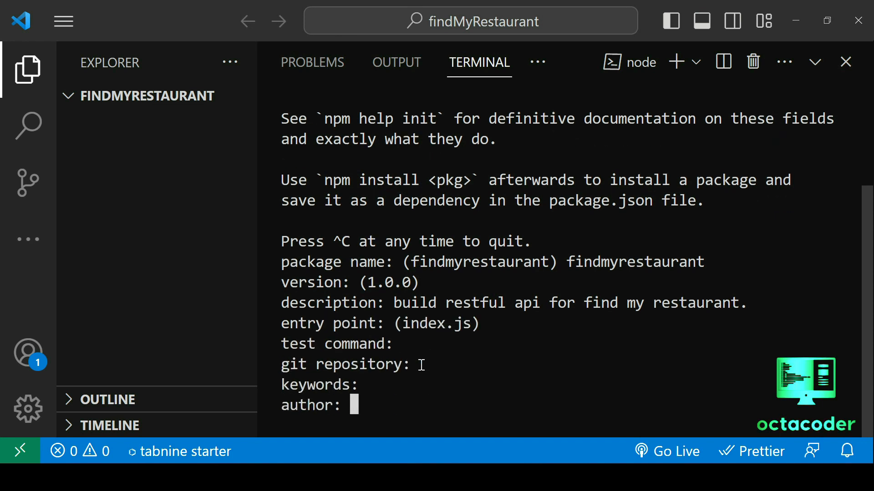
type("OctaCoder")
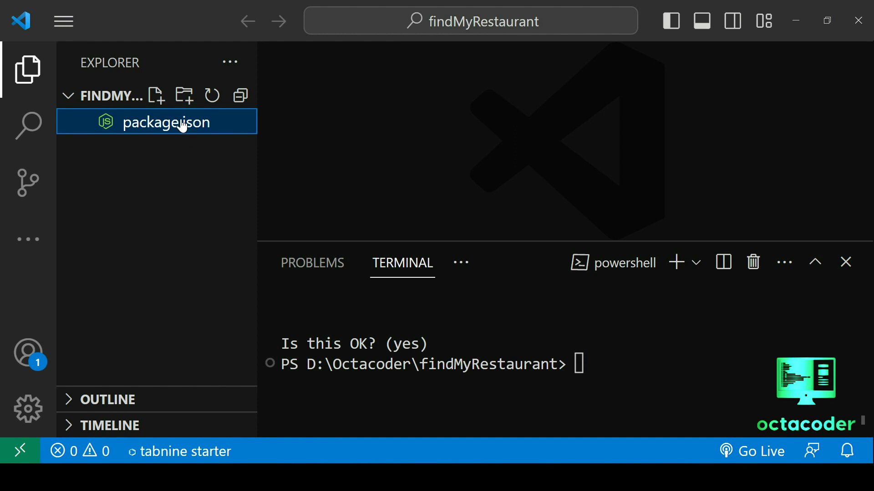
- Create a new empty file named app.js in the project folder
double_click(165, 122)
type("a")
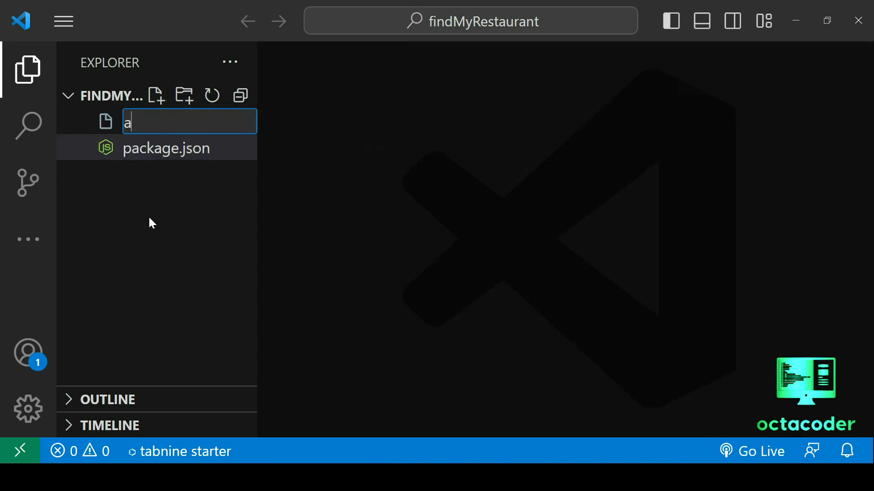
type("pp.js")
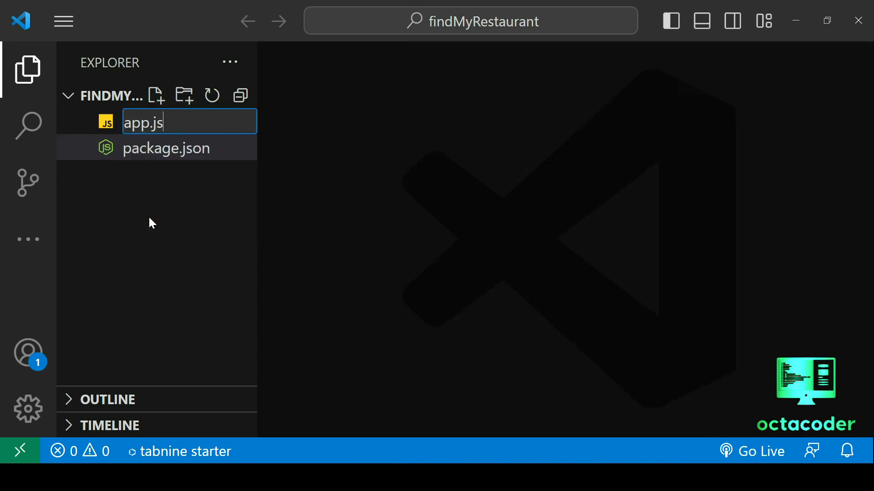
key("Enter")
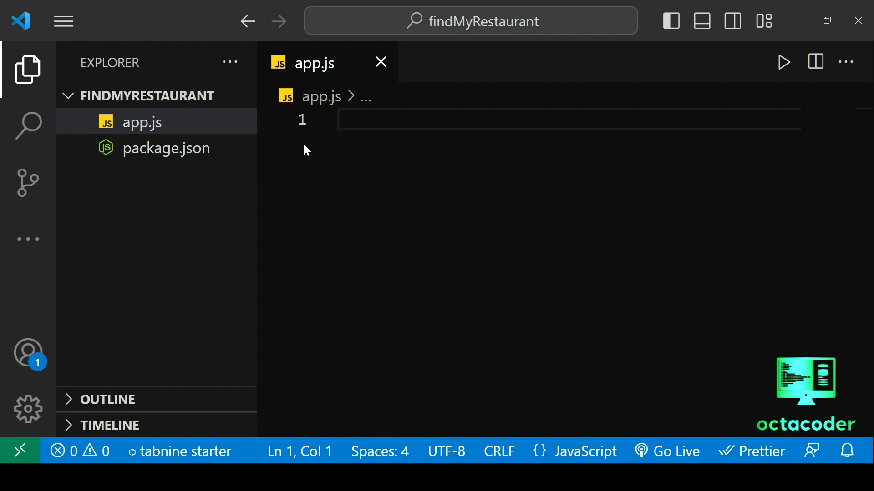
mouse_move(339, 165)
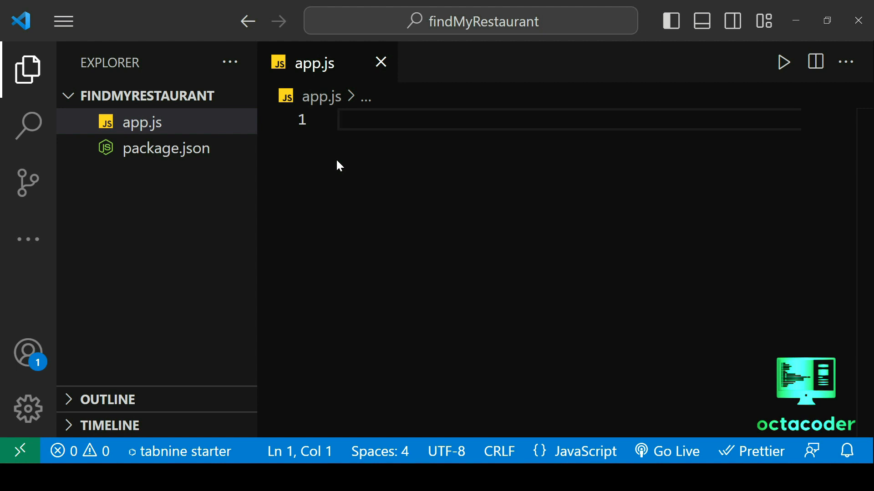
- In the terminal run npm i express, then npm i mongoose body-parser
left_click(62, 21)
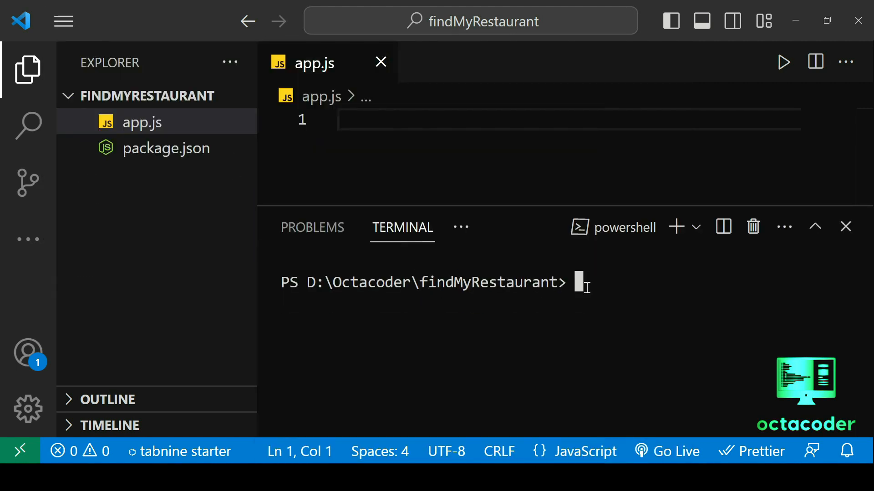
type("npm i ex")
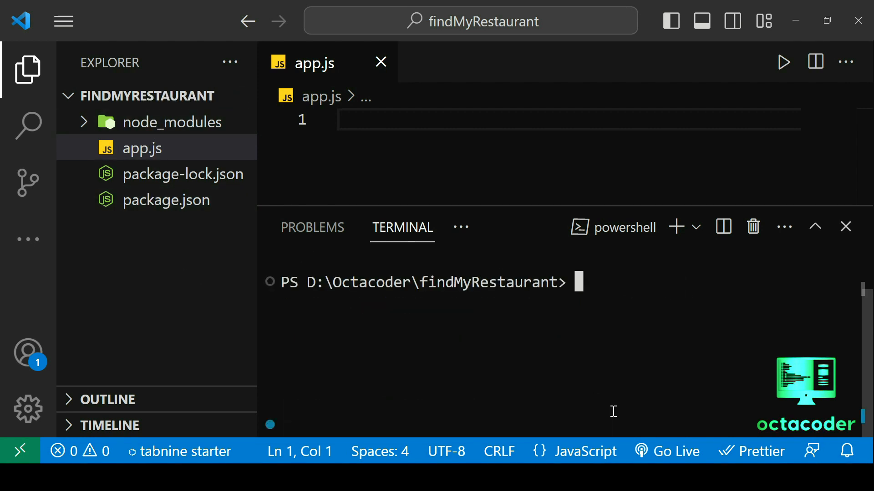
type("npm i")
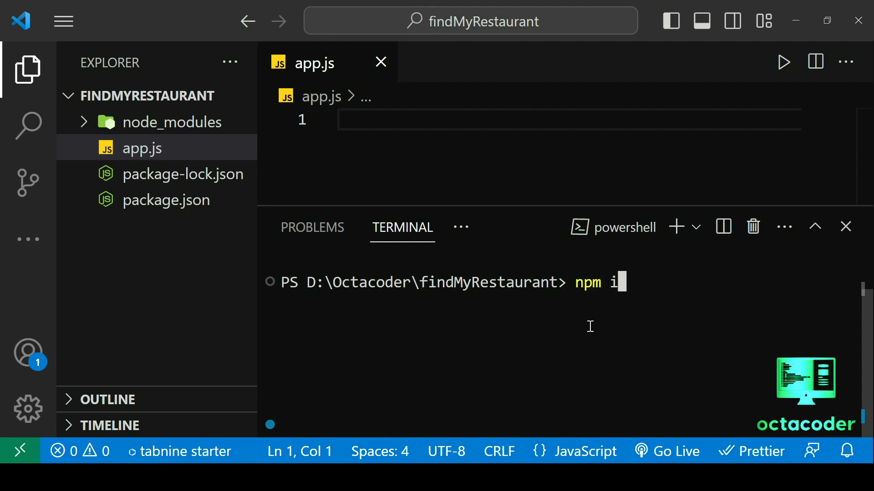
type("mongoose body")
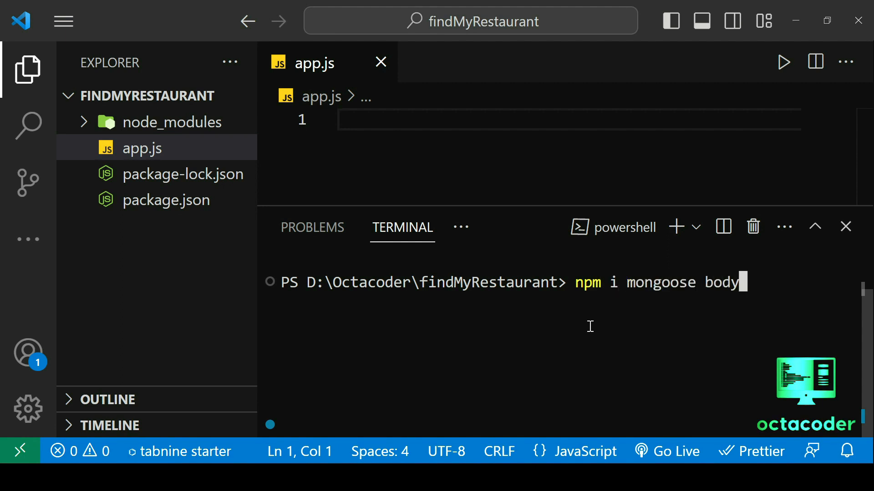
type("-parser")
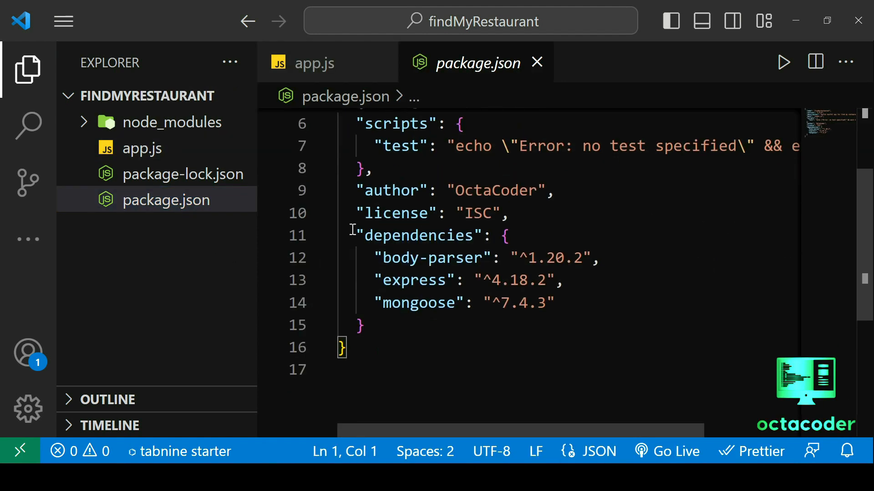
- Highlight the dependencies block listing body-parser, express and mongoose
double_click(419, 235)
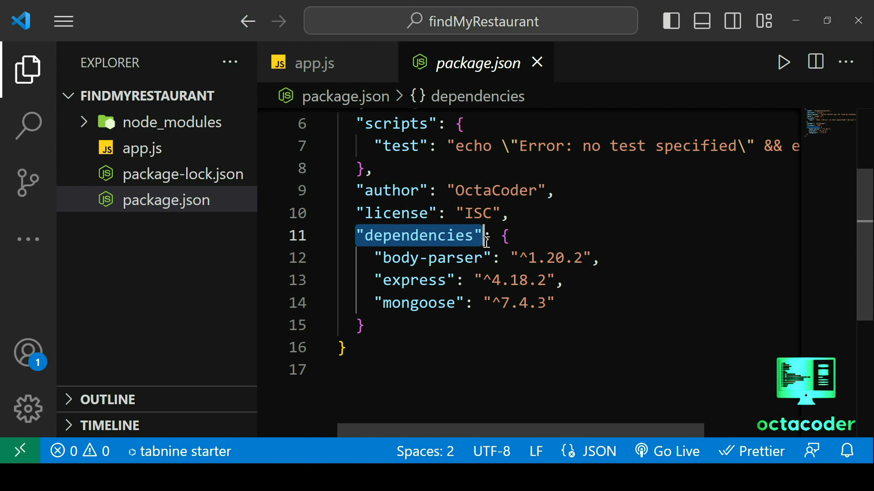
mouse_move(384, 302)
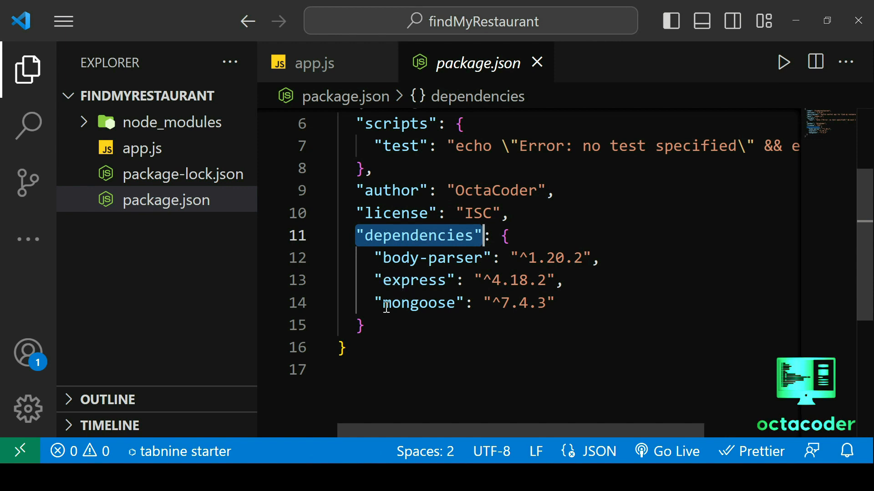
mouse_move(438, 283)
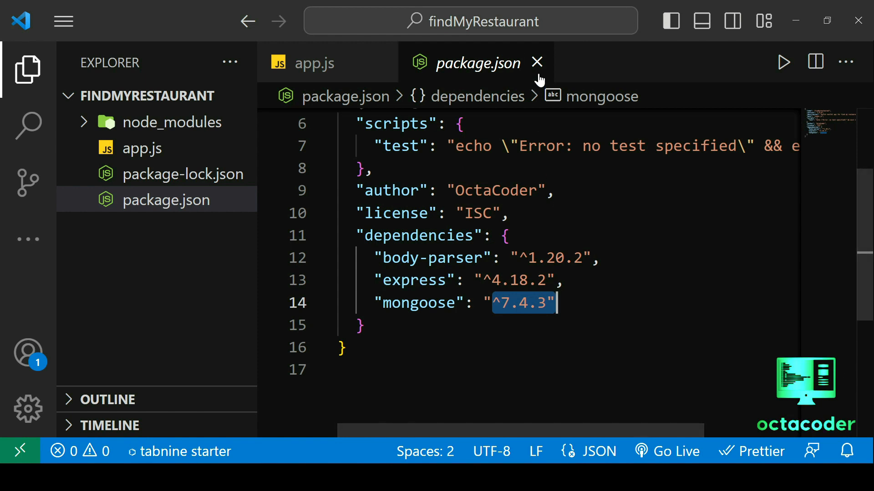
- Close package.json and in app.js require express and create the app instance
left_click(537, 63)
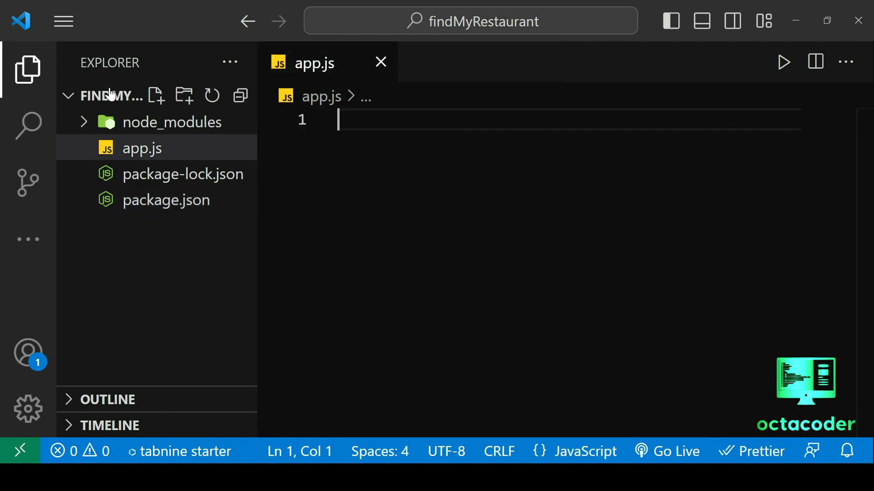
type("cons")
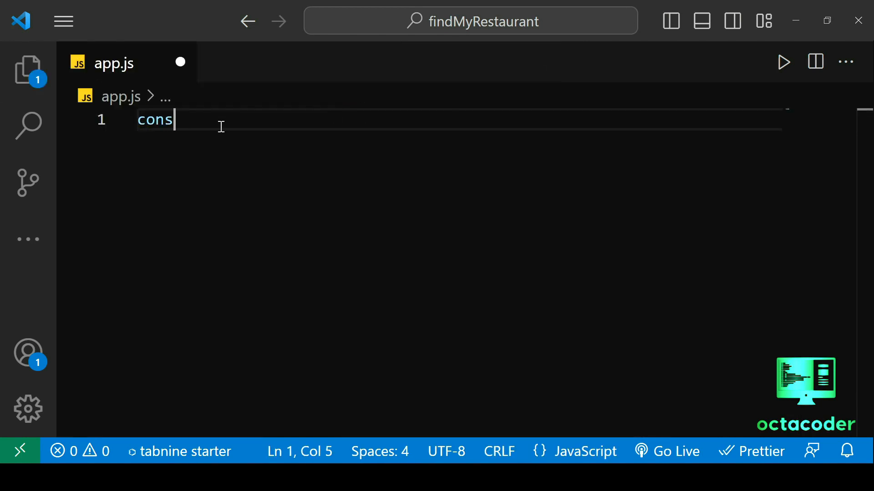
type("t")
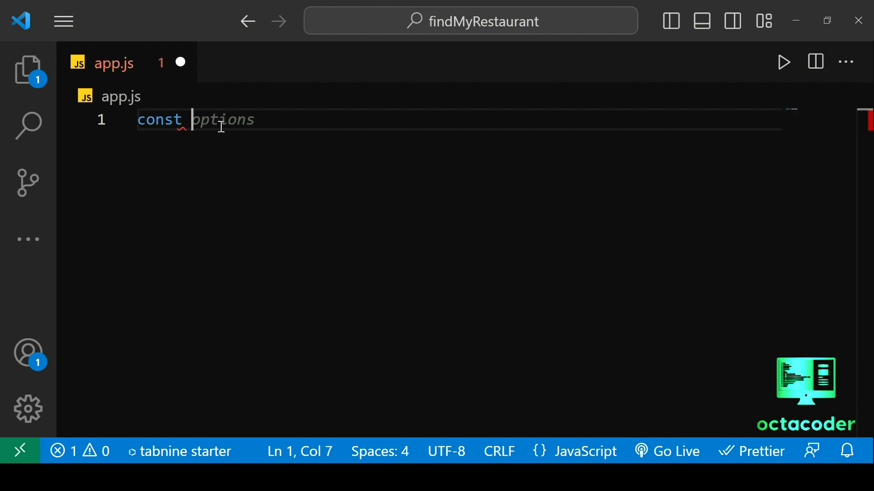
type("express = require('express');")
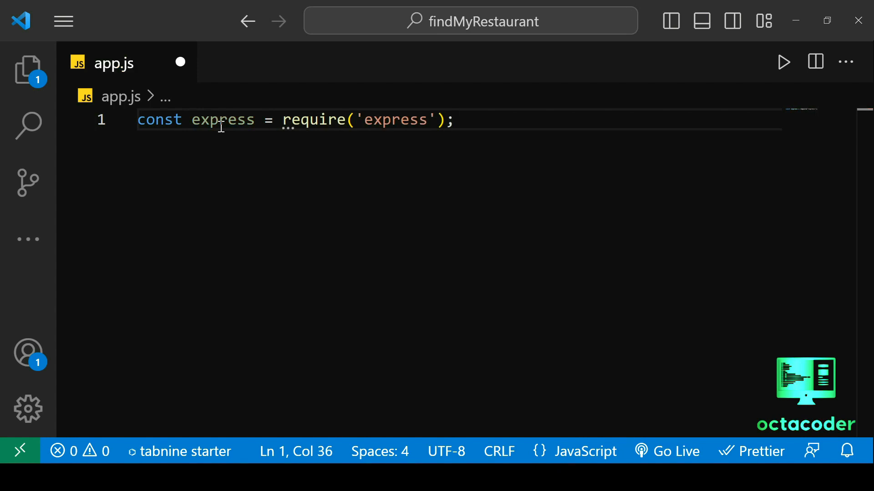
type("import express fro")
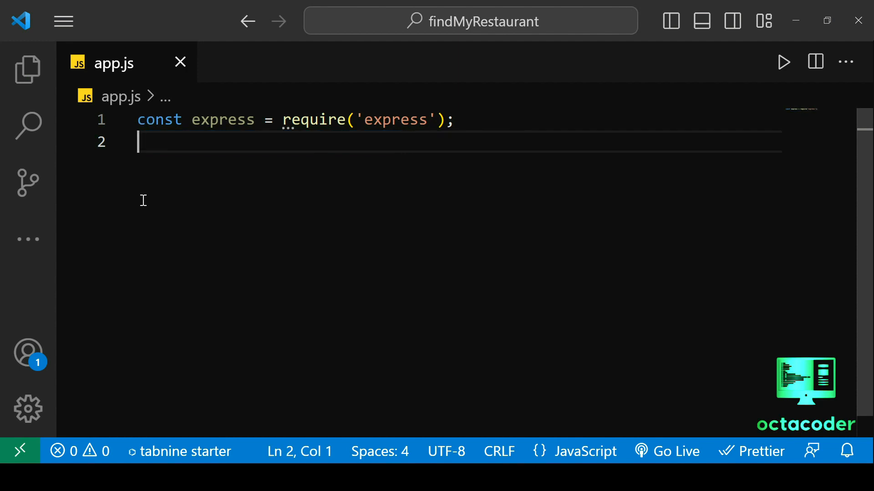
type("const app = express();")
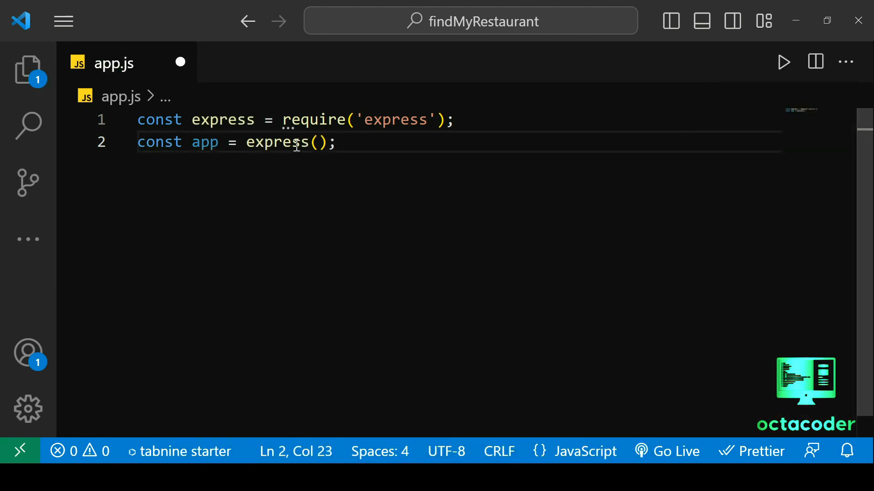
mouse_move(334, 157)
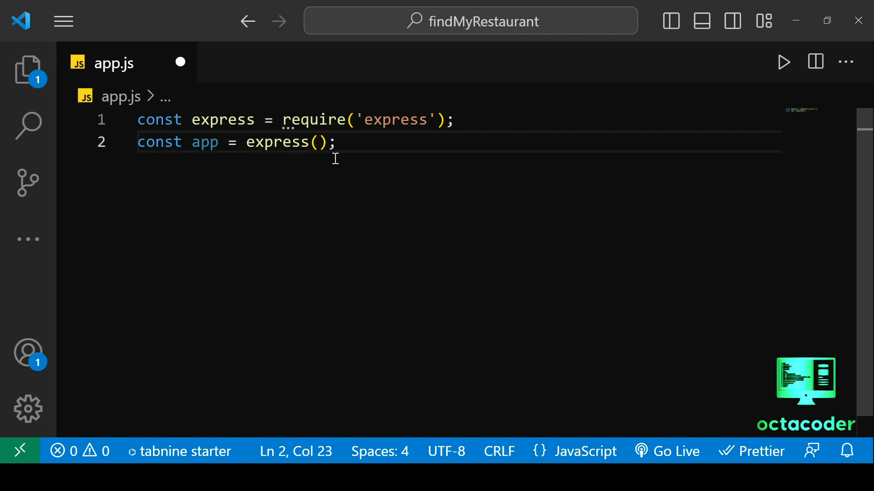
- Define const PORT = 8080 and add app.listen with an arrow-function callback
double_click(205, 142)
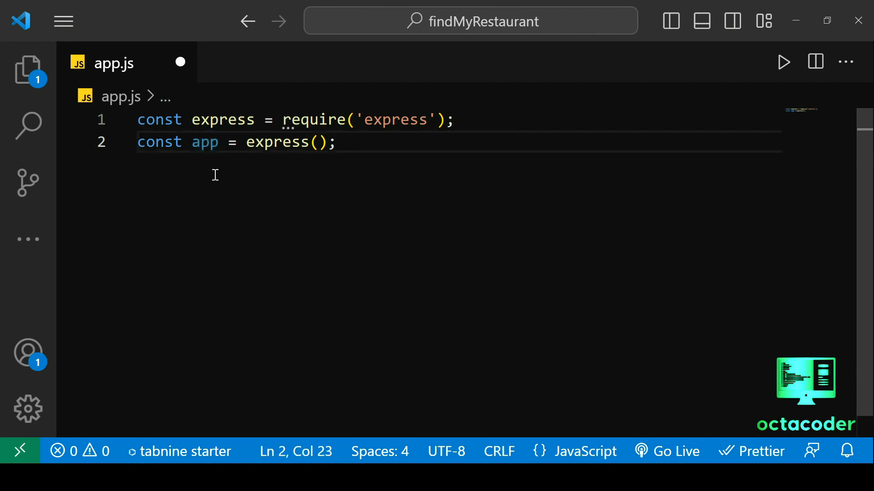
type("const PORT = 3000")
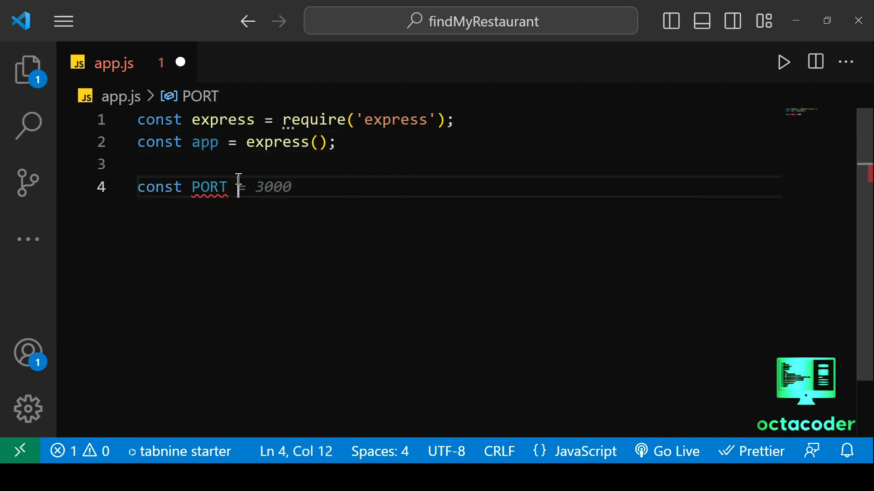
type("8080;")
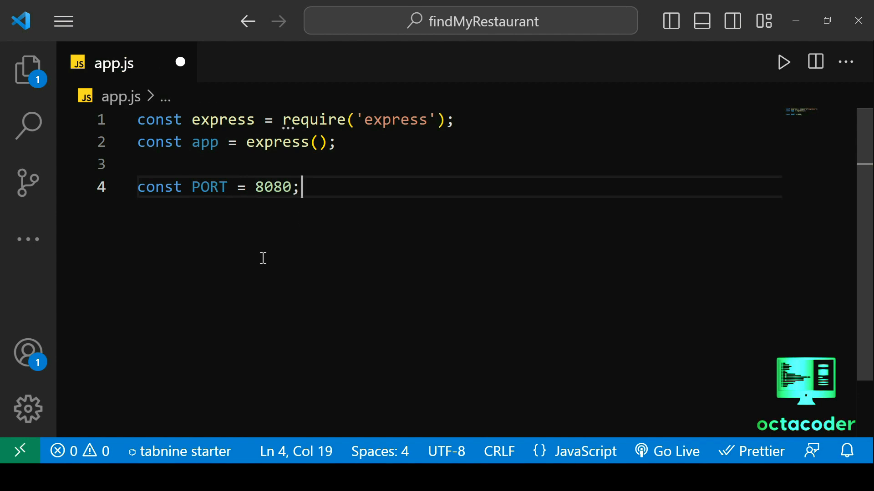
type("app.listen(PORT")
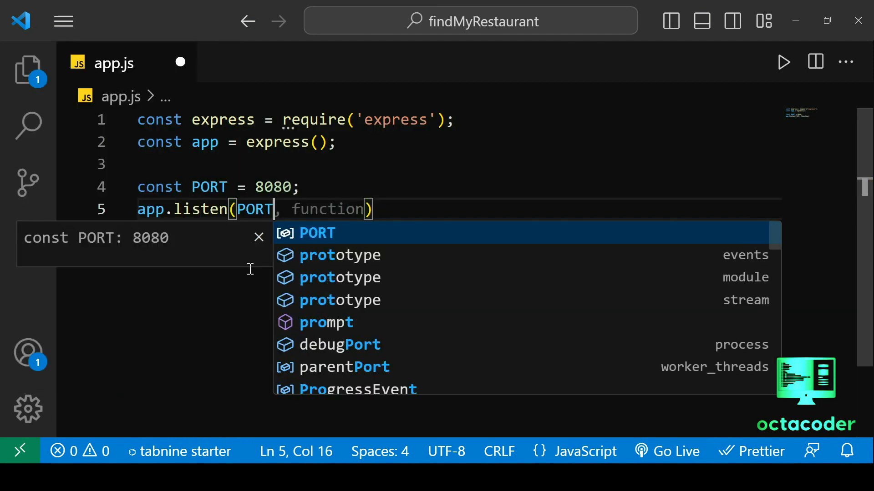
type("() => {")
type("console.log(`App listening on ${PORT}`);")
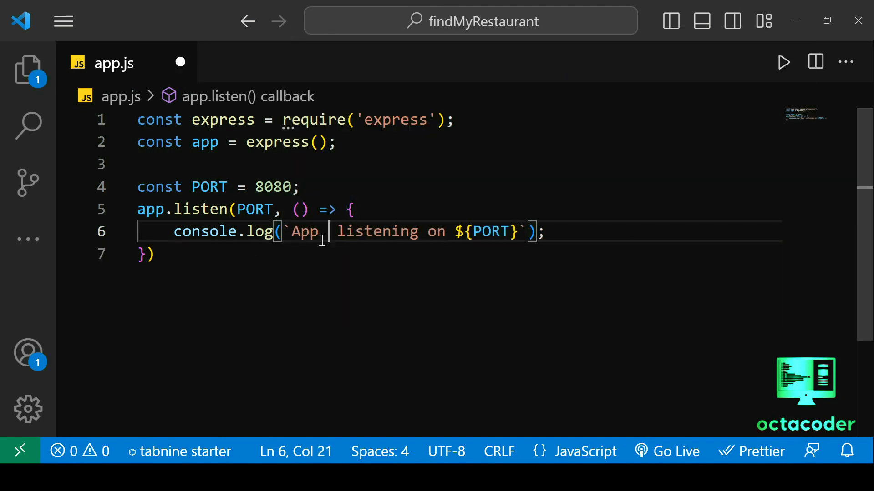
left_click(63, 21)
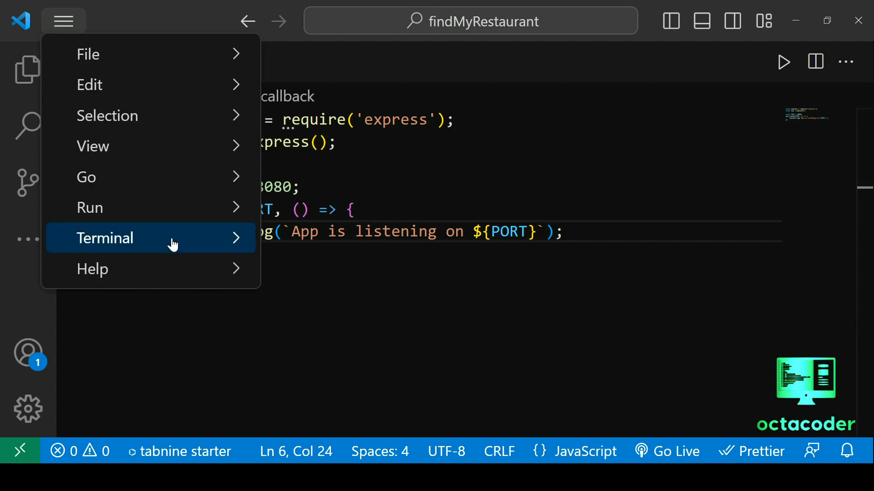
- Run node app.js in a new terminal and enlarge the code area above it
left_click(104, 238)
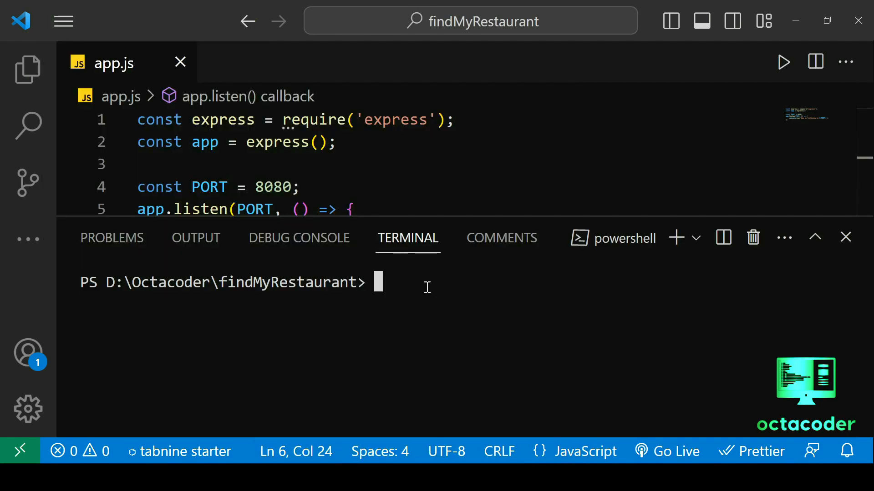
type("node app")
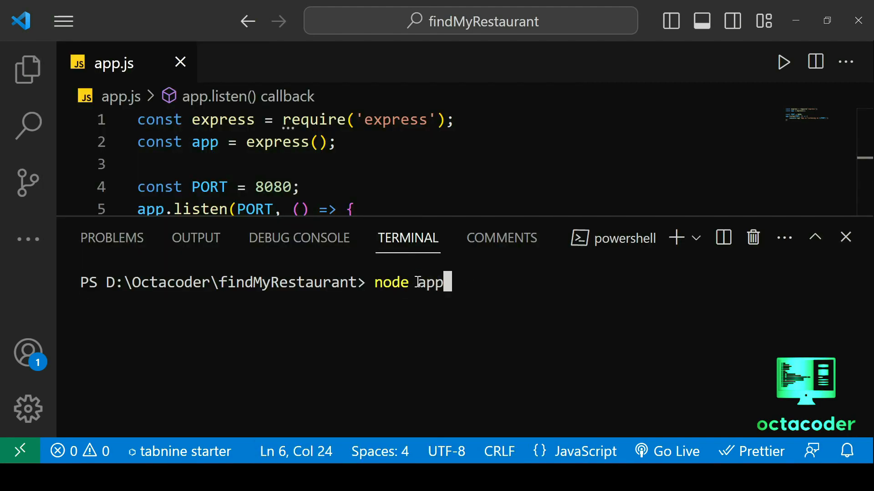
type(".js")
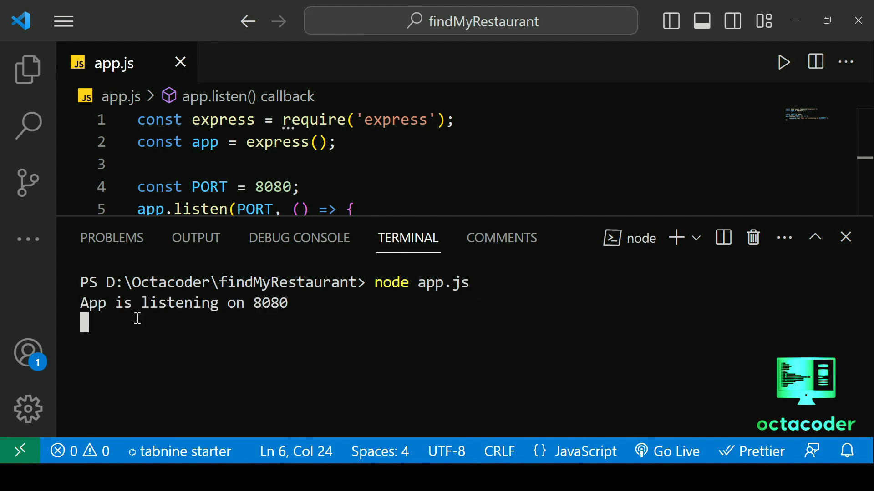
left_click_drag(80, 302, 220, 302)
type("300")
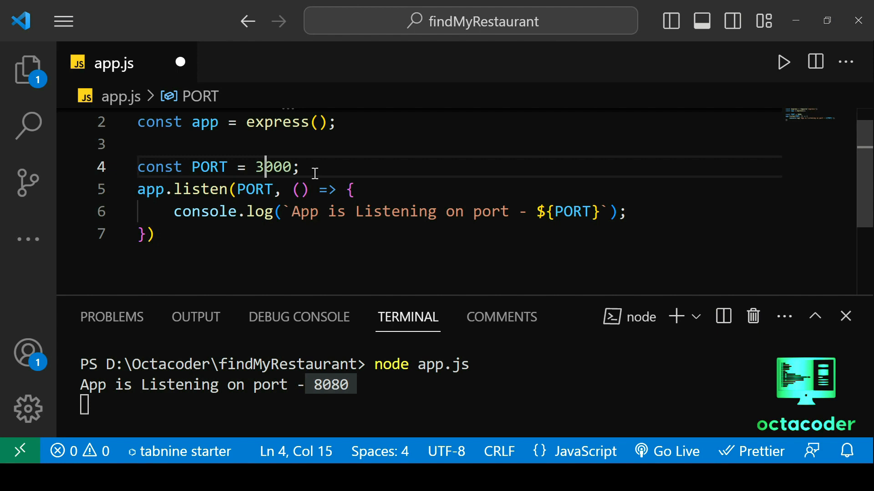
- Rerun node app.js with PORT 65536 (bad-port error), then 65535 successfully, then restore 8080
type("80")
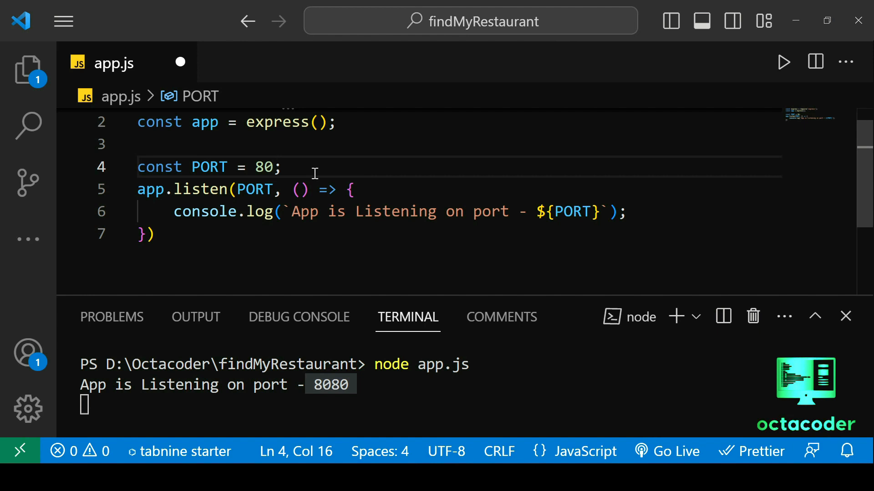
left_click(272, 167)
type("500")
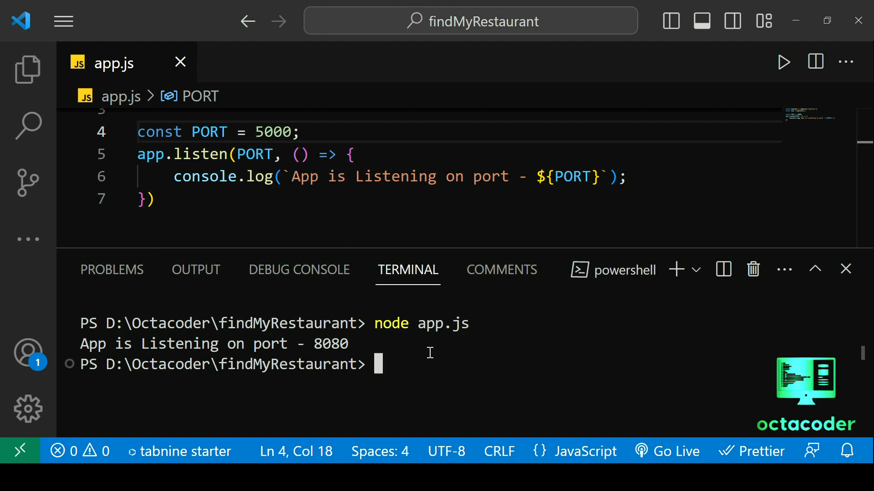
type("node app.js")
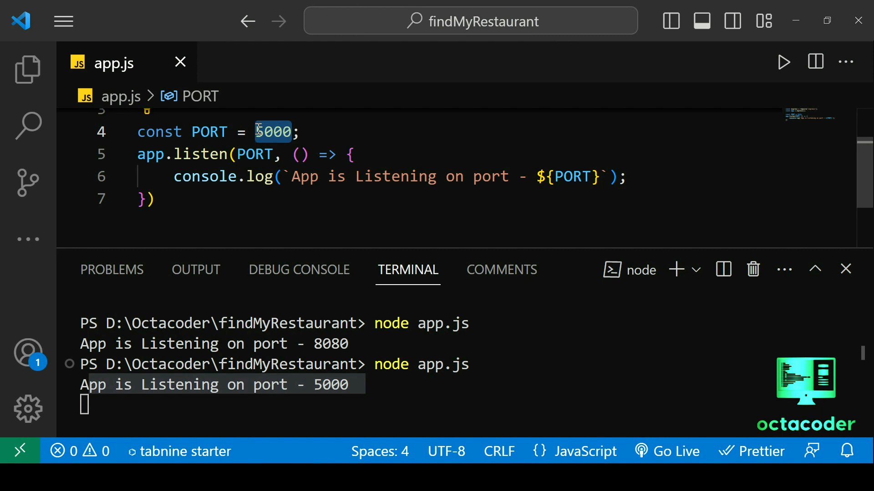
type("65536")
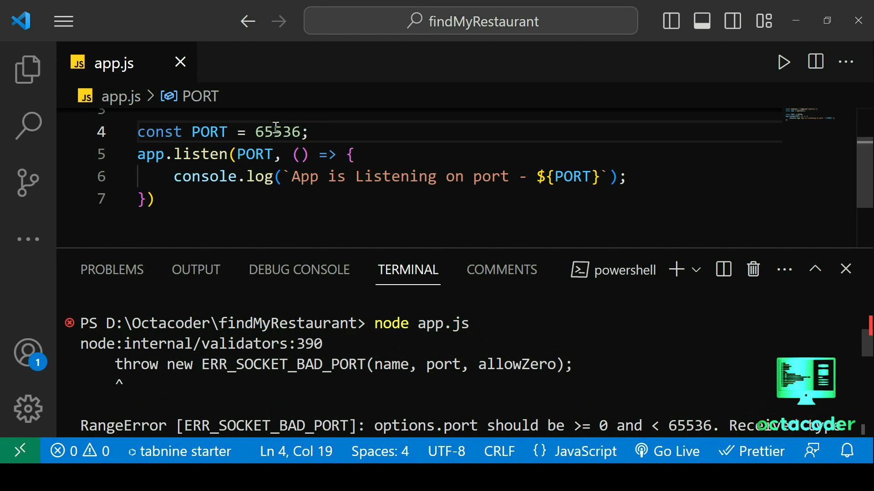
mouse_move(402, 133)
type("node app.js")
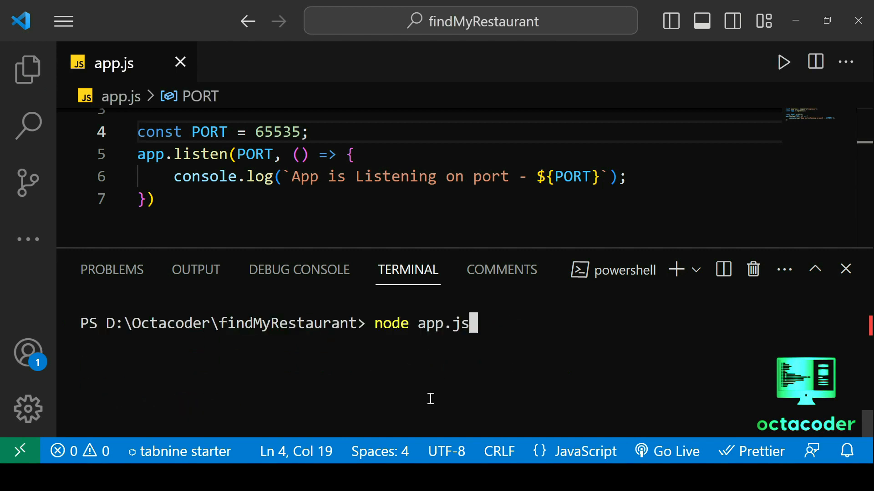
key("enter")
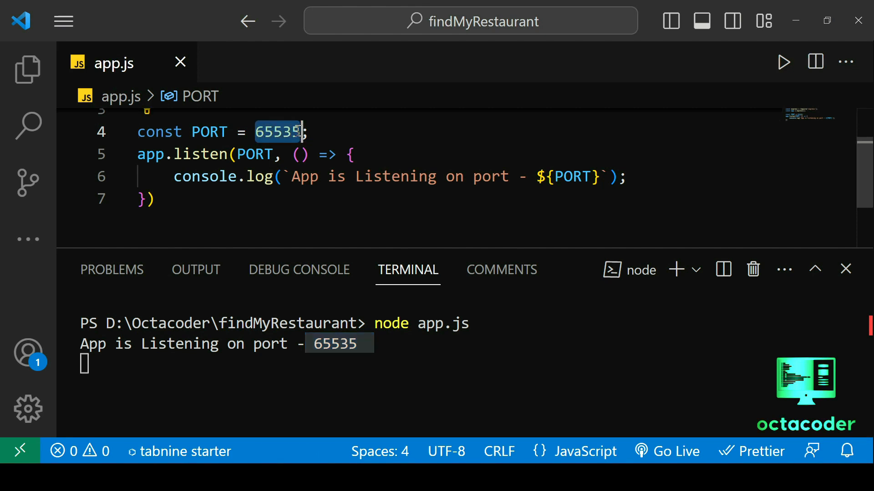
type("8080")
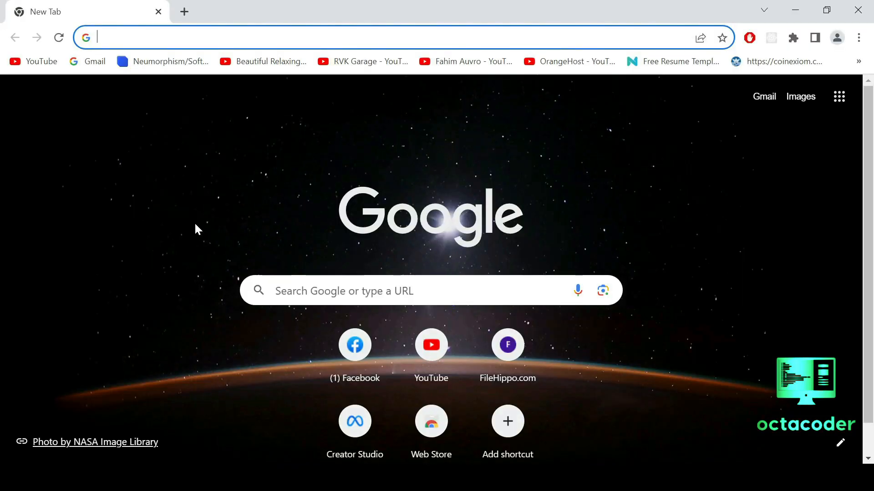
- Load localhost:8080 in the new Chrome tab
type("localhost:8080")
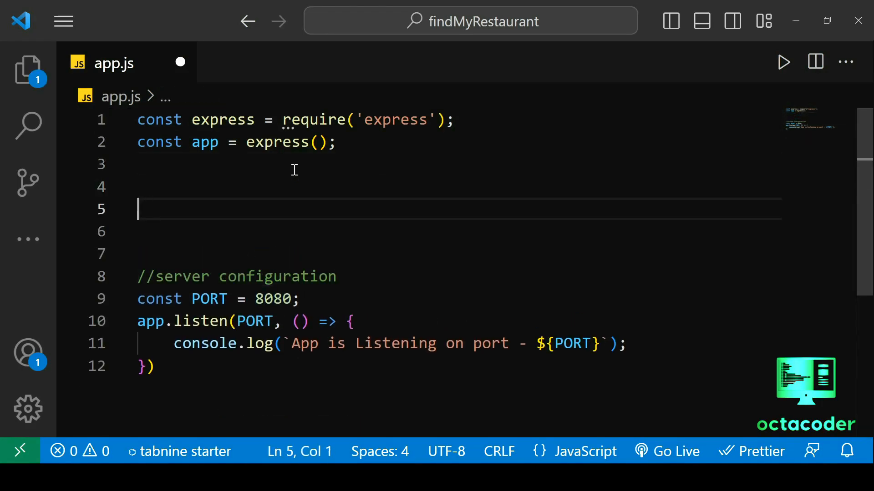
- Add a '//Define root routes' comment and an app.get('/') route sending 'Find My Restaurant Home Page'
type("//Define root routes")
left_click(455, 231)
type("app.get('/', (req,) => {")
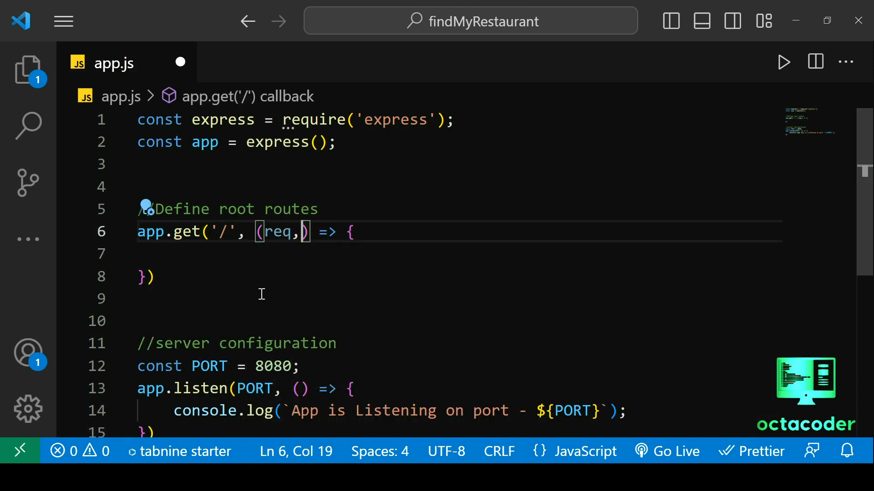
type("res")
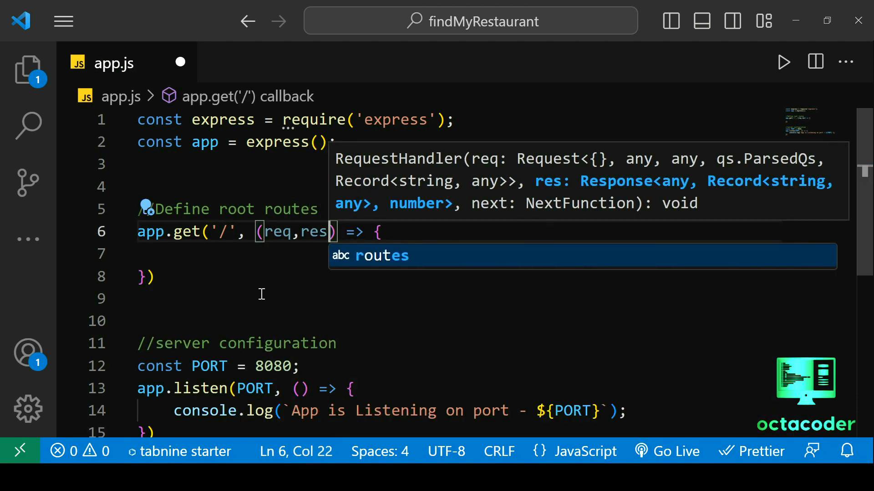
type("res.send(path.join(__dirname,")
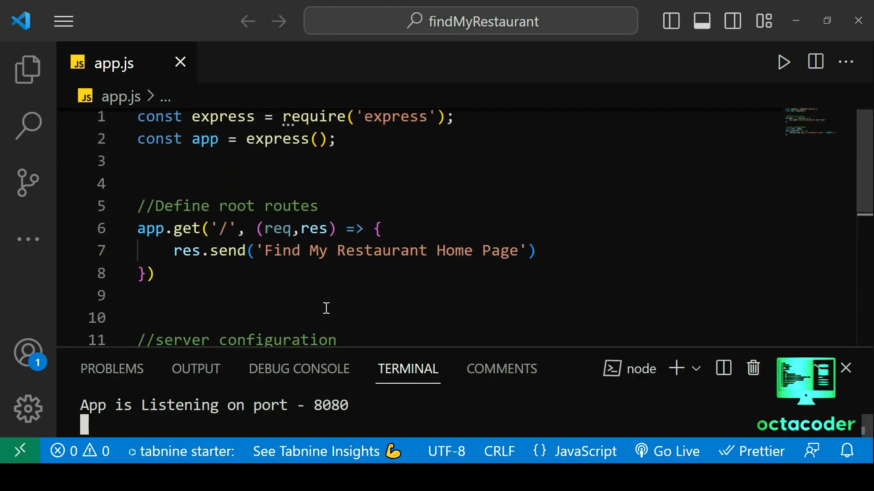
scroll("down", 3)
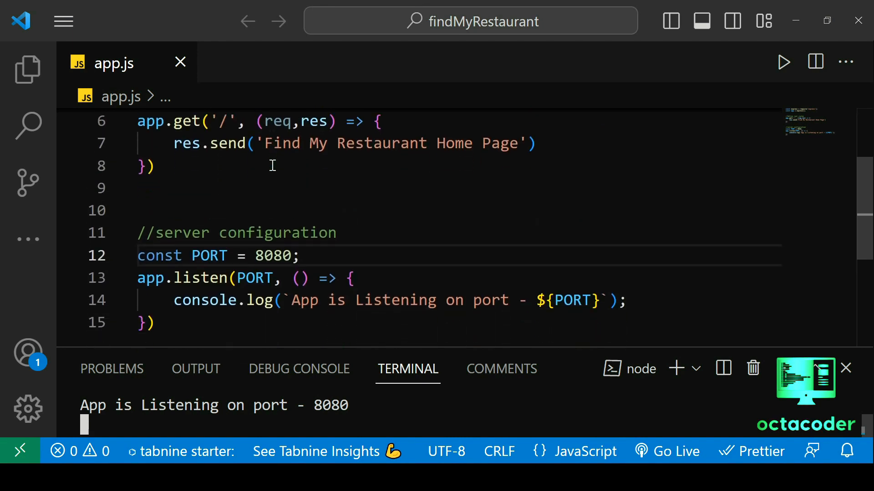
scroll("down", 3)
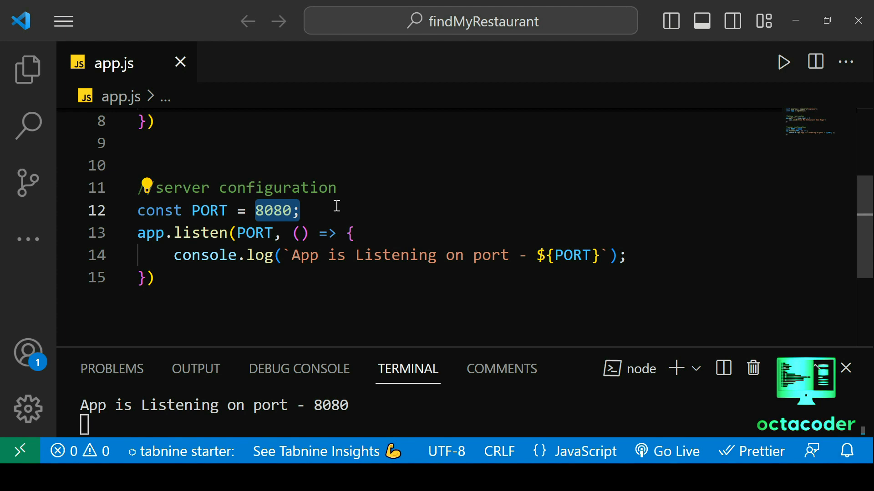
mouse_move(292, 188)
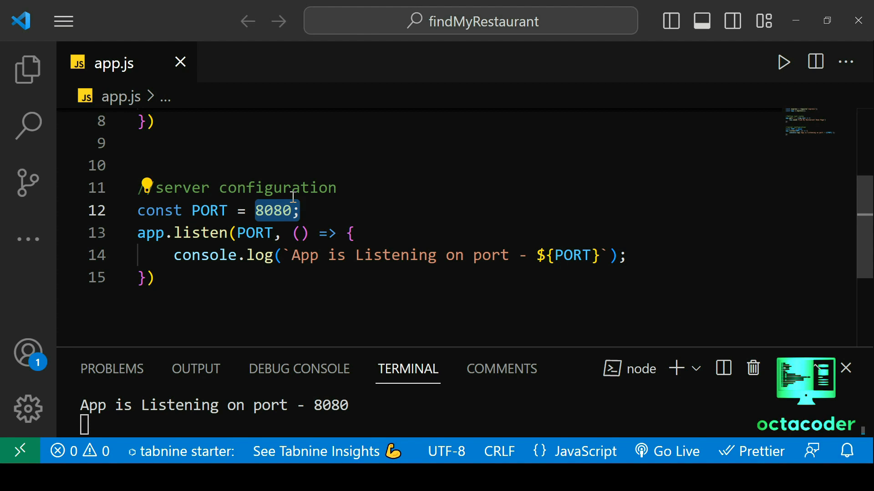
mouse_move(456, 357)
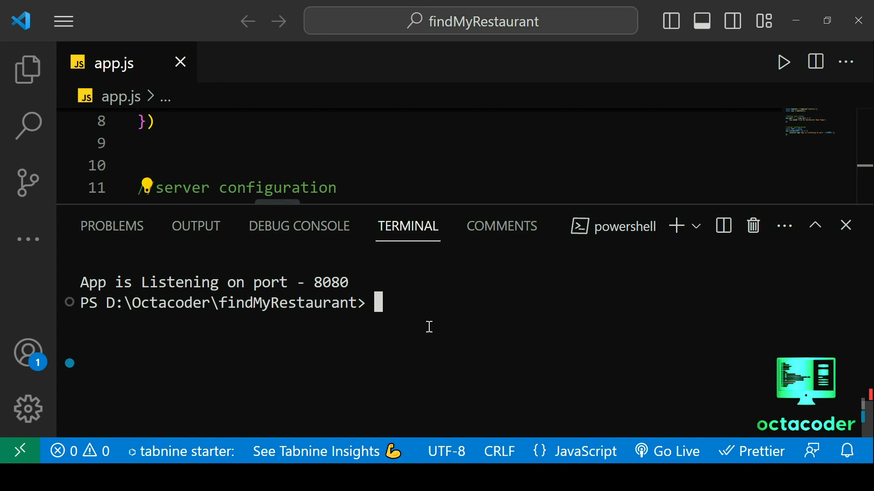
- Run npm i dotenv in the terminal, then hide the terminal panel
type("npm i do")
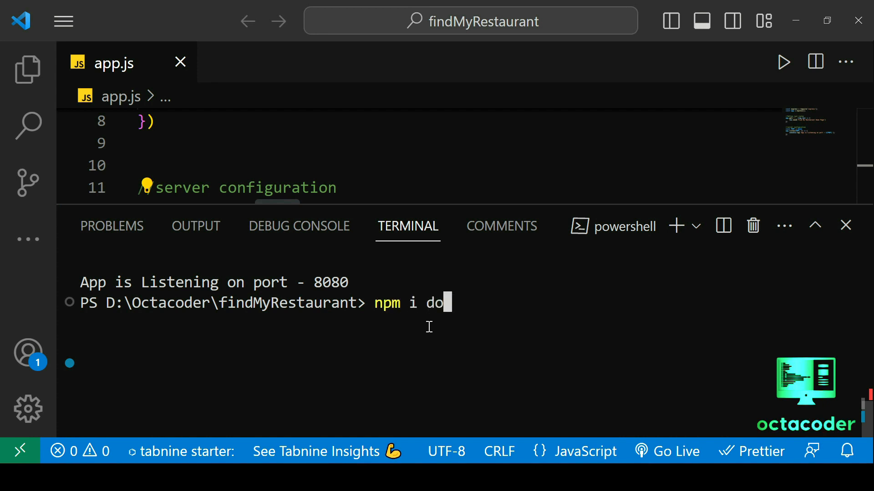
type("tenv")
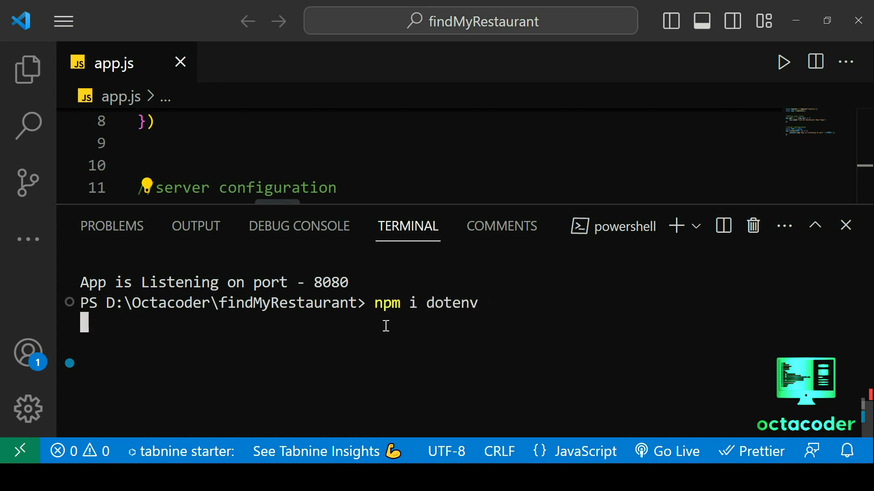
key("Enter")
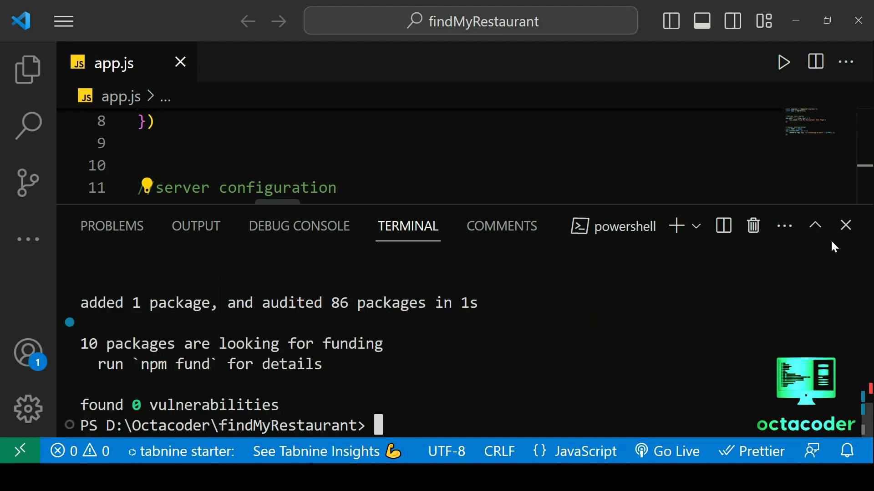
left_click(27, 71)
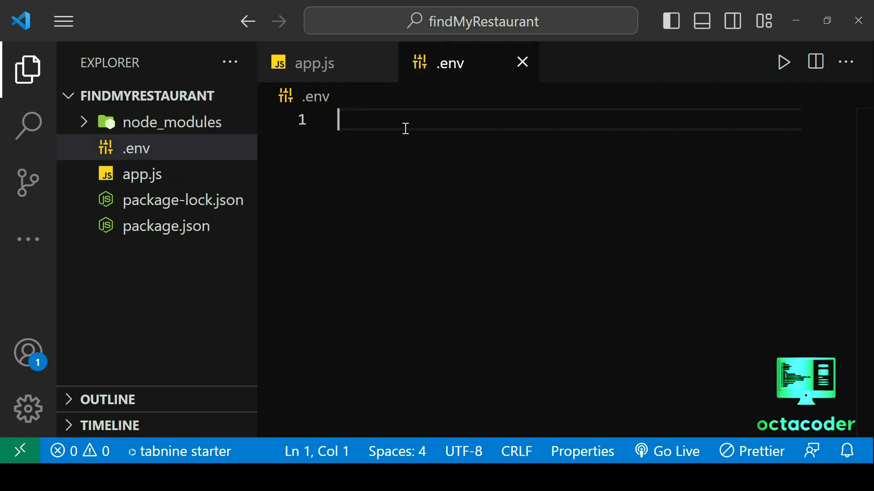
mouse_move(398, 194)
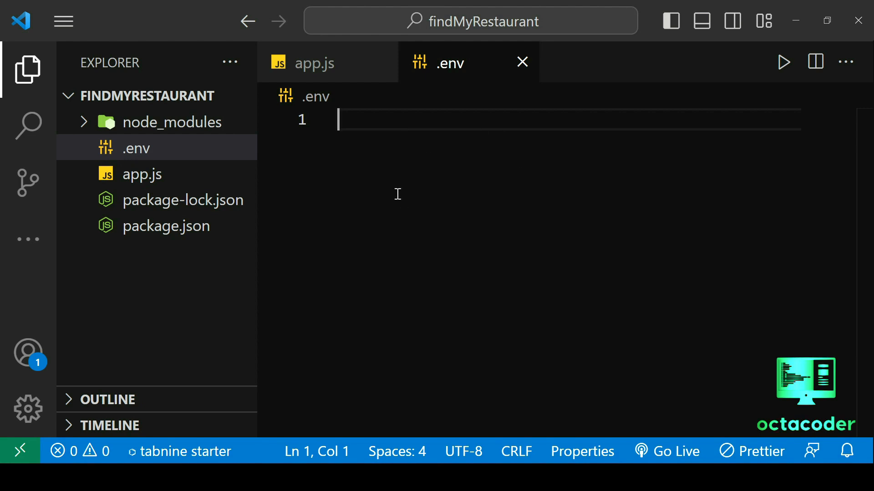
mouse_move(431, 180)
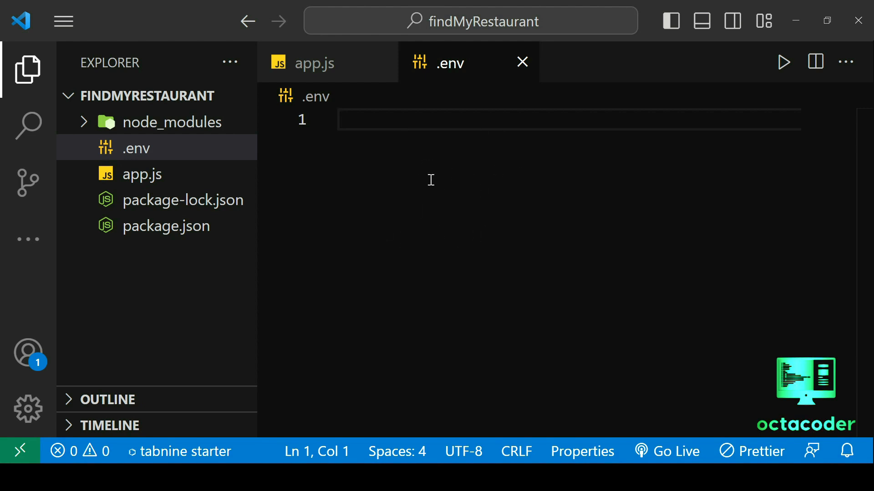
- Write PORT = 8080 as the first line of the new .env file
type("PORT =")
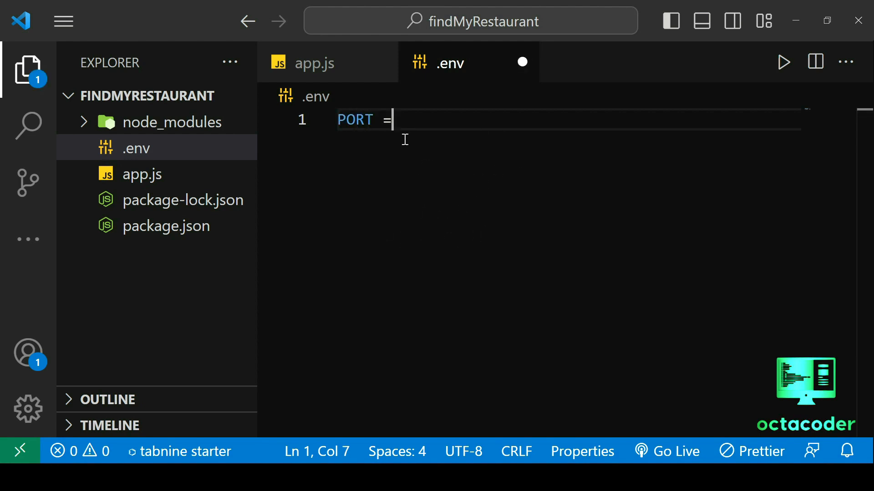
type("8080")
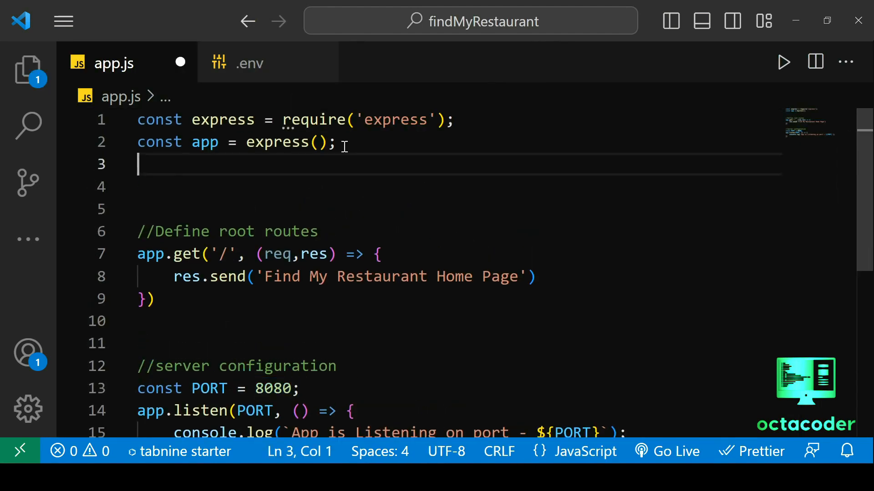
- Declare const dotenv = require('dotenv').config() near the top of app.js
type("const dotenv")
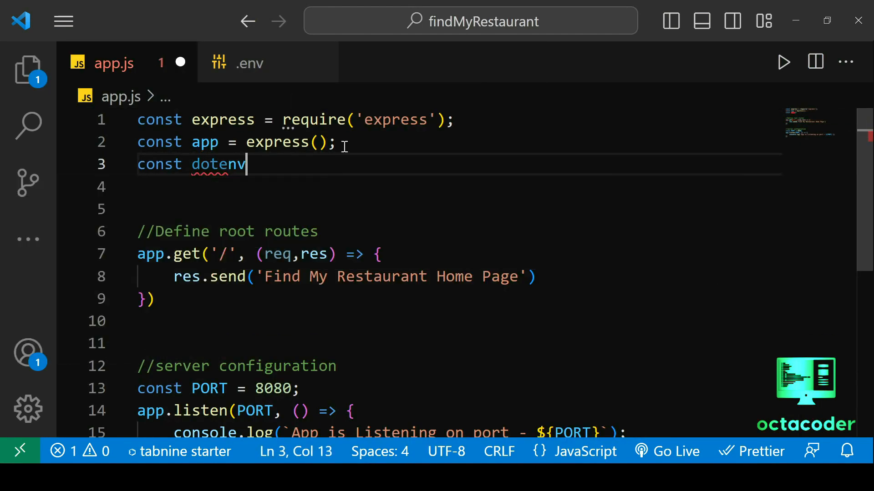
type("= require('../../../../../")
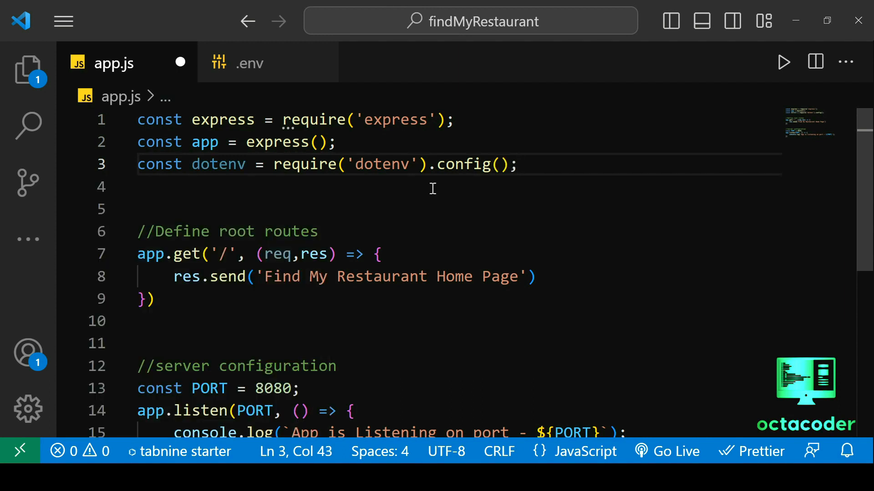
mouse_move(527, 162)
type("process.env.PORT")
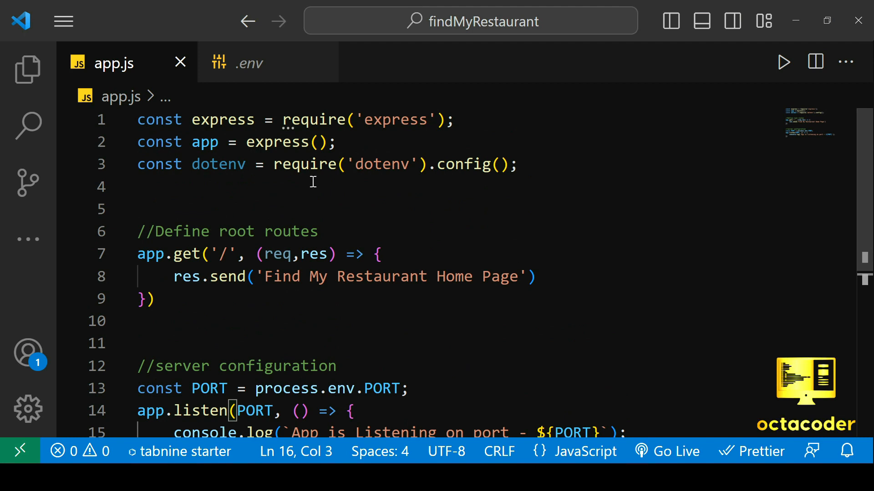
mouse_move(371, 283)
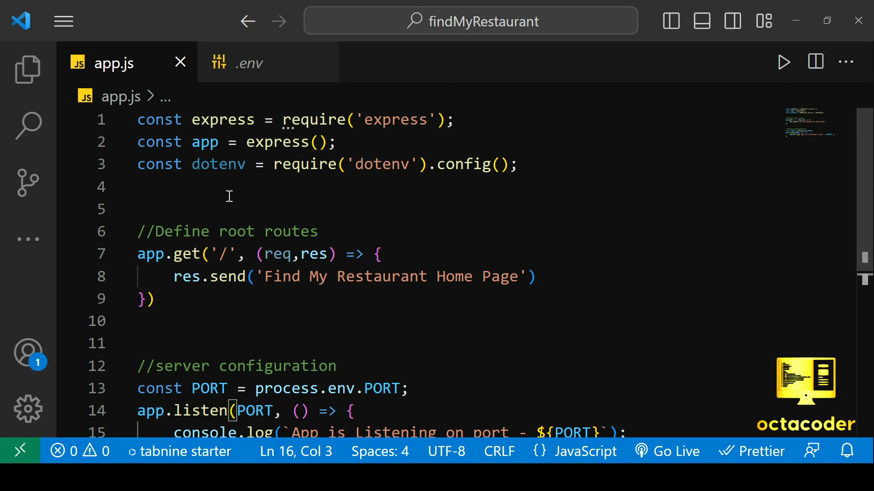
- Check package.json for mongoose, then add const mongoose = require('mongoose'); in app.js
left_click(28, 70)
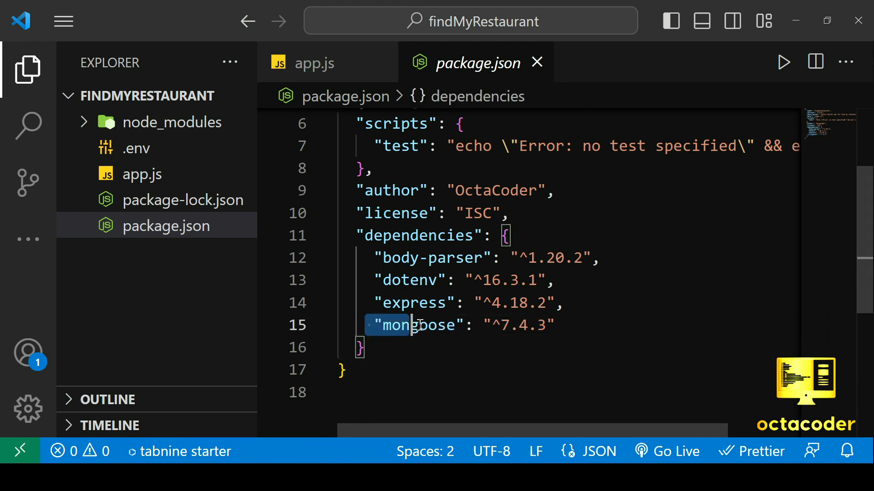
left_click(311, 63)
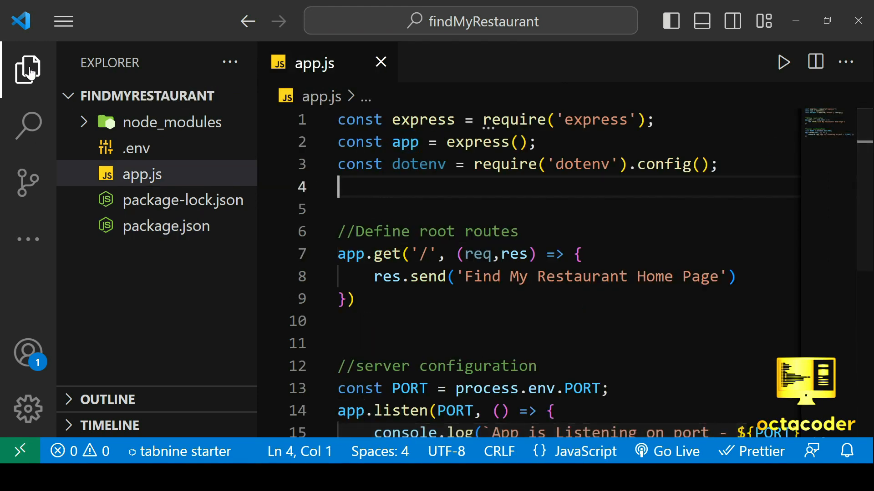
type("const mongoose = require('mongoose")
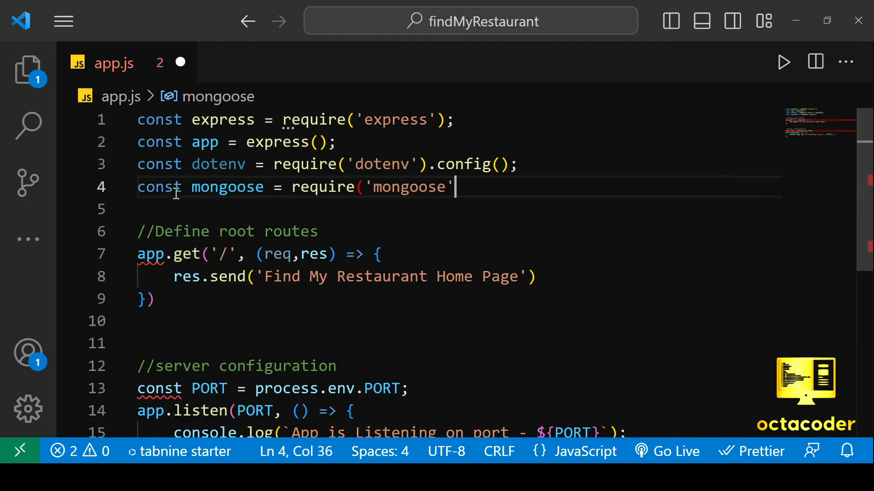
type(");")
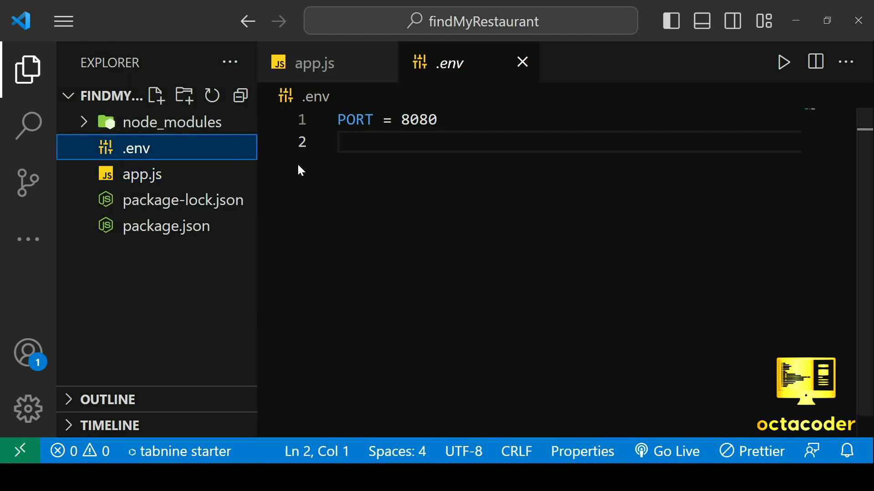
type("DB")
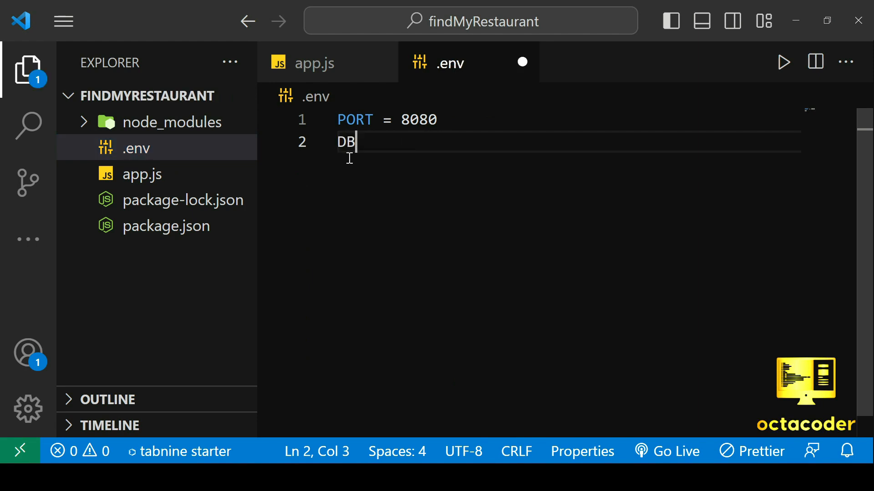
type("_URL")
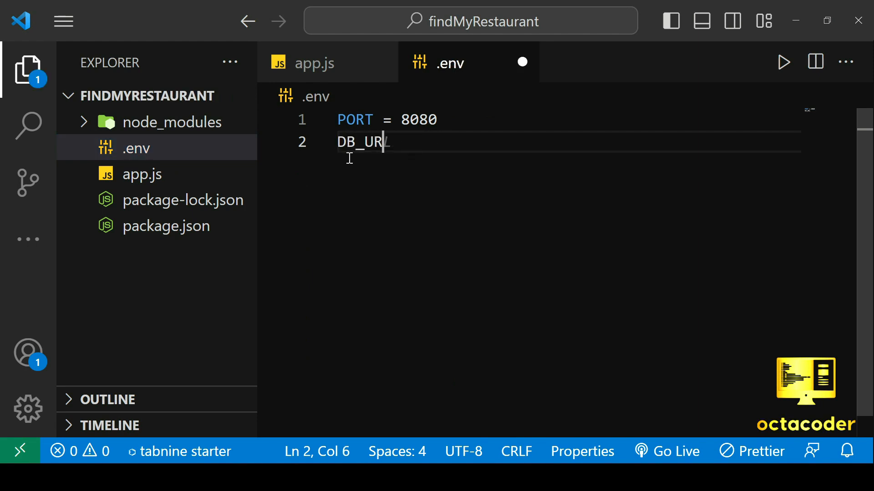
type("L = 'http://localhost")
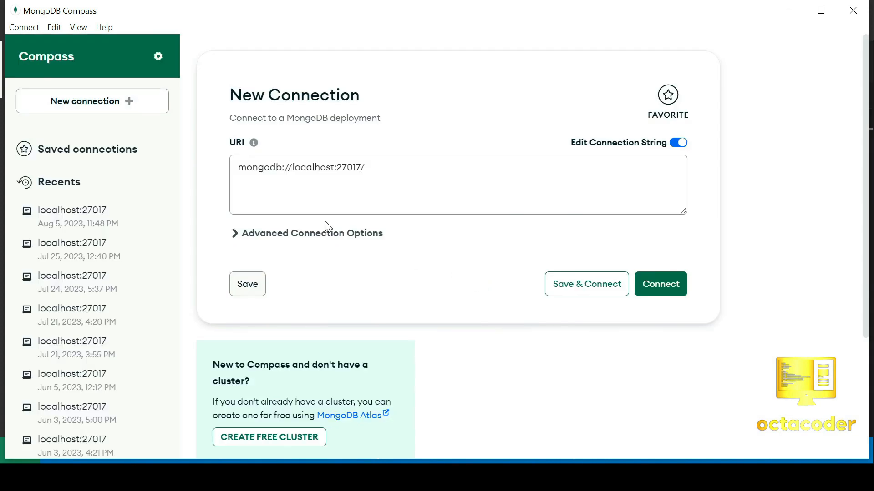
double_click(237, 143)
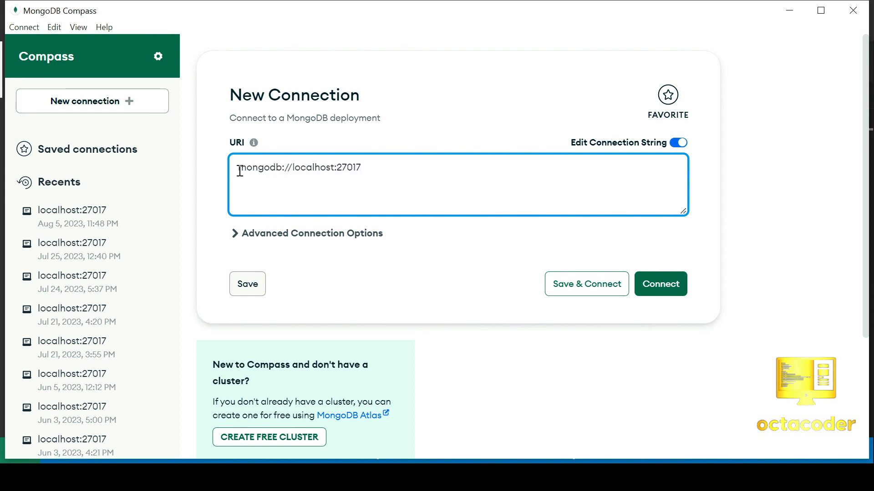
triple_click(297, 167)
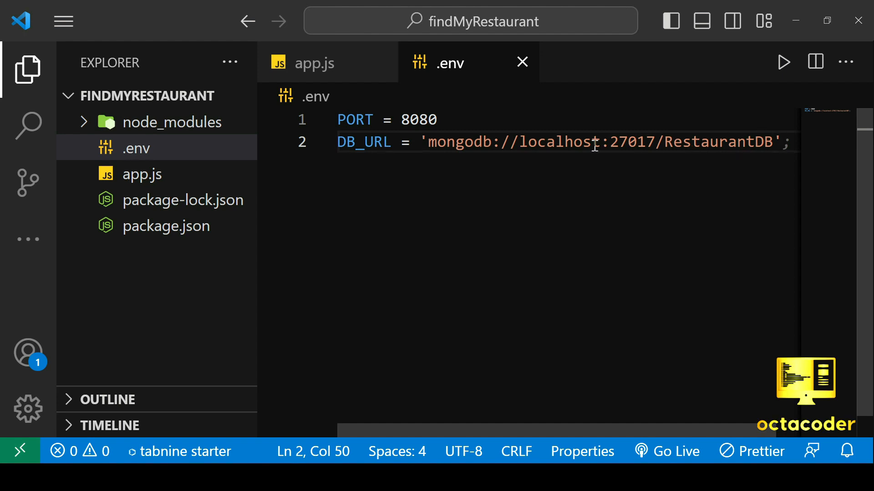
- Remove the trailing semicolon from the DB_URL line and select localhost
double_click(559, 142)
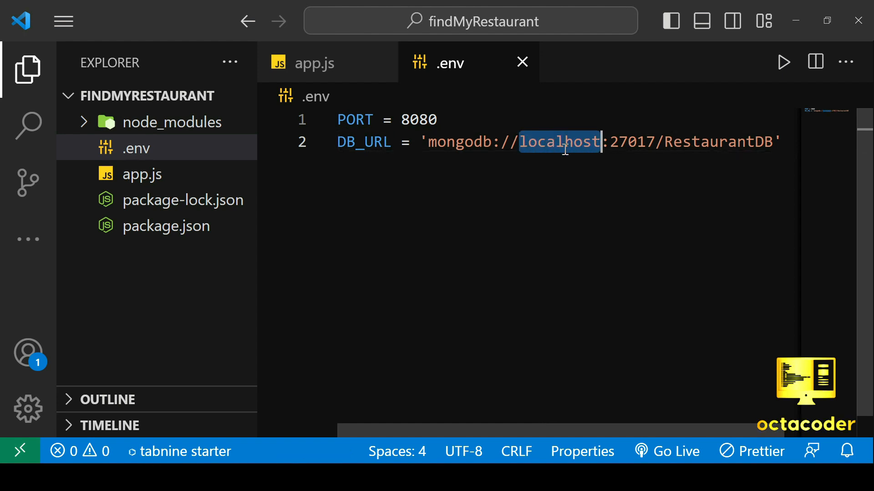
mouse_move(538, 174)
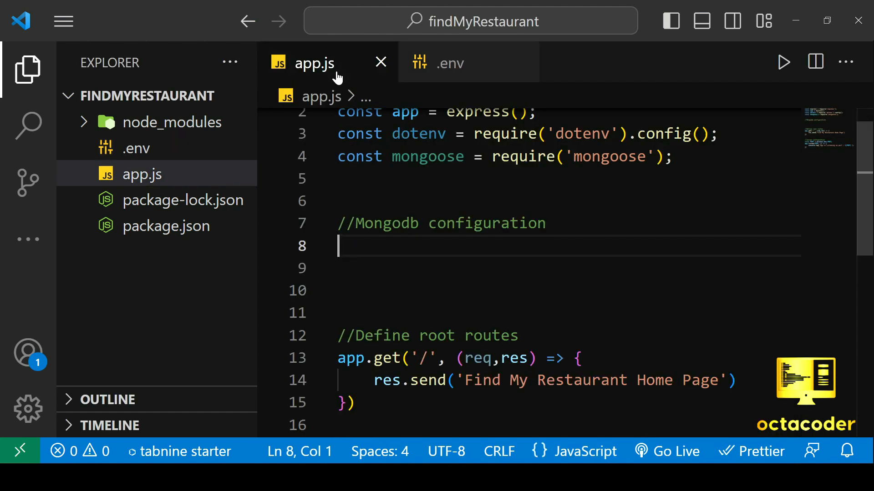
- Define const DB_URL = process.env.DB_URL, call mongoose.connect(DB_URL) and store mongoose.connection in conn
type("const DB_URL = p")
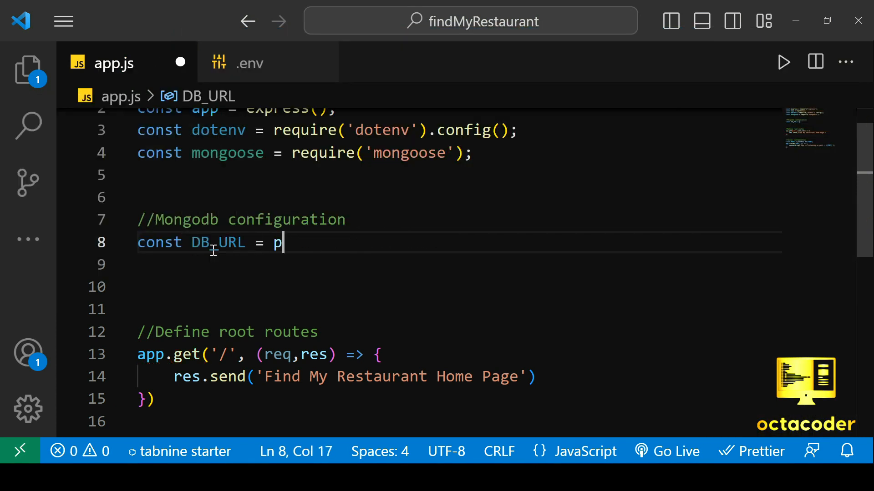
type("rocess.env.DB_URL;")
left_click(455, 264)
type("mongoose.co")
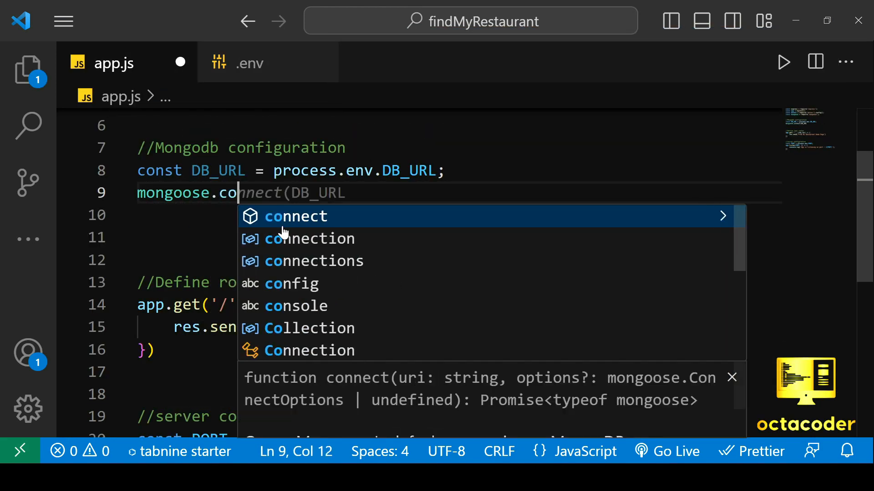
type("nnect(DB_URL);")
left_click(455, 215)
type("mong")
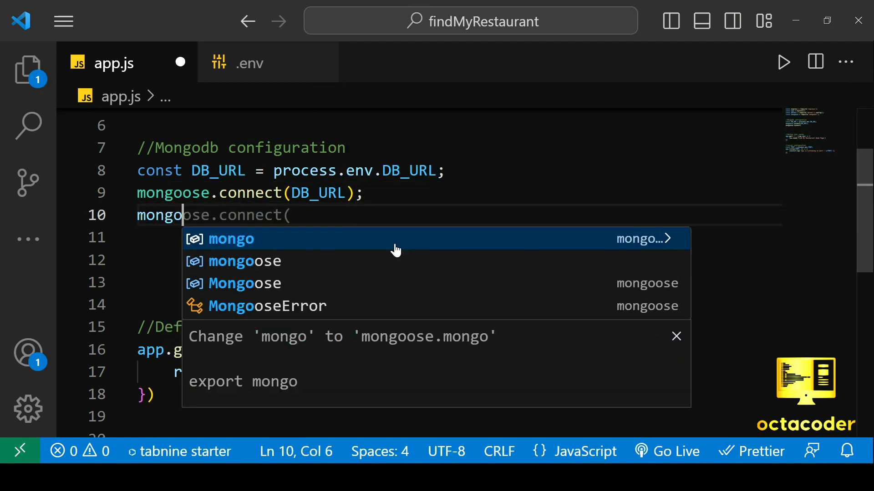
type("ose.connectio")
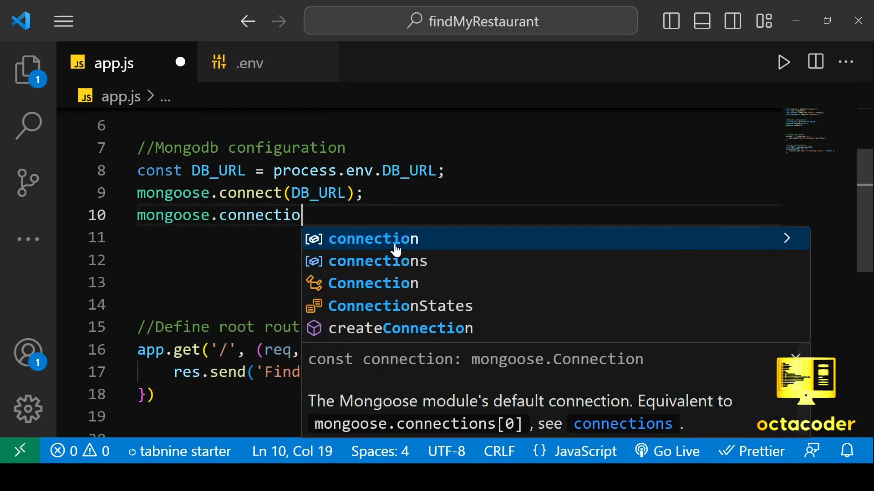
type("const")
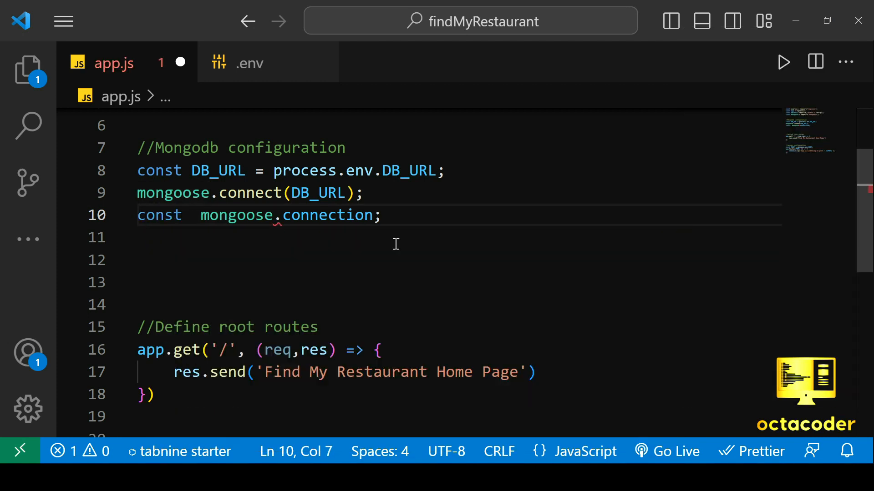
type("conn.once('open")
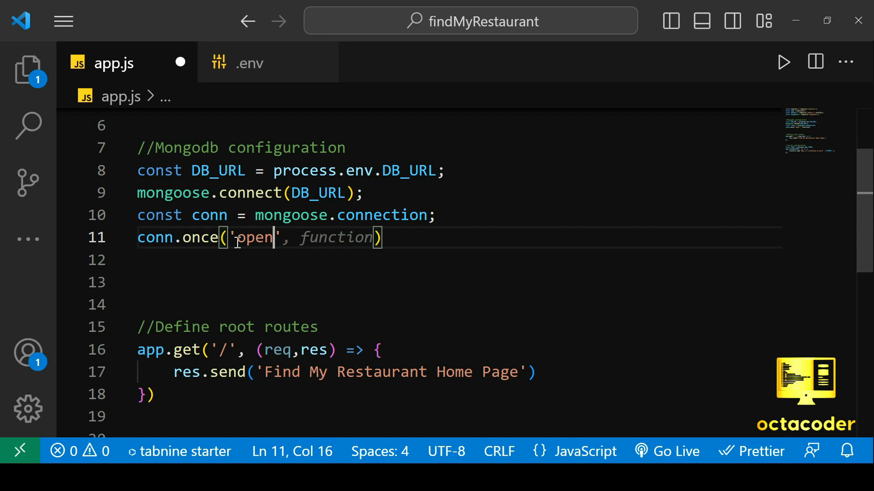
- Log 'Successfully connected to database' on conn 'open' and handle conn.on('error') with console output
type("() => {} )")
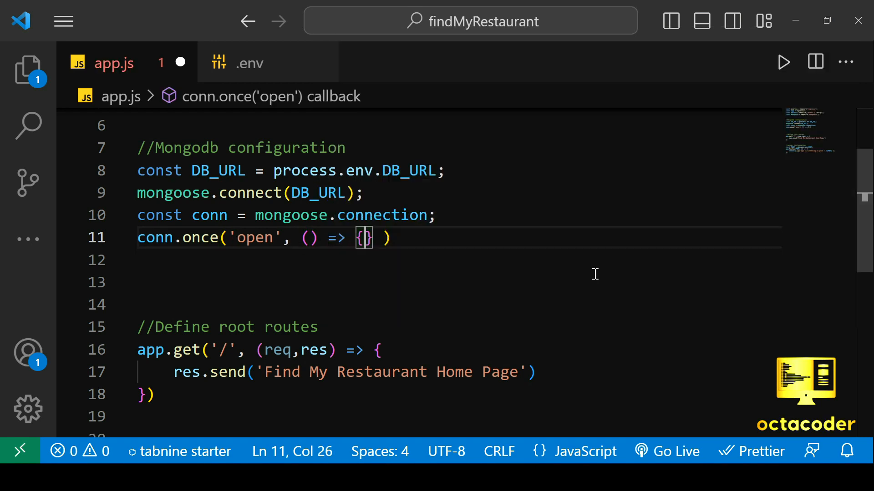
type("console.log('')")
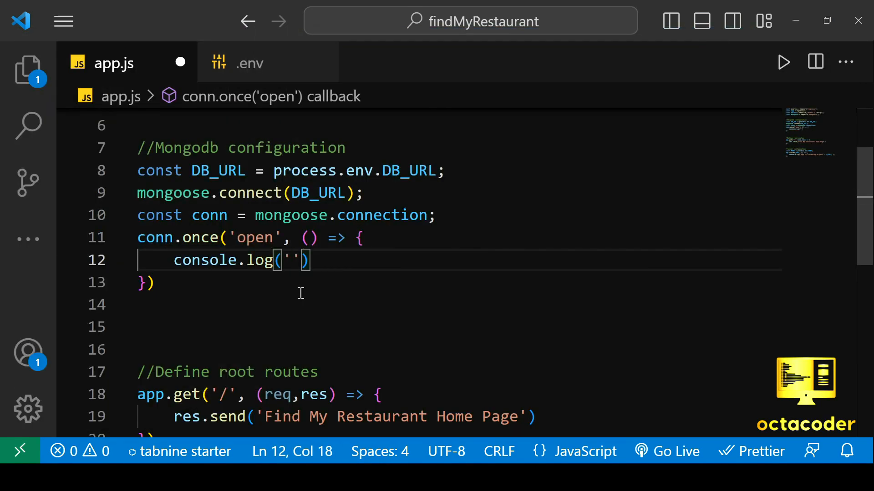
type("Successfully connected to database")
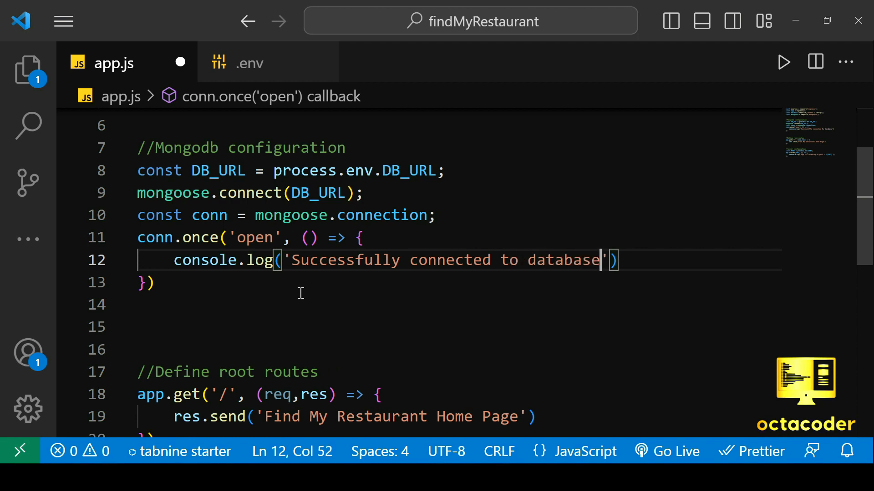
type("conn")
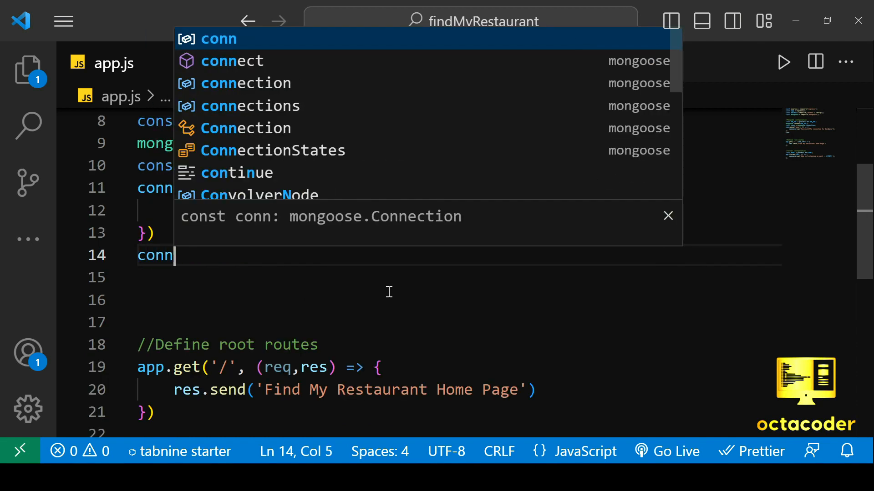
type(".on(")
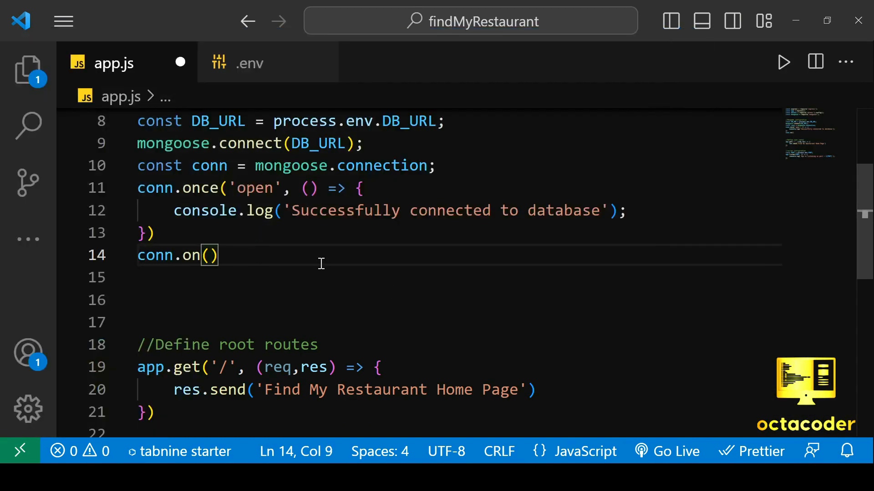
type("'error', () => console")
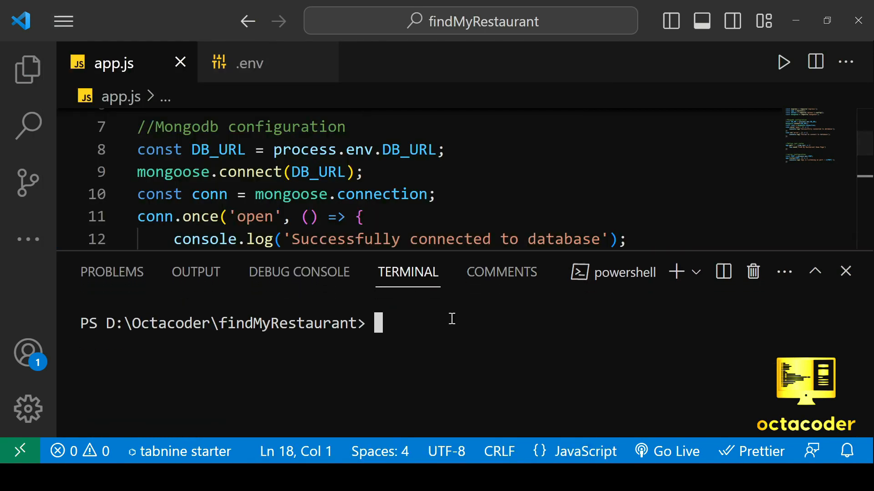
- Run node app.js, which listens on 8080 but reports ECONNREFUSED for the database
type("node app.js")
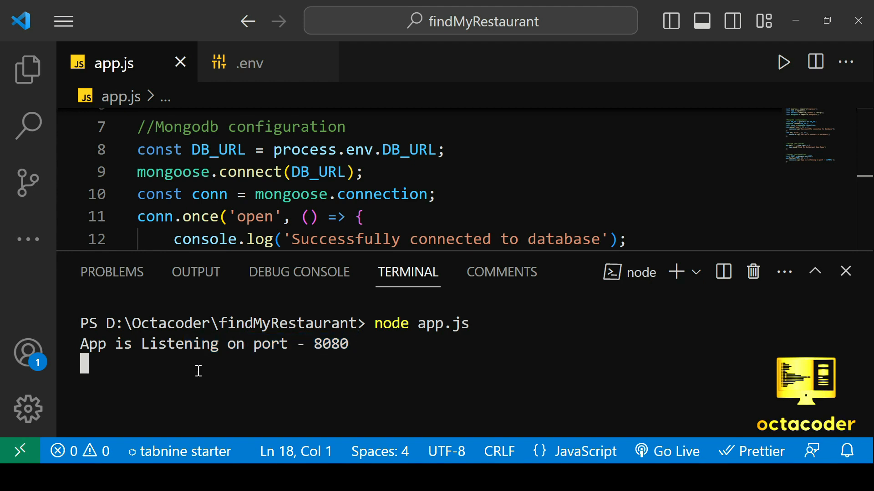
mouse_move(367, 384)
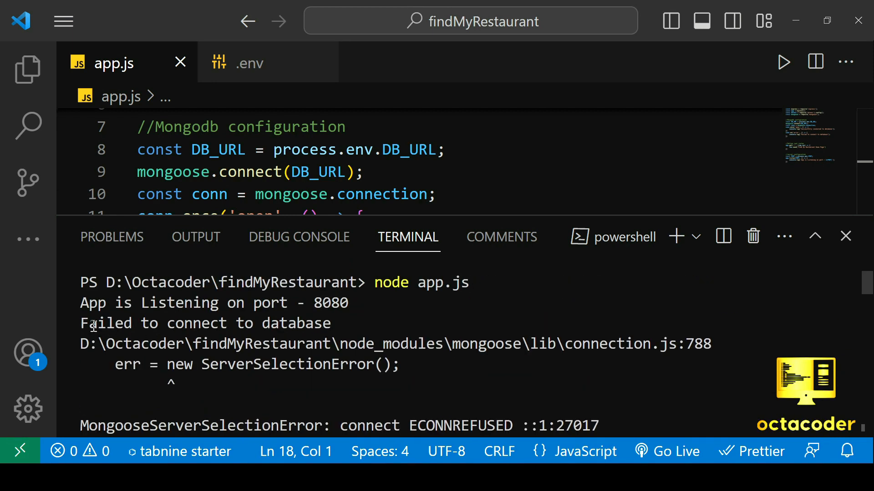
mouse_move(357, 323)
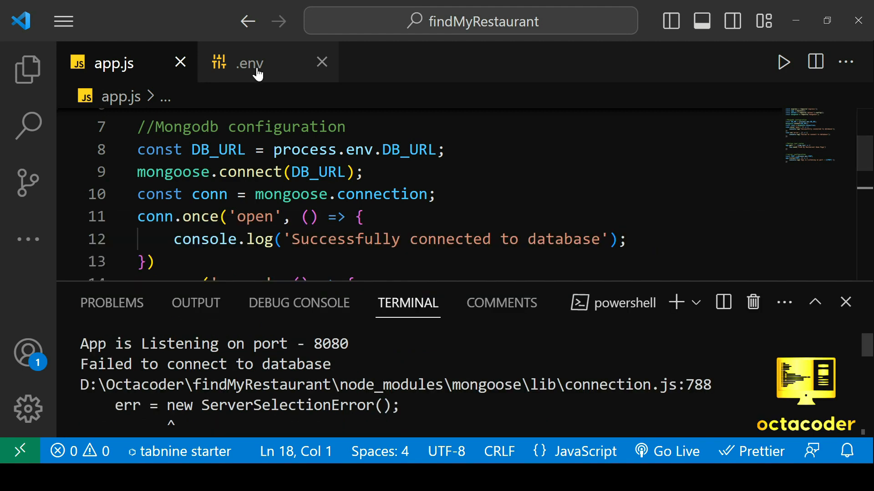
- Change DB_URL's host from localhost to 127.0.0.1, save, and rerun node app.js to connect successfully
left_click(250, 63)
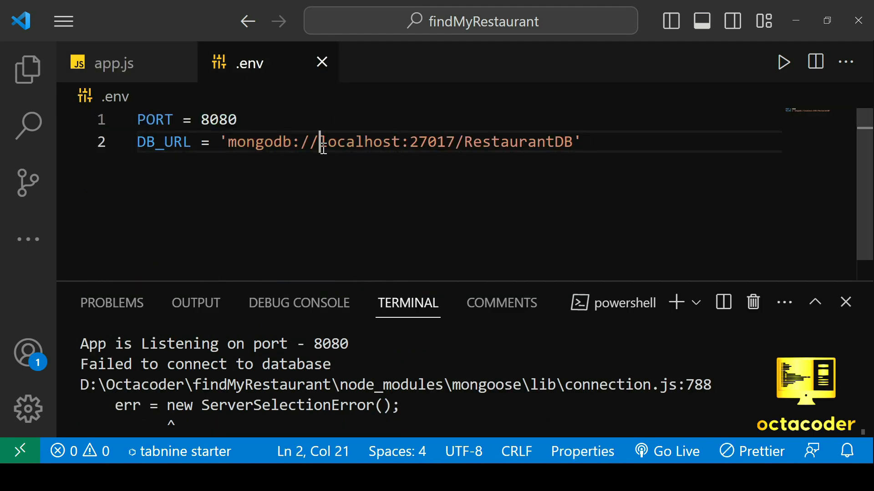
double_click(360, 142)
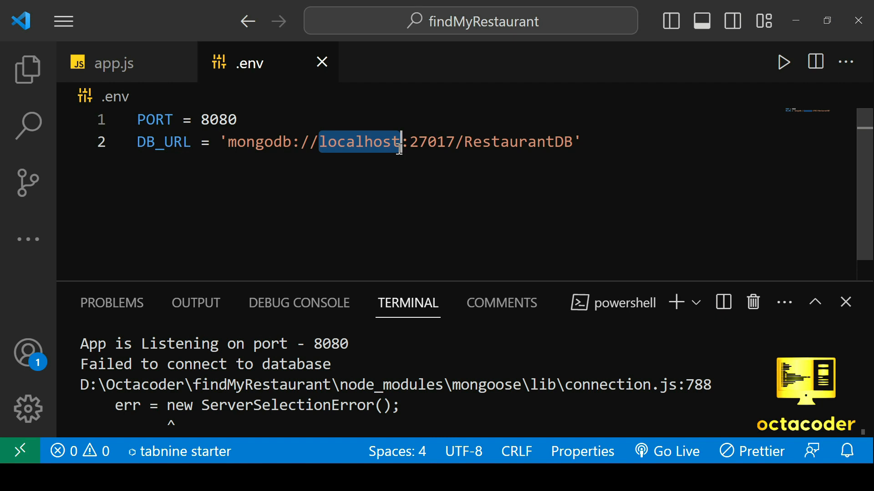
mouse_move(352, 155)
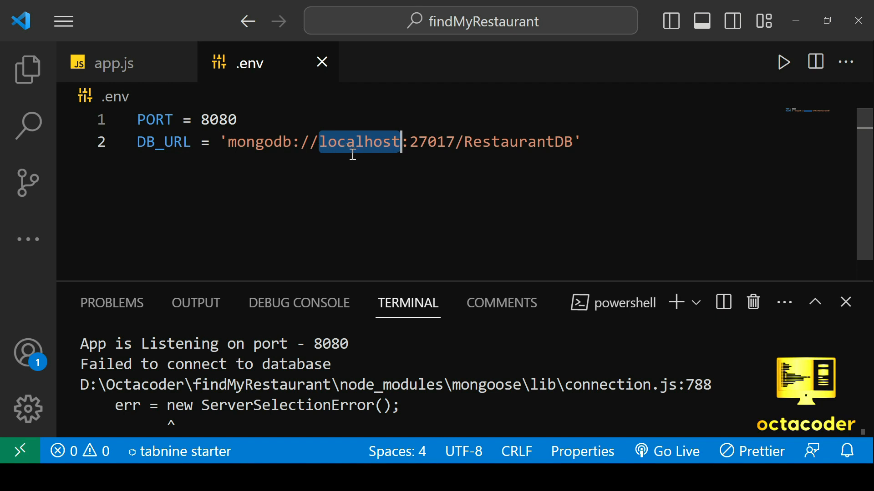
mouse_move(379, 165)
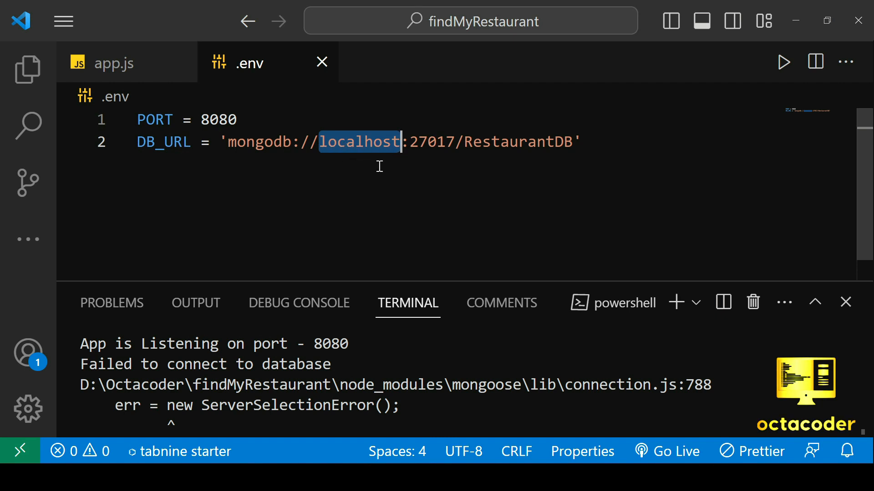
type("127.0.0.")
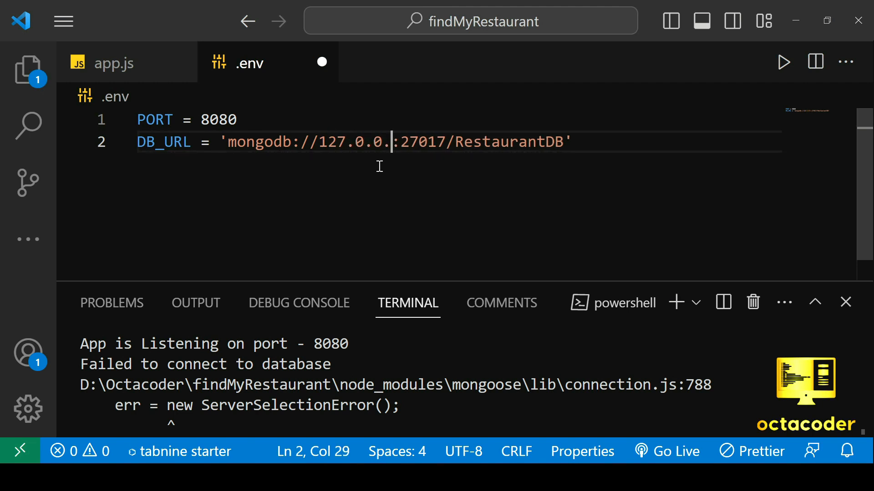
type("1")
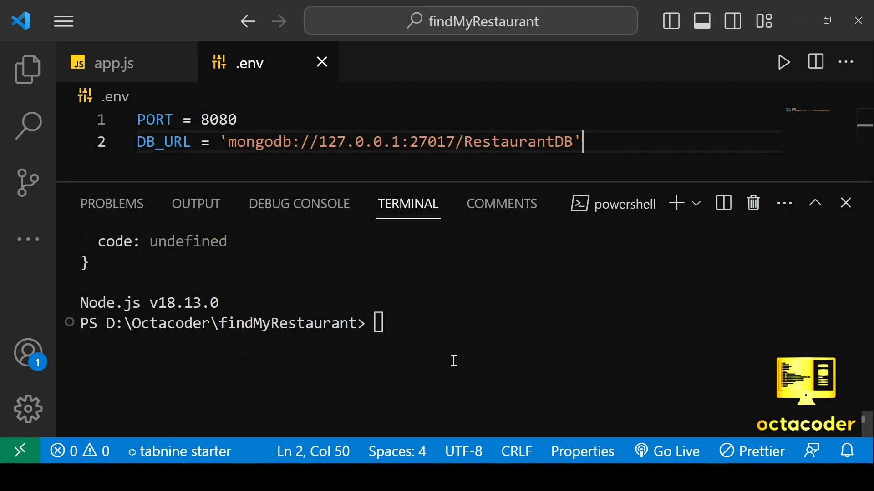
type("node app.js")
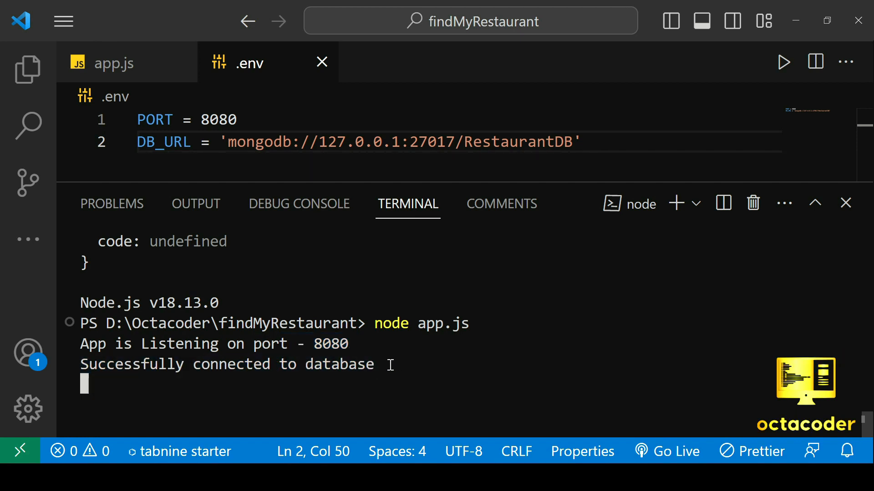
- Change the DB_URL host in .env to 0.0.0.0 with no port and rerun app.js
left_click_drag(319, 142, 418, 142)
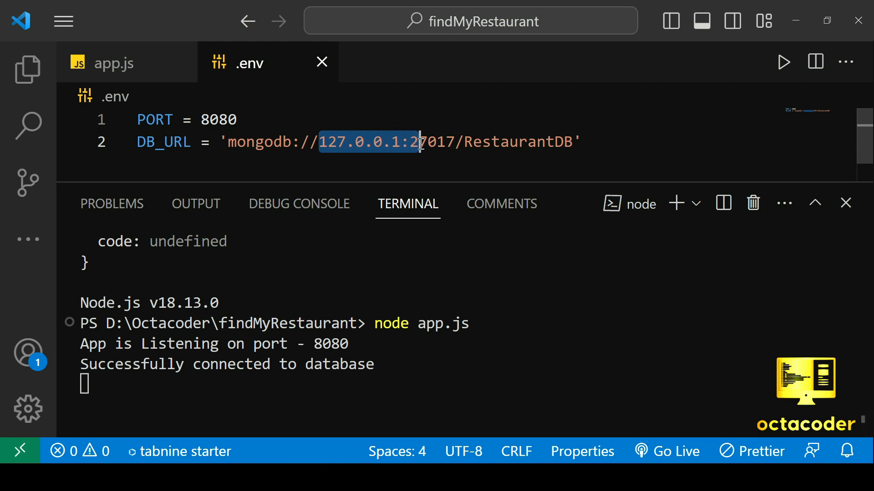
type("0.")
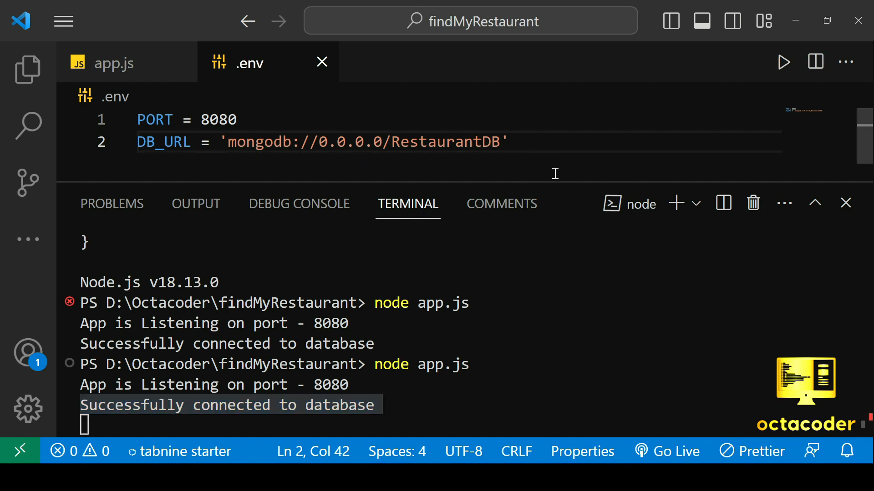
- Shorten the terminal panel and return to app.js to review the connection code
left_click_drag(557, 189, 557, 266)
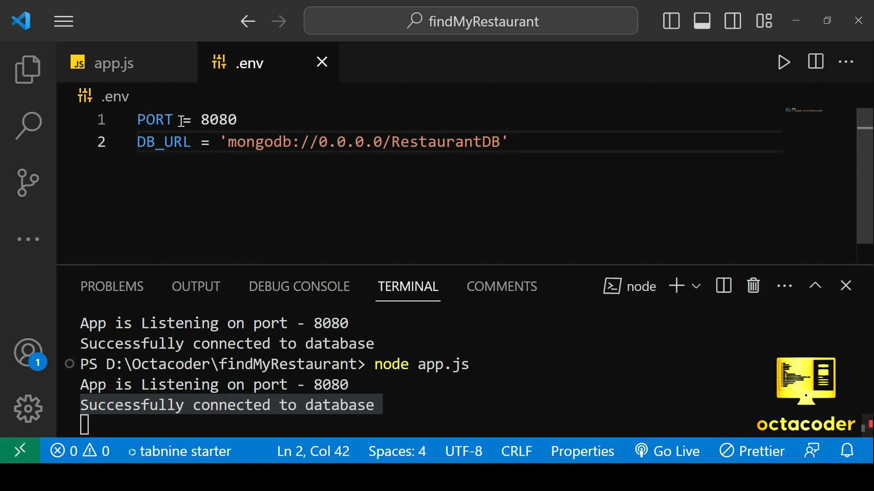
left_click(114, 63)
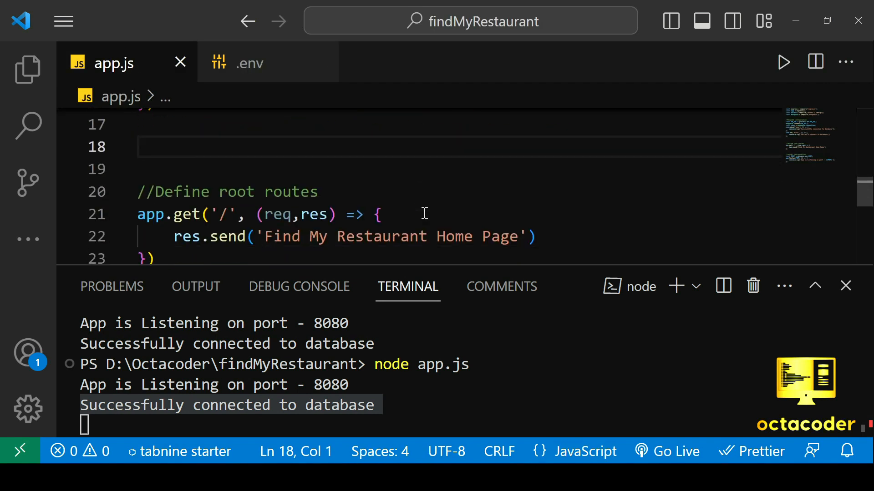
scroll("down", 3)
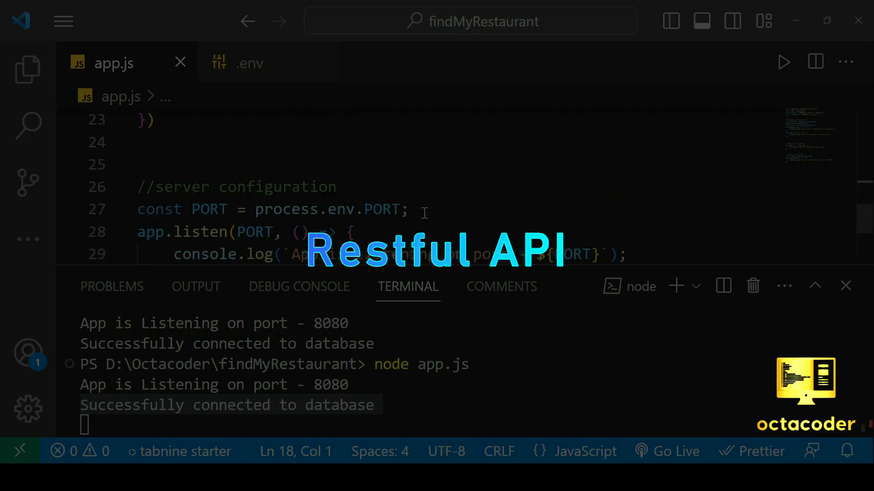